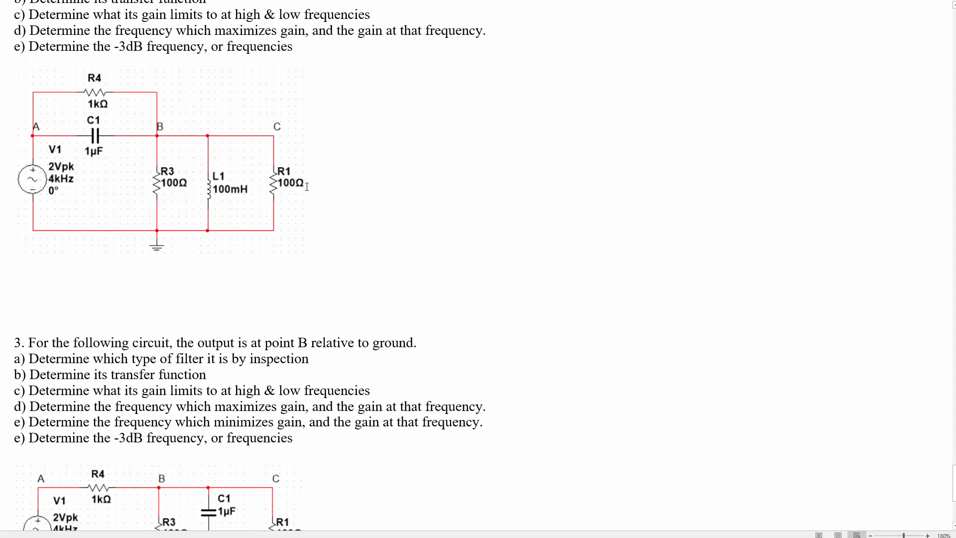
# Scroll up to bring problem 2's heading, parts a–e and circuit diagram into view
pyautogui.scroll(3)
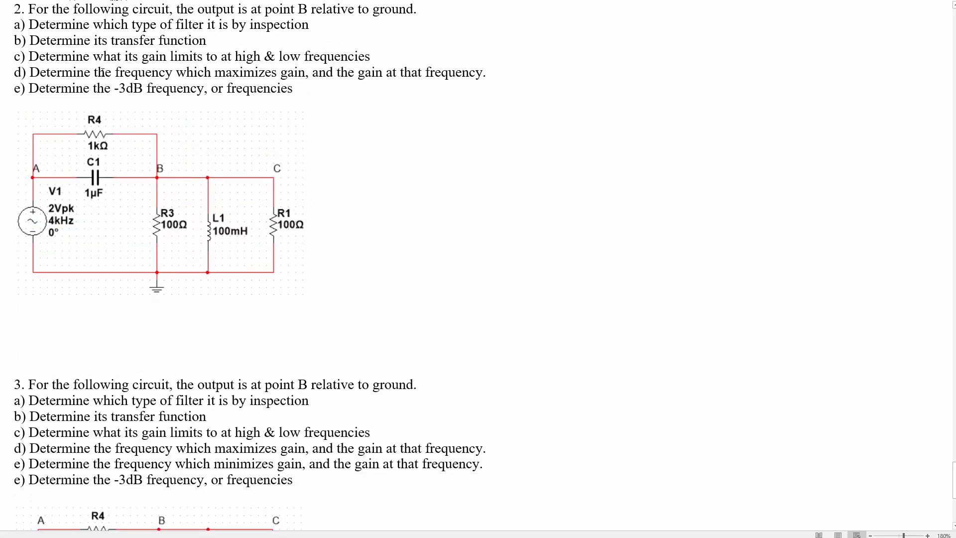
pyautogui.moveTo(233, 183)
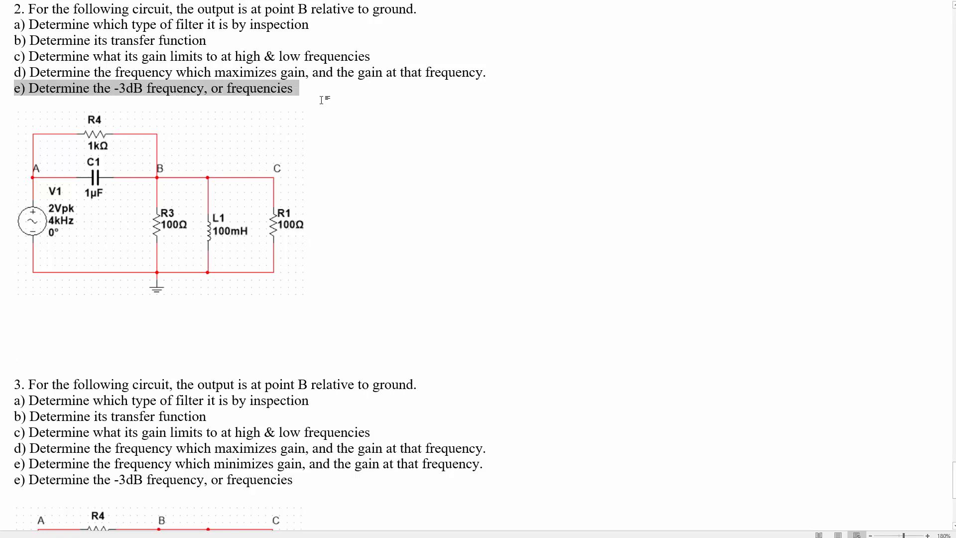
# Select problem 2's circuit diagram so the solution can start on the line beneath it
pyautogui.click(75, 40)
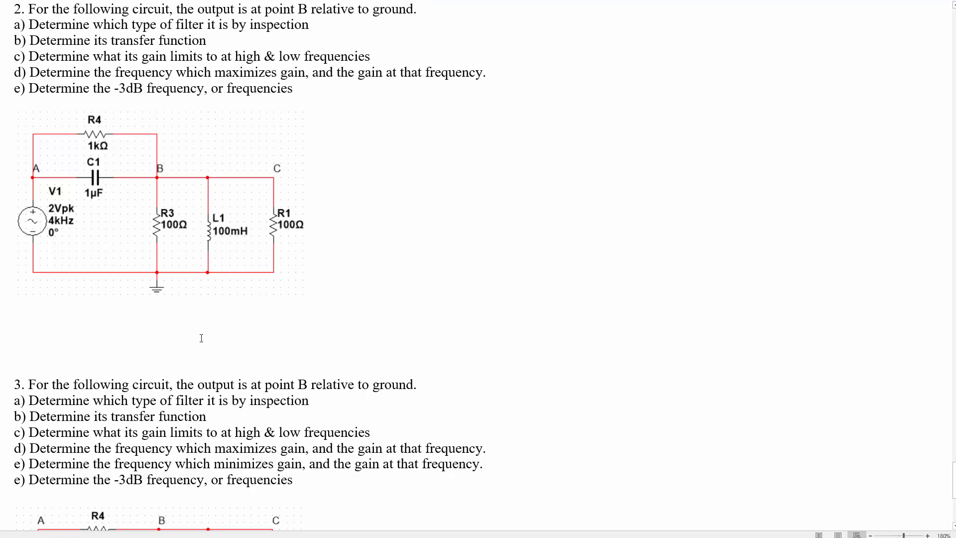
pyautogui.click(207, 224)
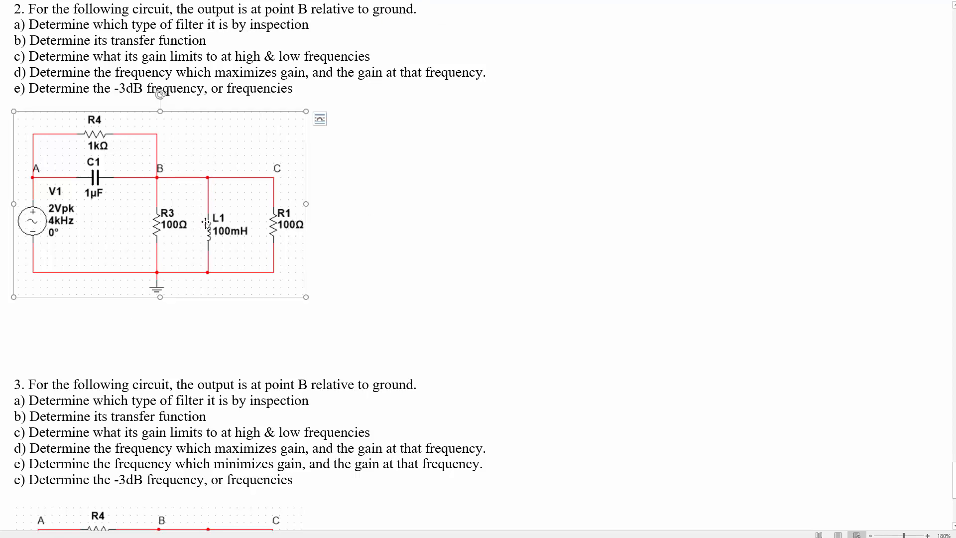
pyautogui.moveTo(152, 266)
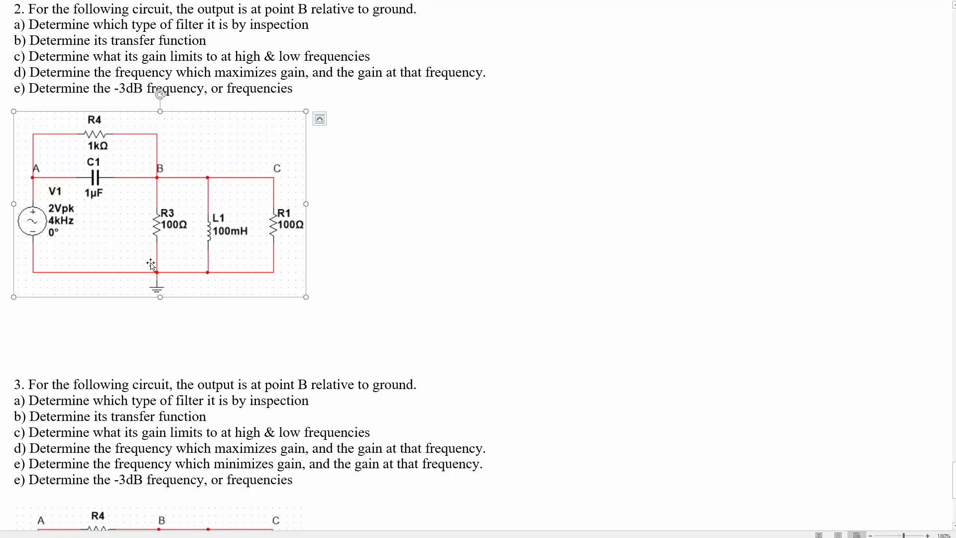
pyautogui.moveTo(24, 187)
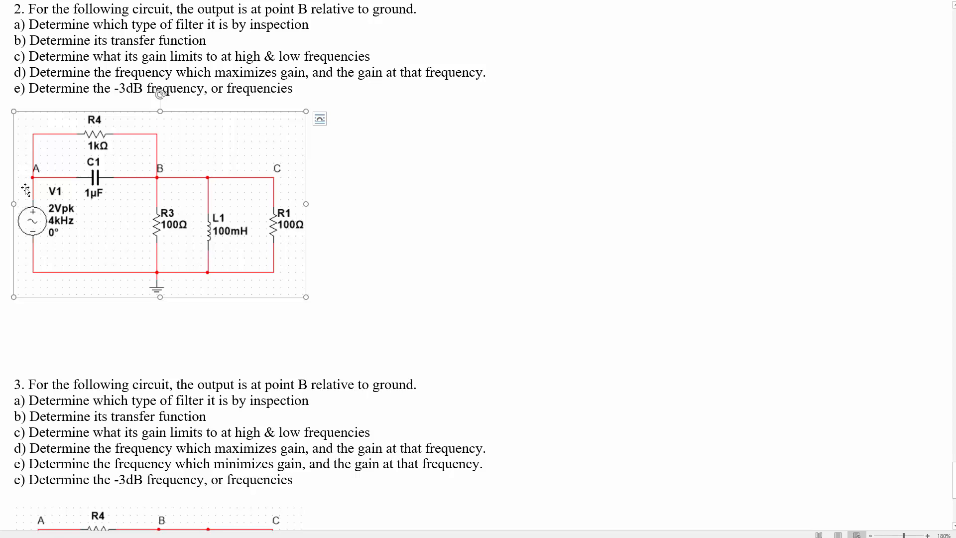
pyautogui.moveTo(49, 190)
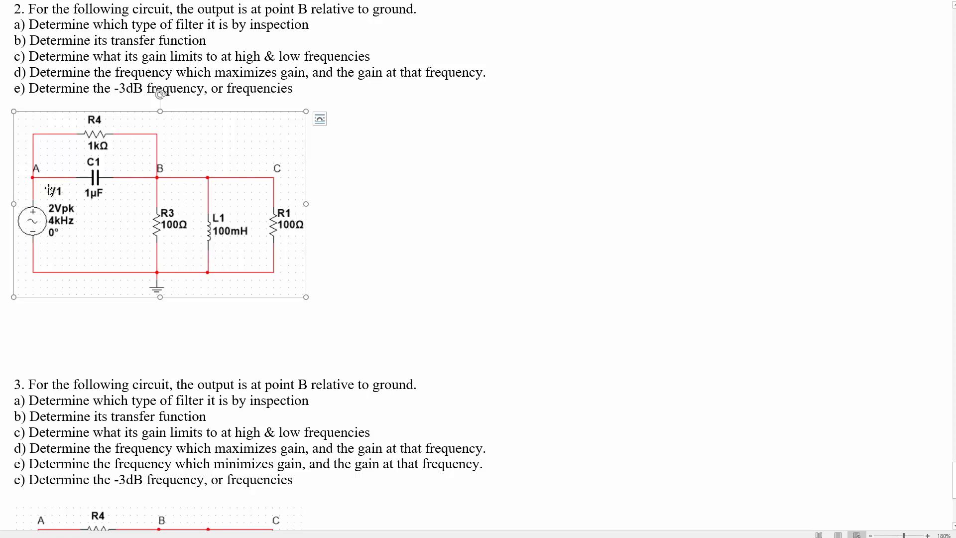
pyautogui.moveTo(210, 268)
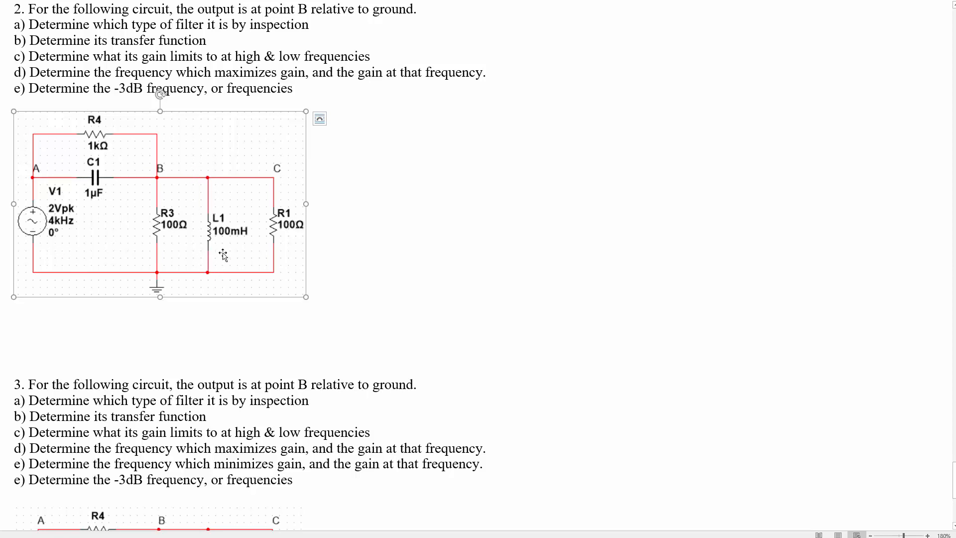
pyautogui.moveTo(111, 169)
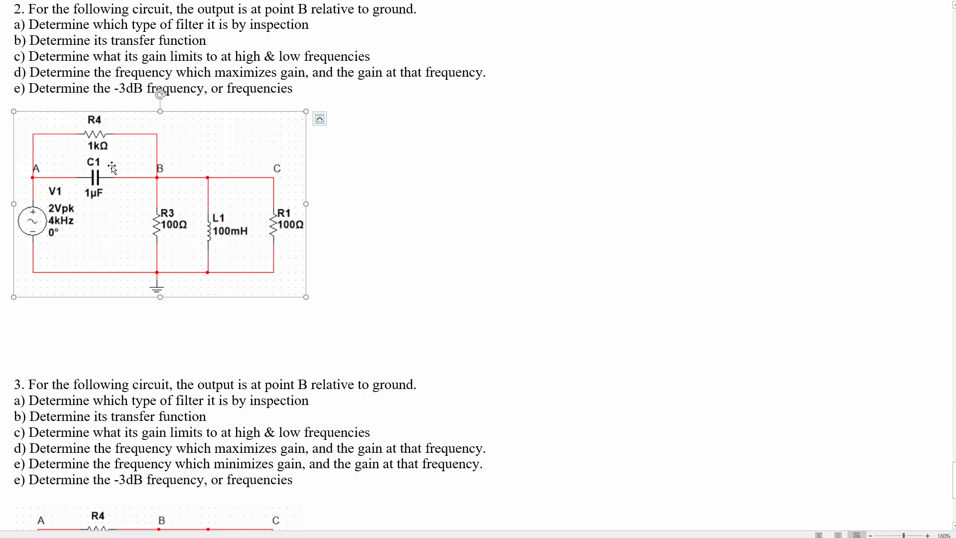
pyautogui.moveTo(226, 223)
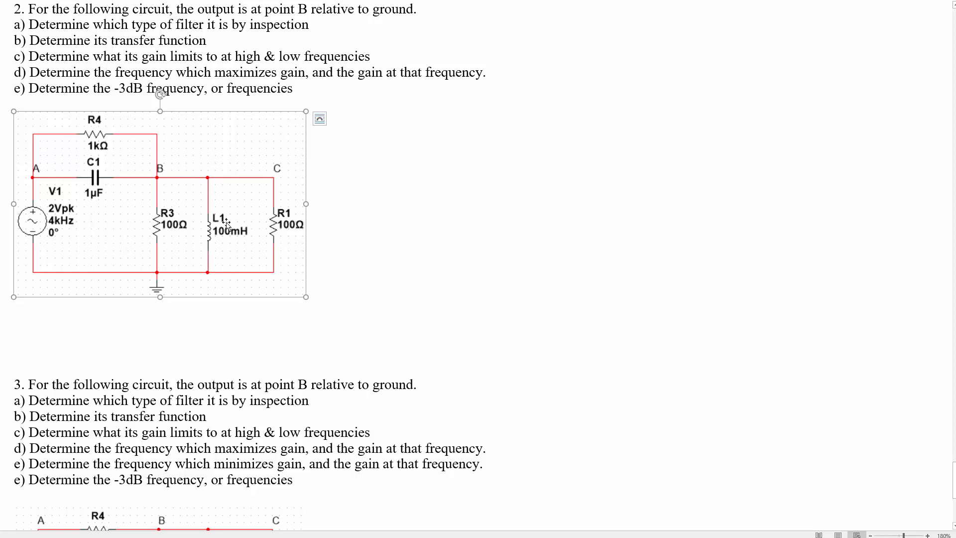
pyautogui.moveTo(278, 183)
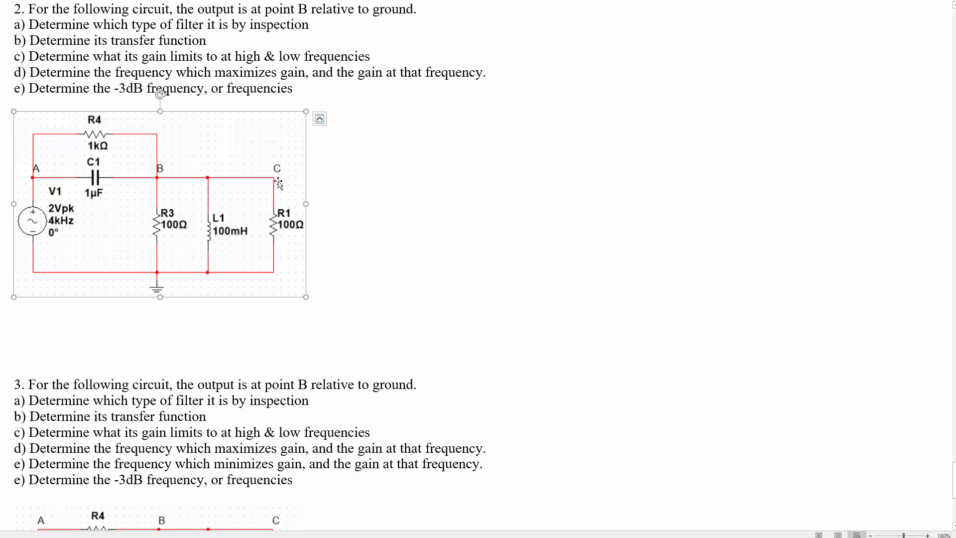
pyautogui.moveTo(121, 222)
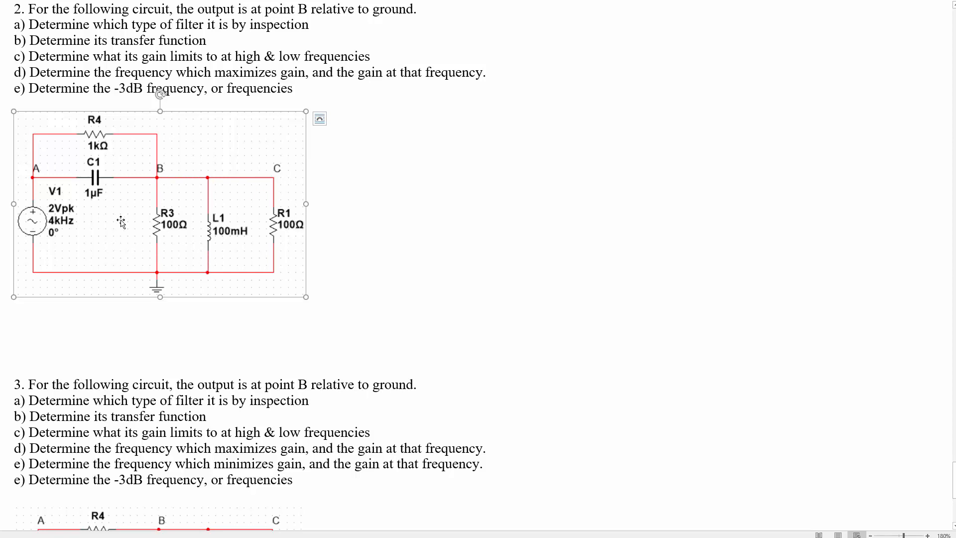
pyautogui.moveTo(211, 247)
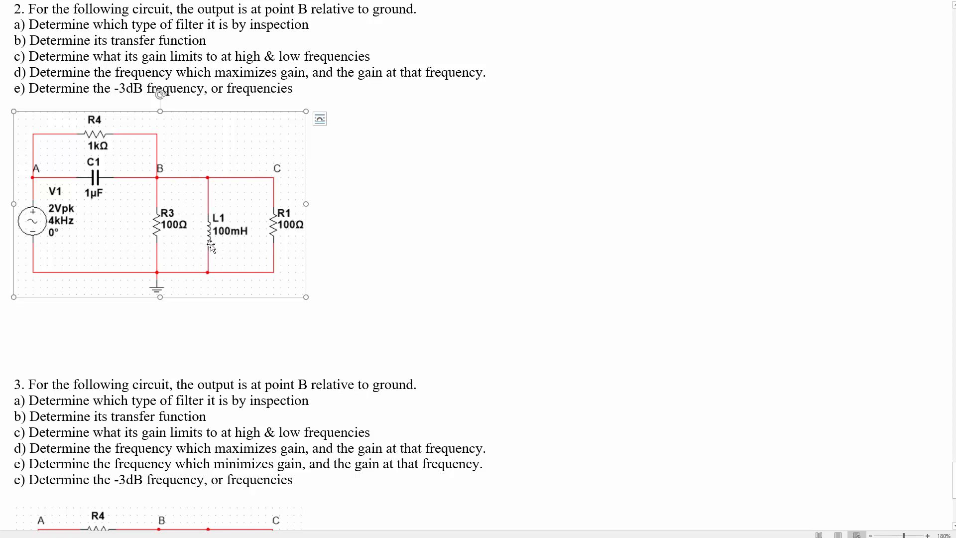
pyautogui.moveTo(103, 186)
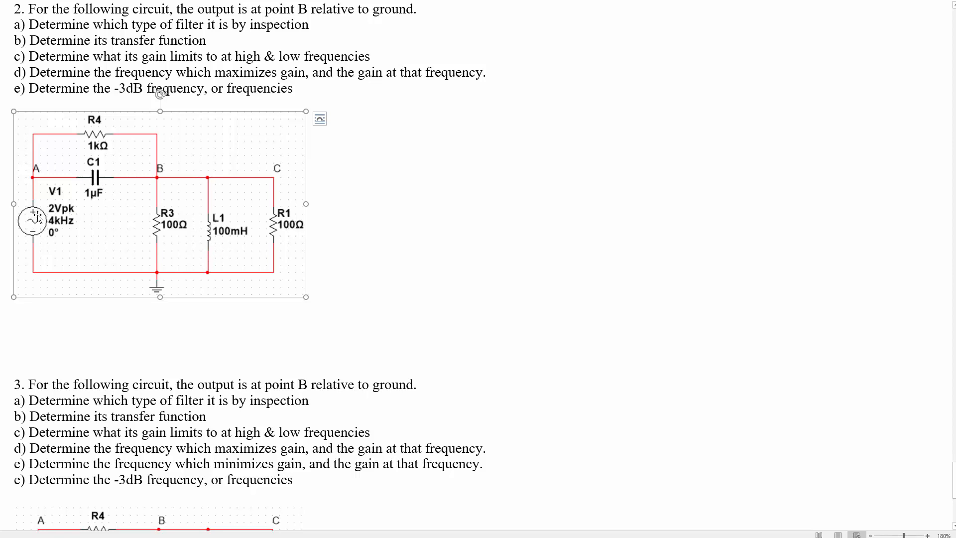
pyautogui.moveTo(204, 247)
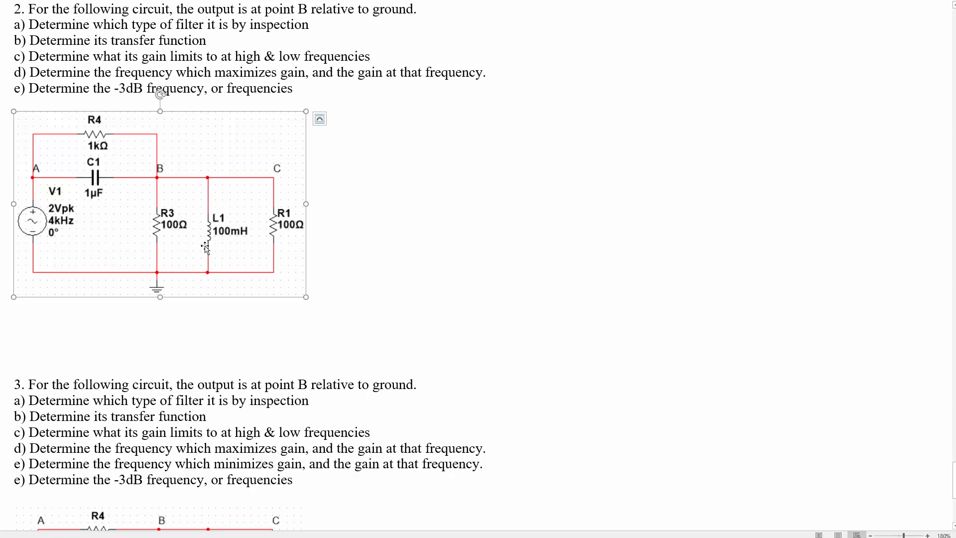
pyautogui.moveTo(254, 270)
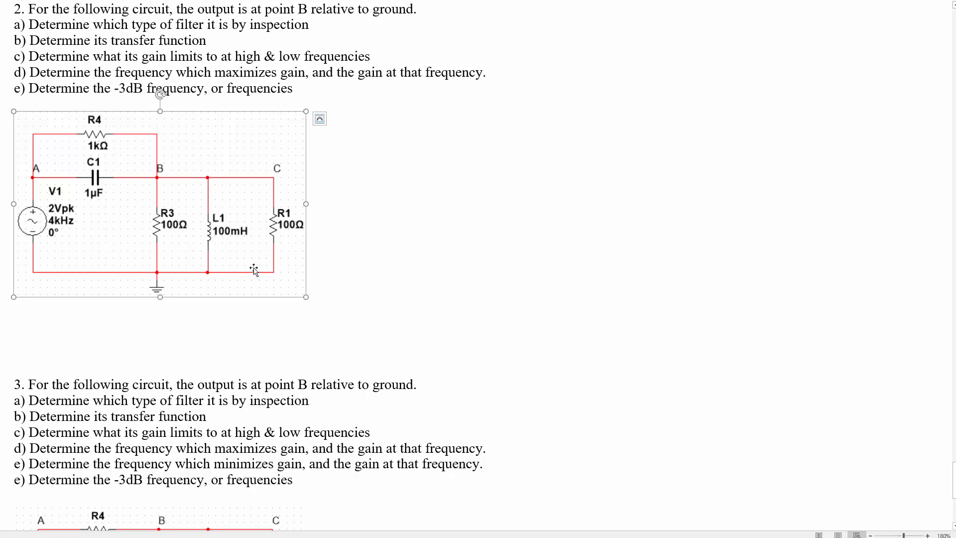
pyautogui.moveTo(209, 262)
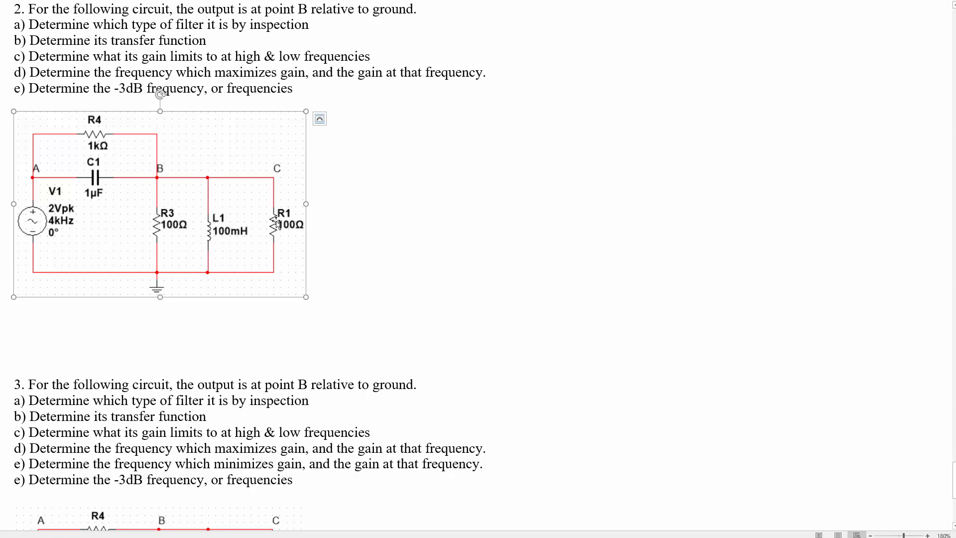
pyautogui.moveTo(215, 233)
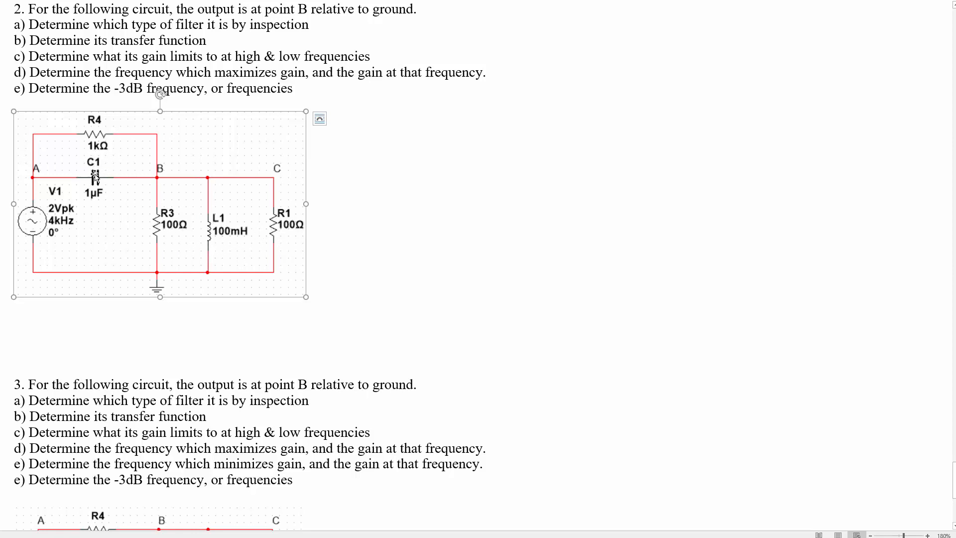
pyautogui.moveTo(61, 249)
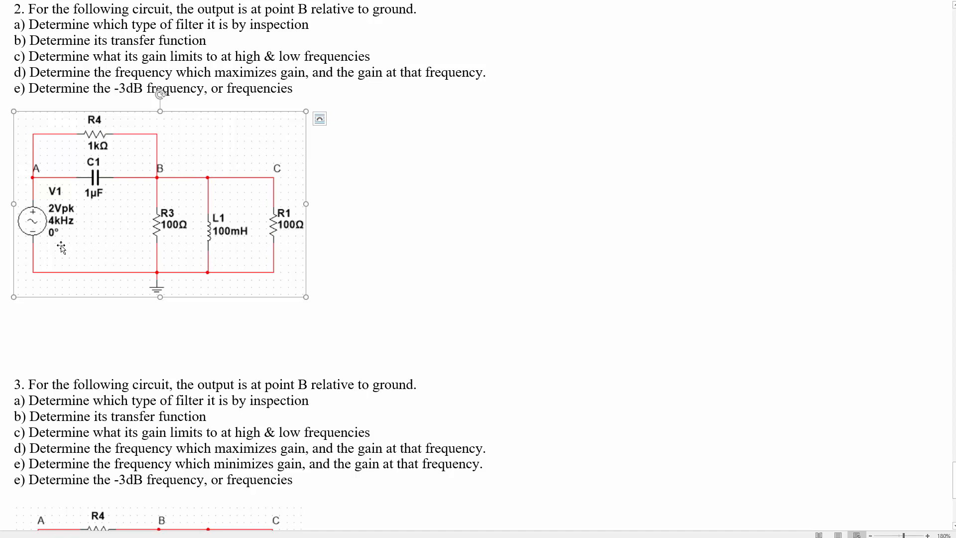
pyautogui.moveTo(177, 196)
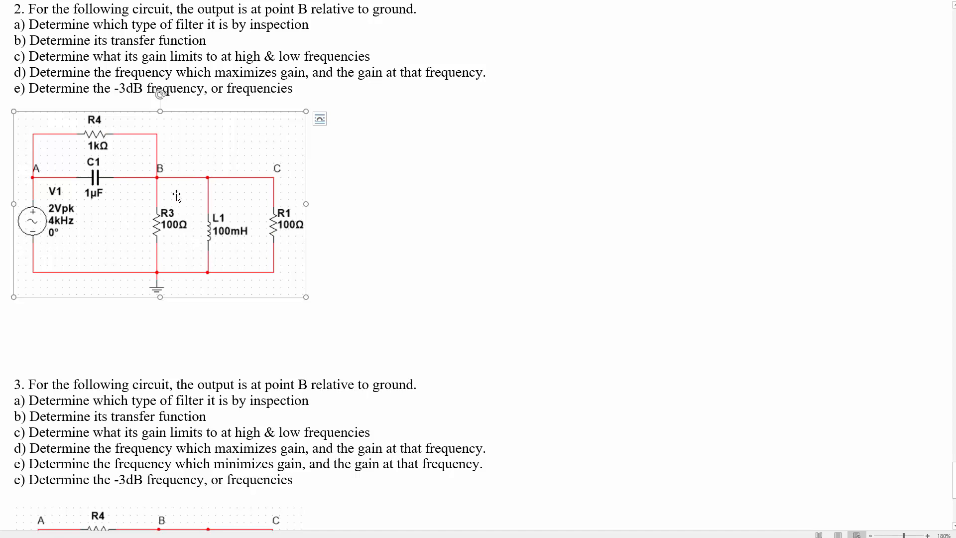
pyautogui.moveTo(196, 213)
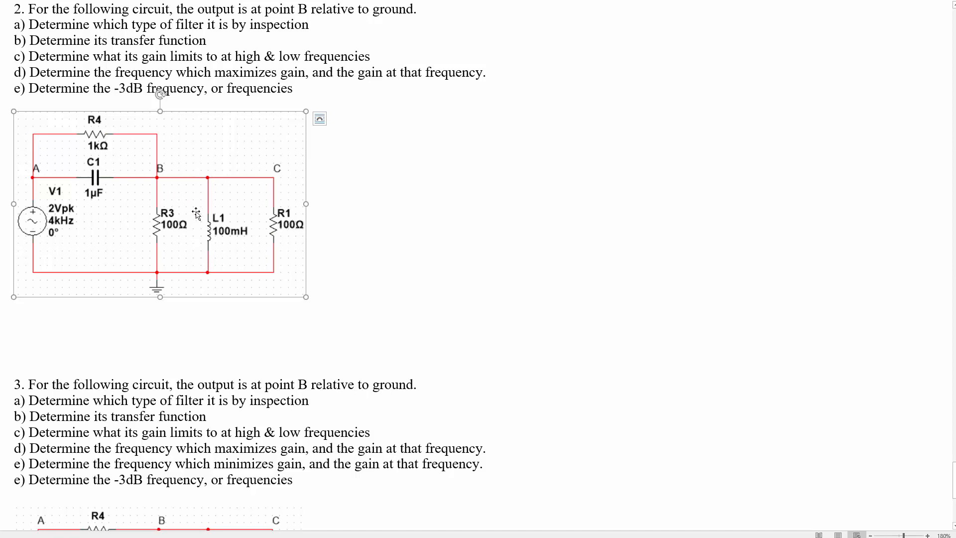
pyautogui.moveTo(108, 186)
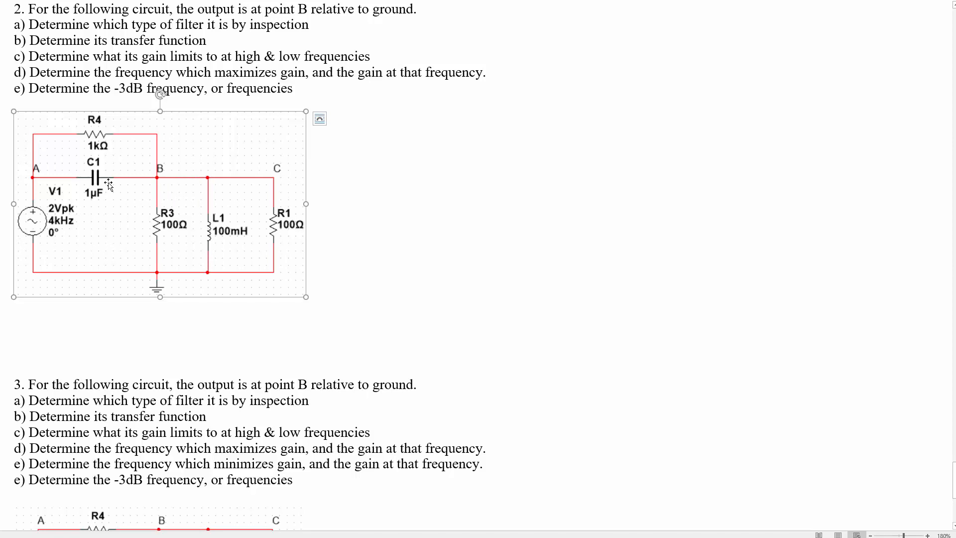
pyautogui.moveTo(181, 191)
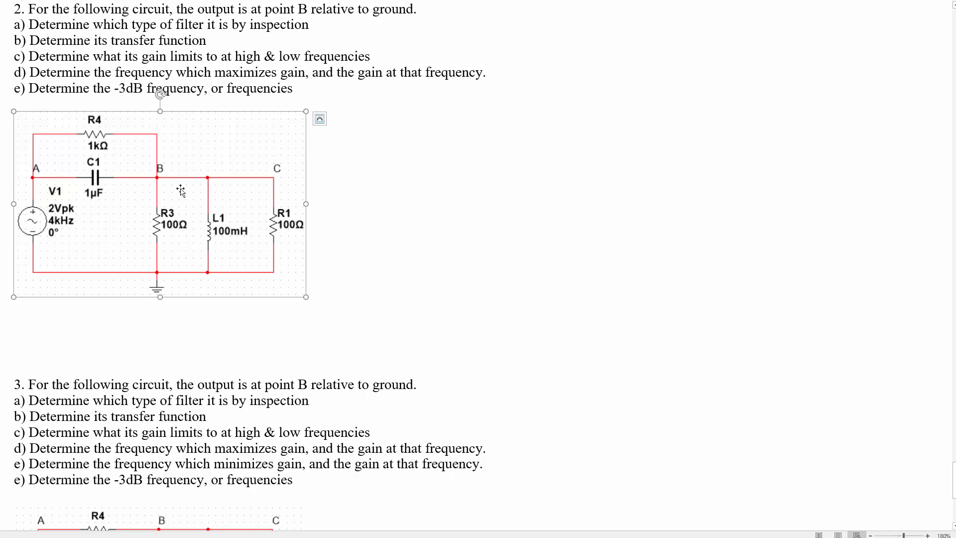
pyautogui.moveTo(252, 185)
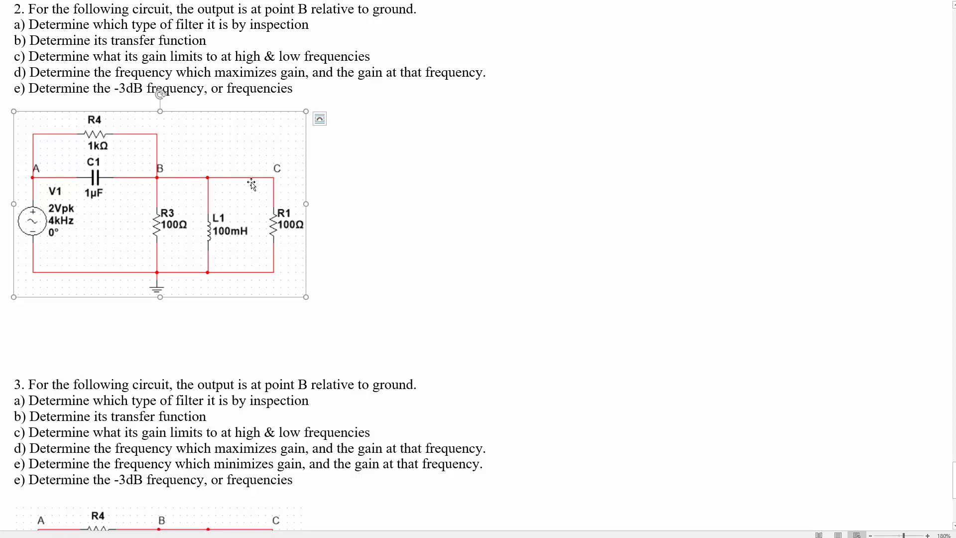
pyautogui.moveTo(61, 249)
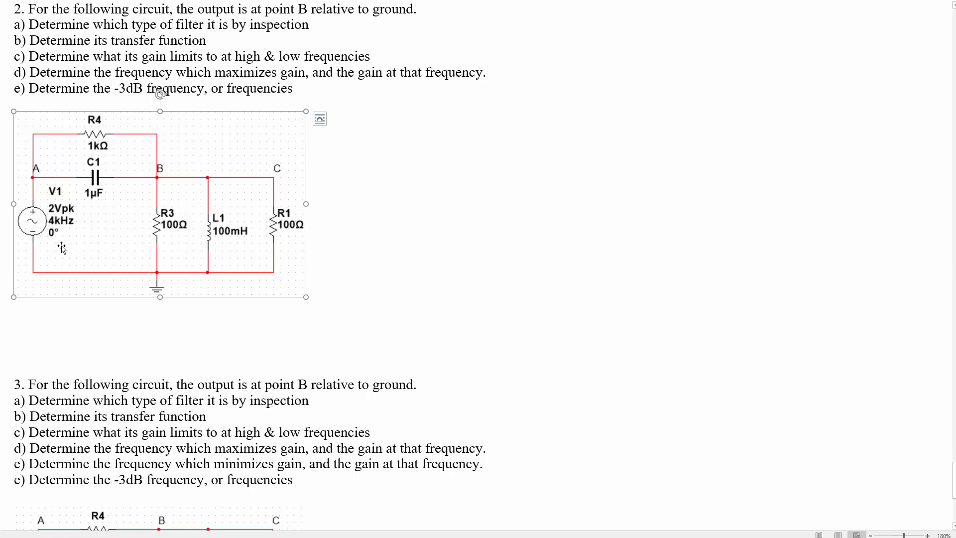
pyautogui.moveTo(348, 267)
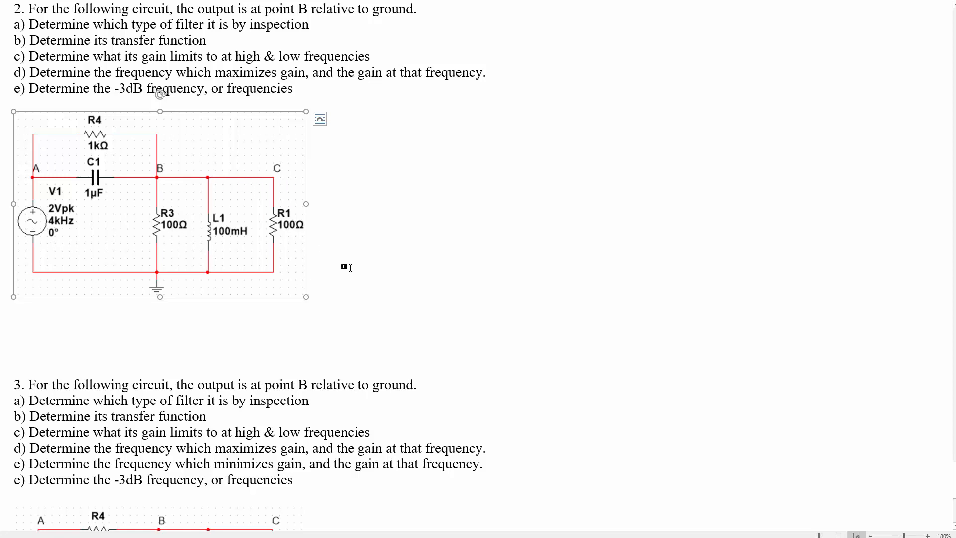
pyautogui.moveTo(237, 258)
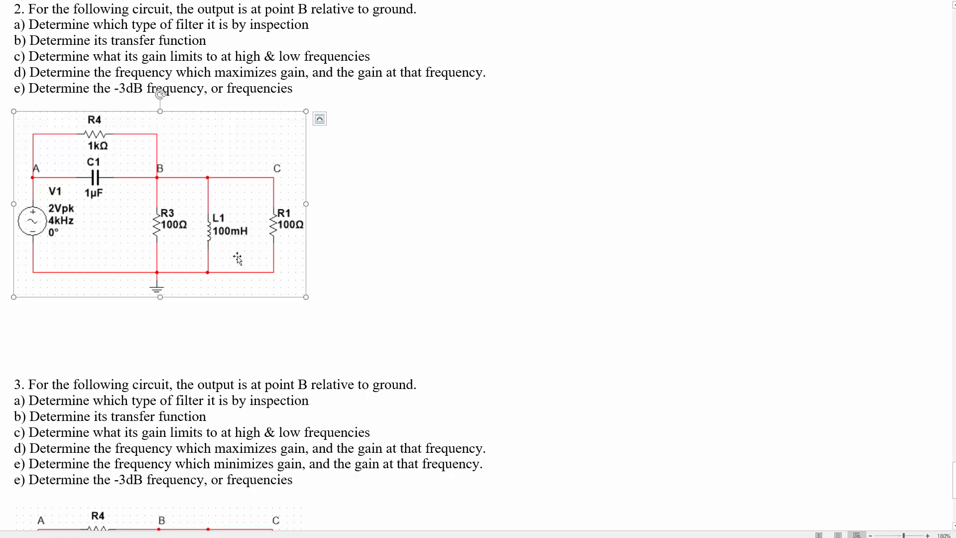
pyautogui.moveTo(232, 254)
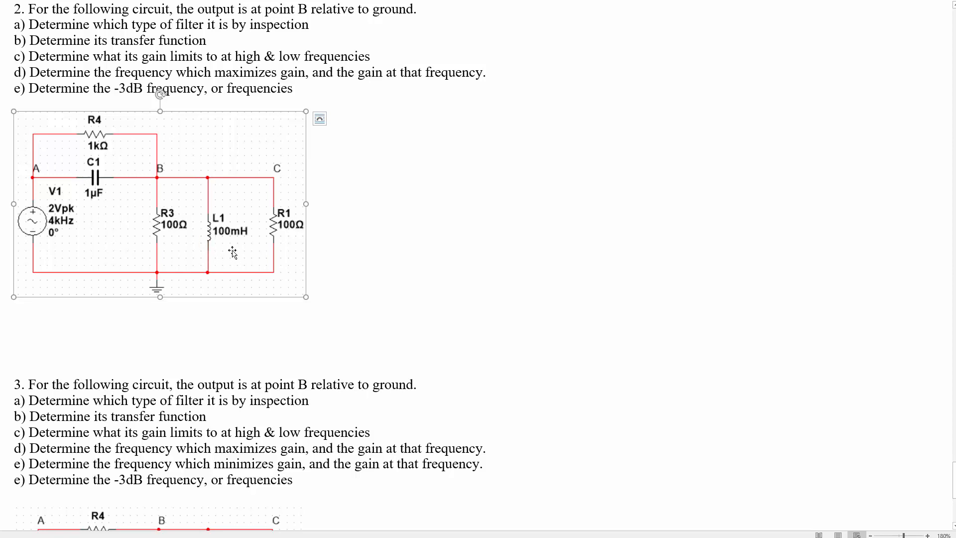
pyautogui.moveTo(157, 204)
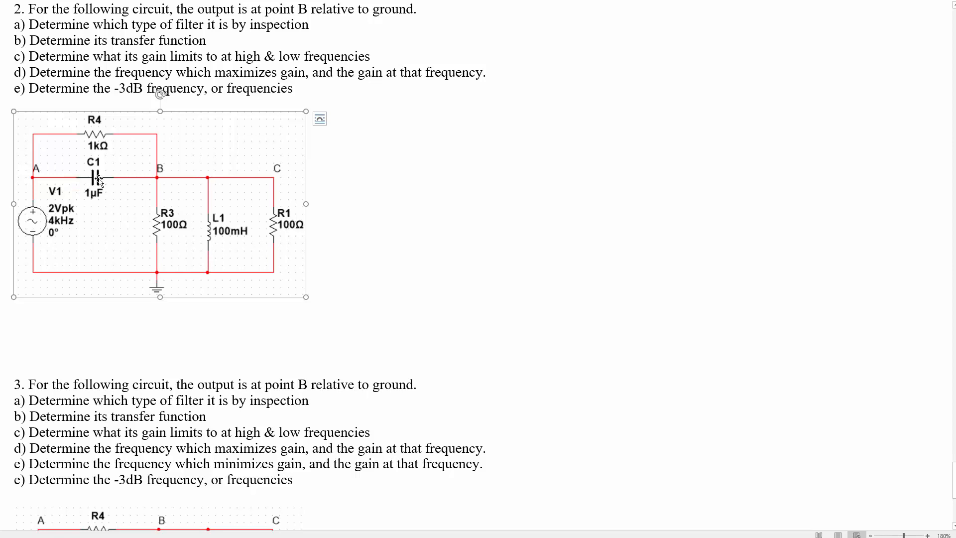
pyautogui.moveTo(209, 241)
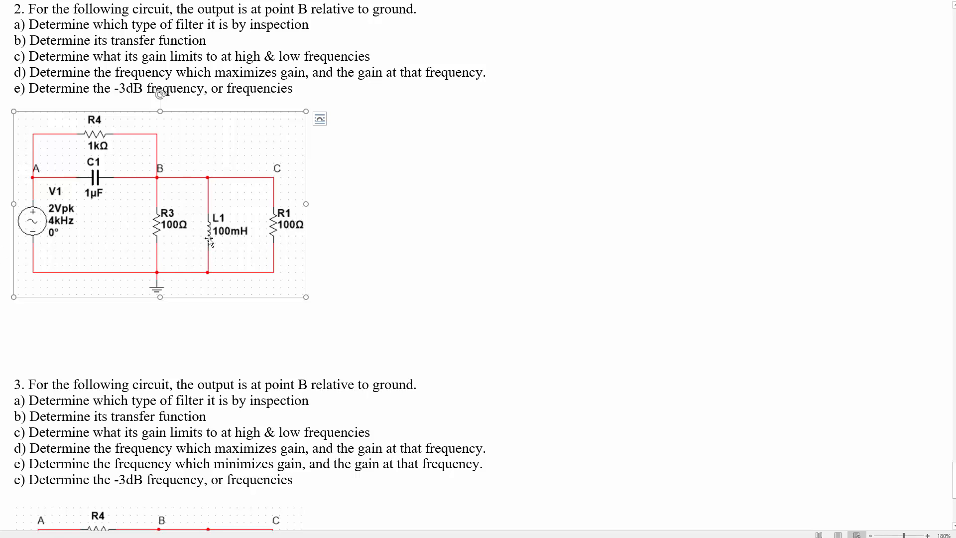
pyautogui.moveTo(305, 251)
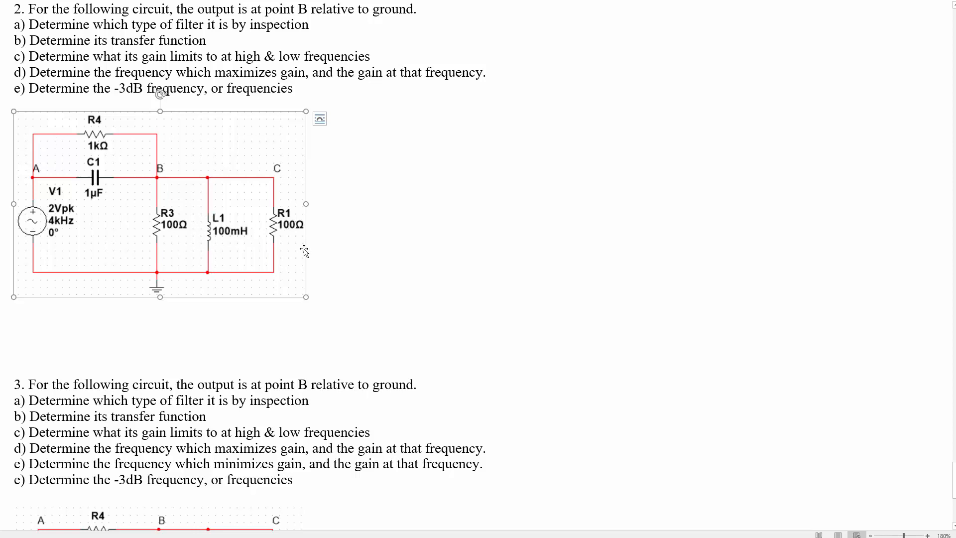
pyautogui.moveTo(249, 221)
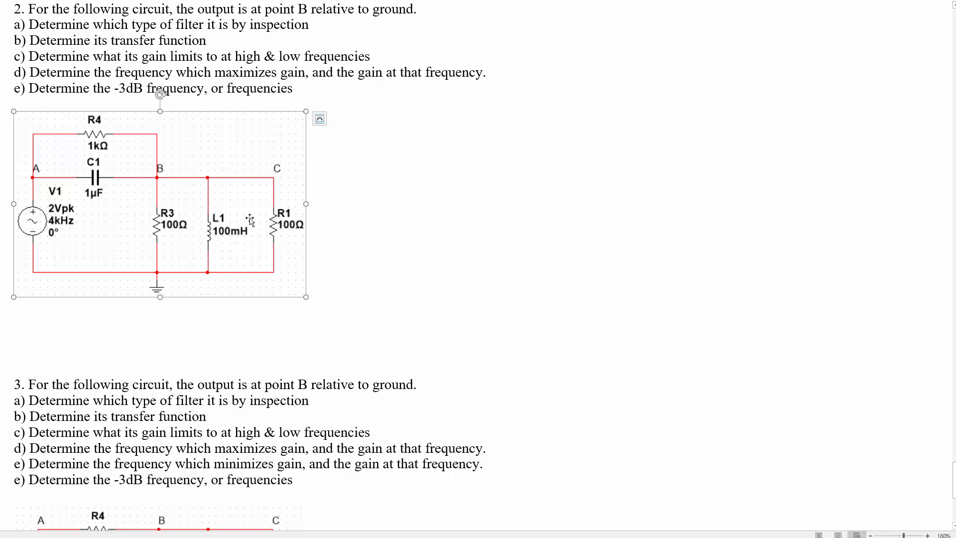
pyautogui.moveTo(259, 306)
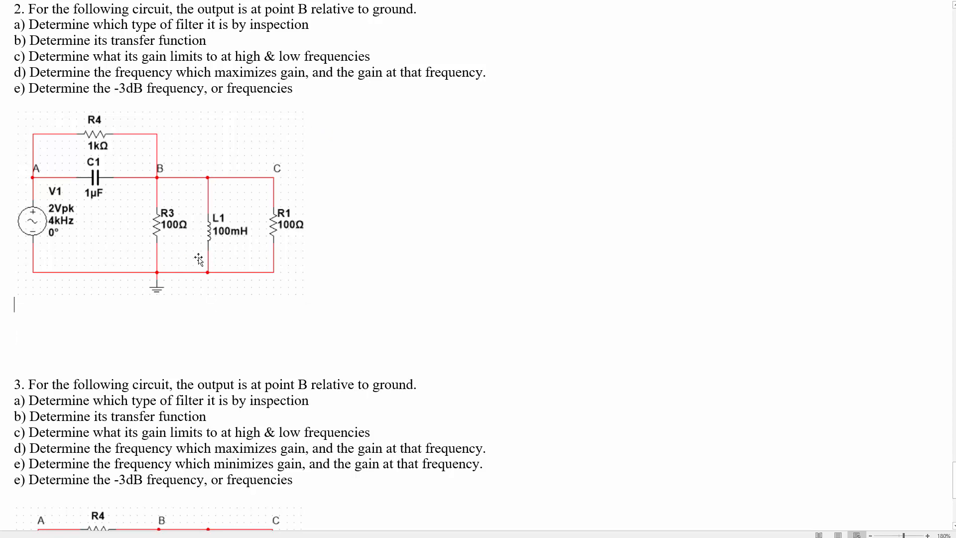
pyautogui.moveTo(72, 263)
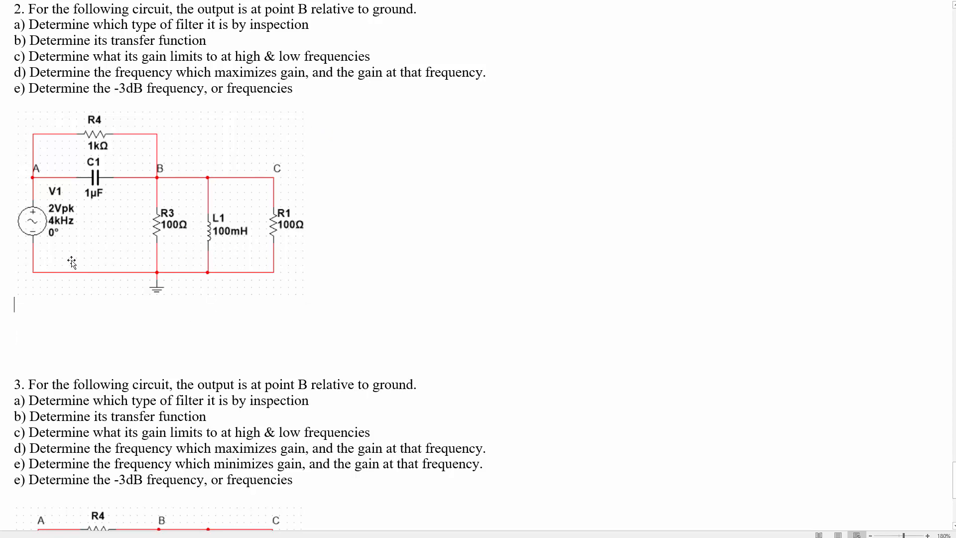
pyautogui.moveTo(256, 245)
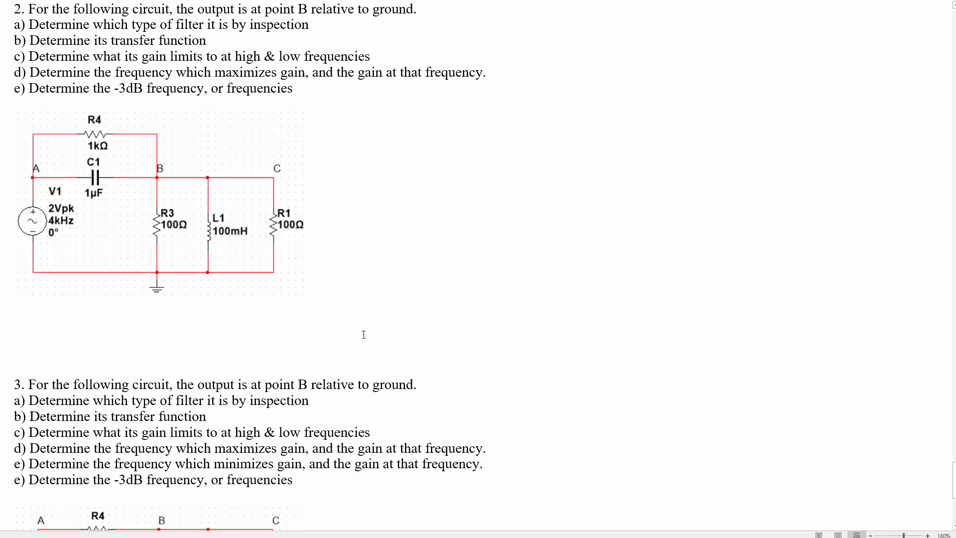
pyautogui.moveTo(177, 339)
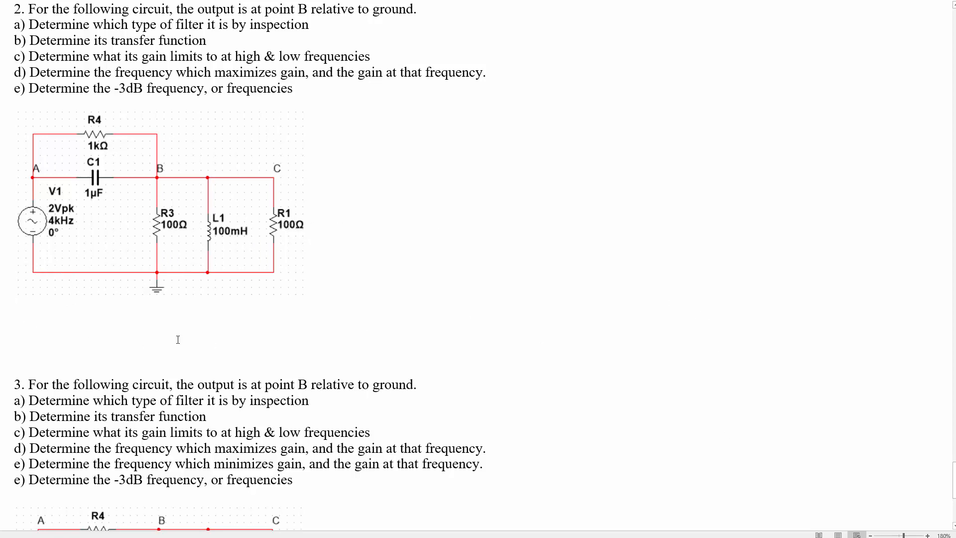
pyautogui.moveTo(355, 292)
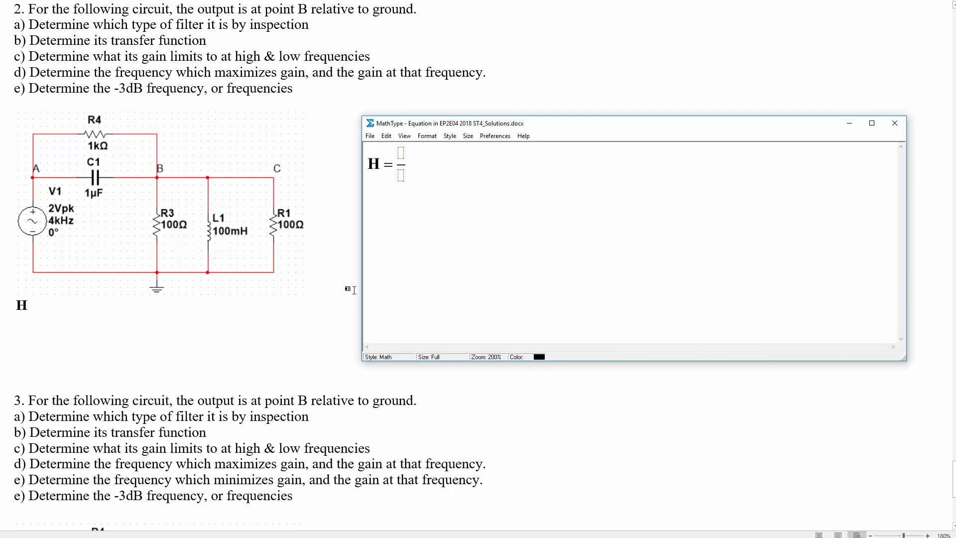
# Write H = Z_bot/(Z_bot + Z_top) = with subscripted Z_bot and Z_top in a new MathType equation
pyautogui.write('Zd')
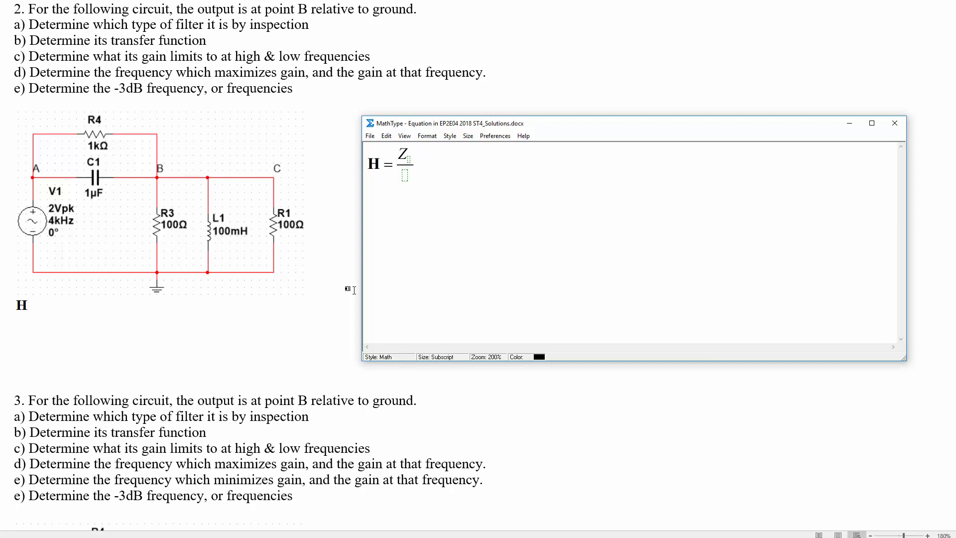
pyautogui.write('o')
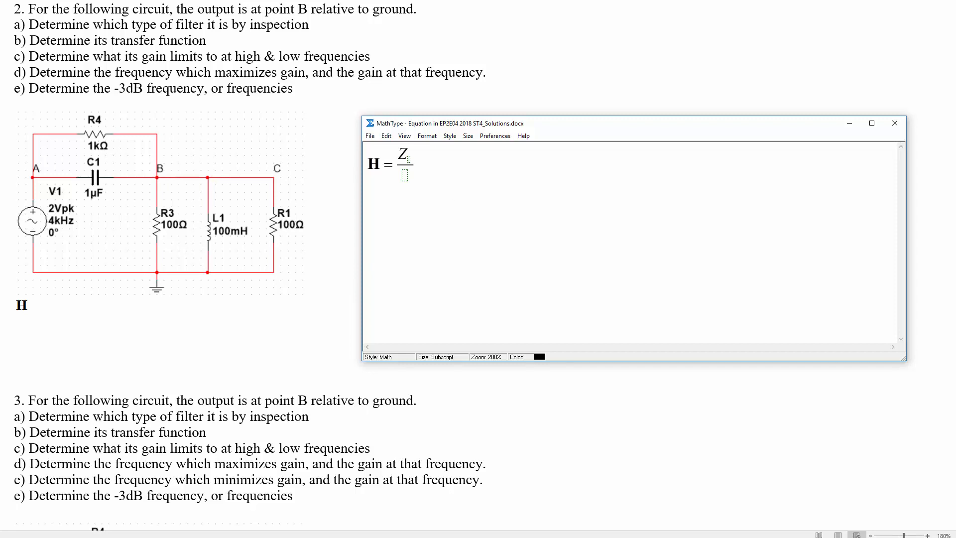
pyautogui.write('bot / Zbot + Z')
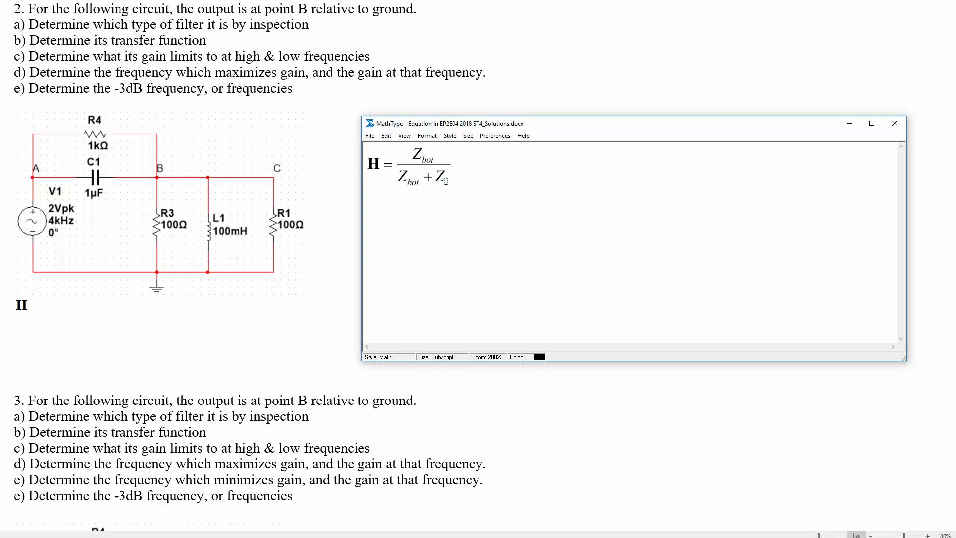
pyautogui.write('top) =')
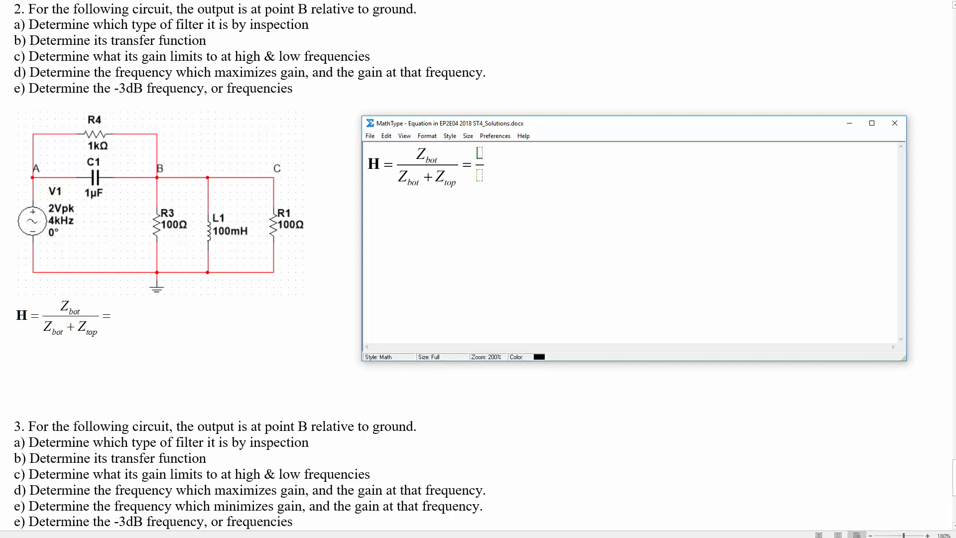
pyautogui.moveTo(346, 256)
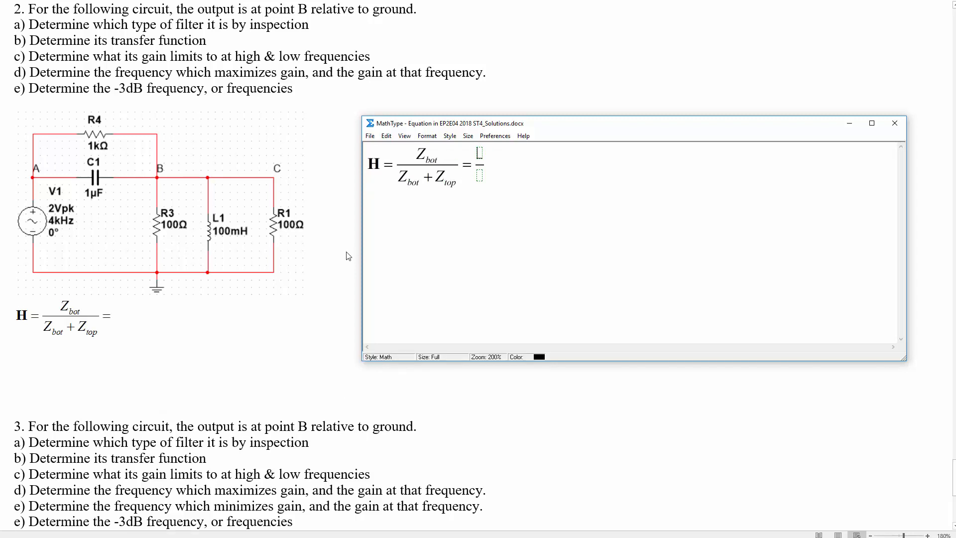
pyautogui.moveTo(218, 244)
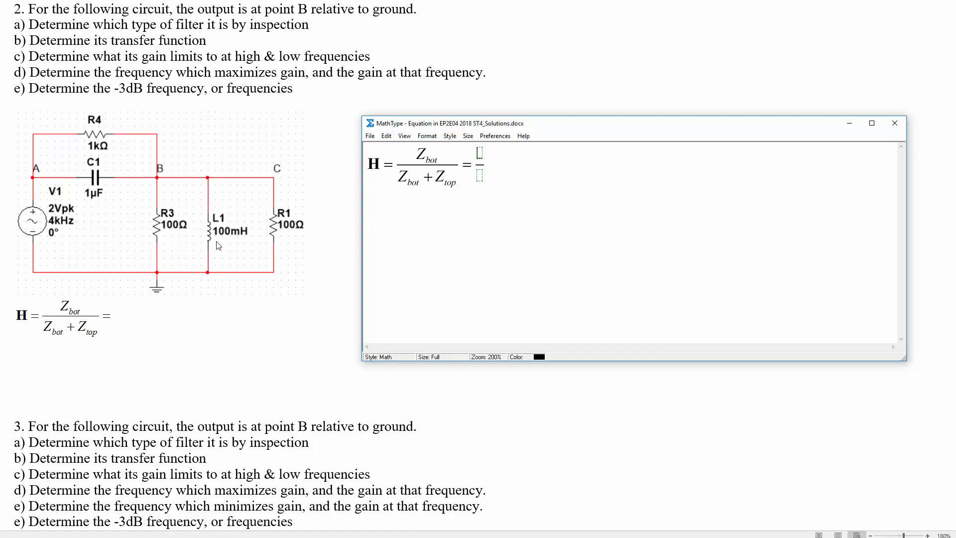
pyautogui.moveTo(505, 201)
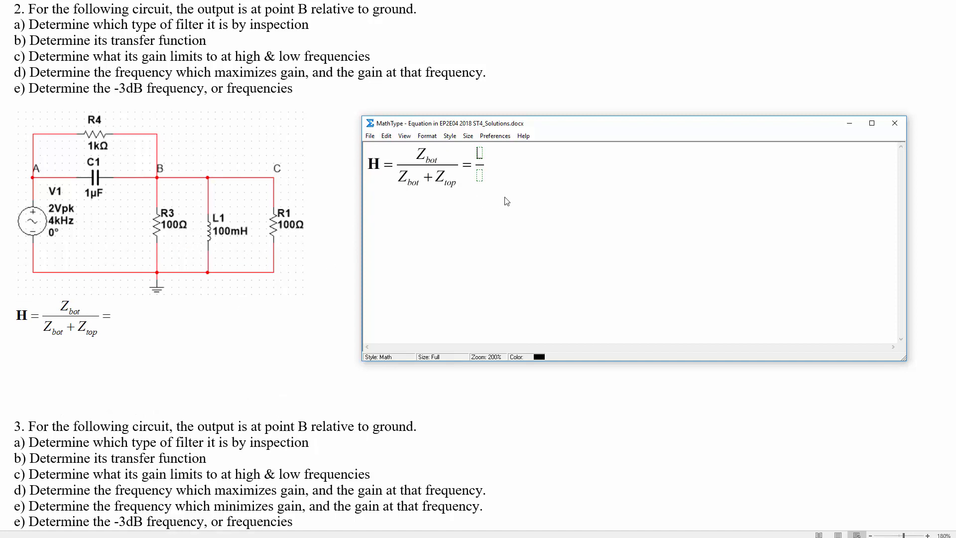
# Extend the equation to 1/(1 + Z_top/Z_bot) = 1/(1 + (Z_C ∥ R_4)/(Z_L ∥ 50Ω)) and start a new line
pyautogui.write('1')
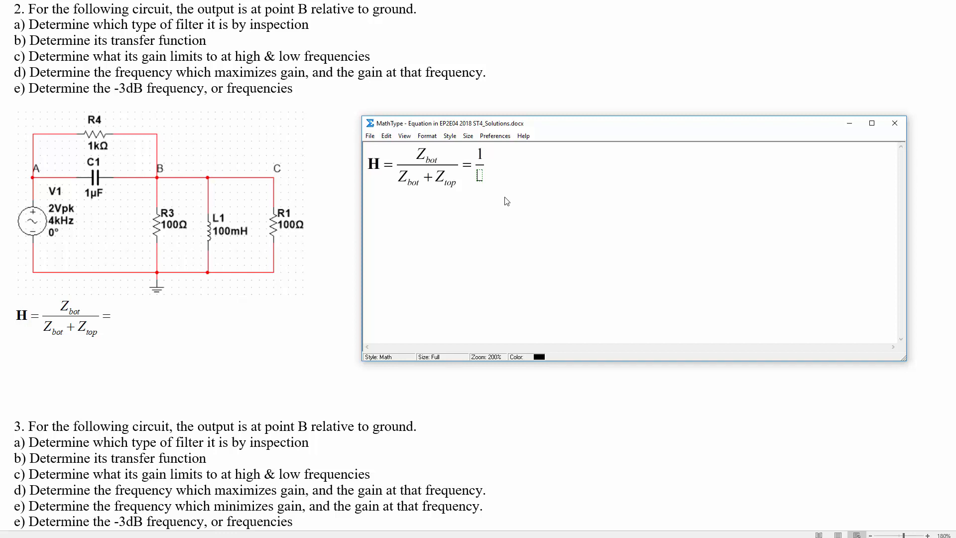
pyautogui.write('1+')
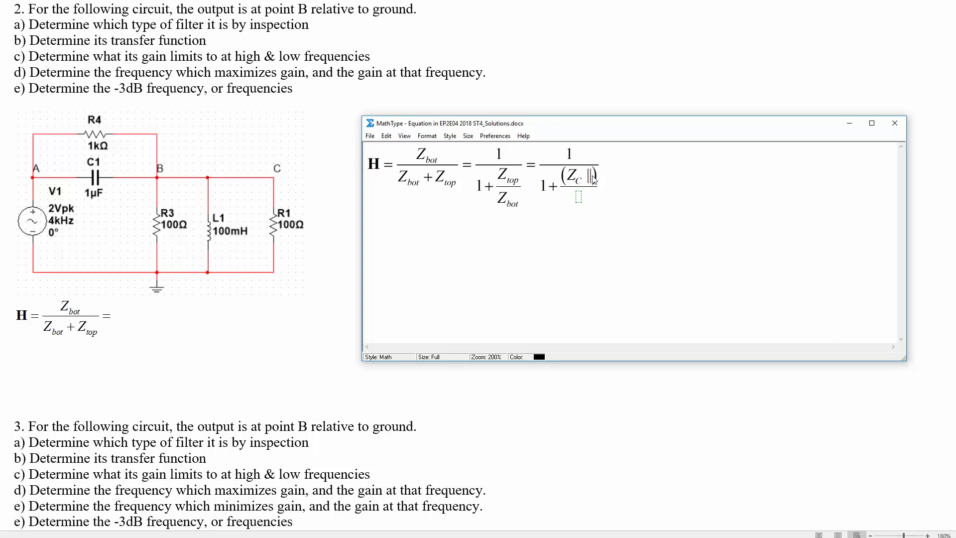
pyautogui.write('R4')
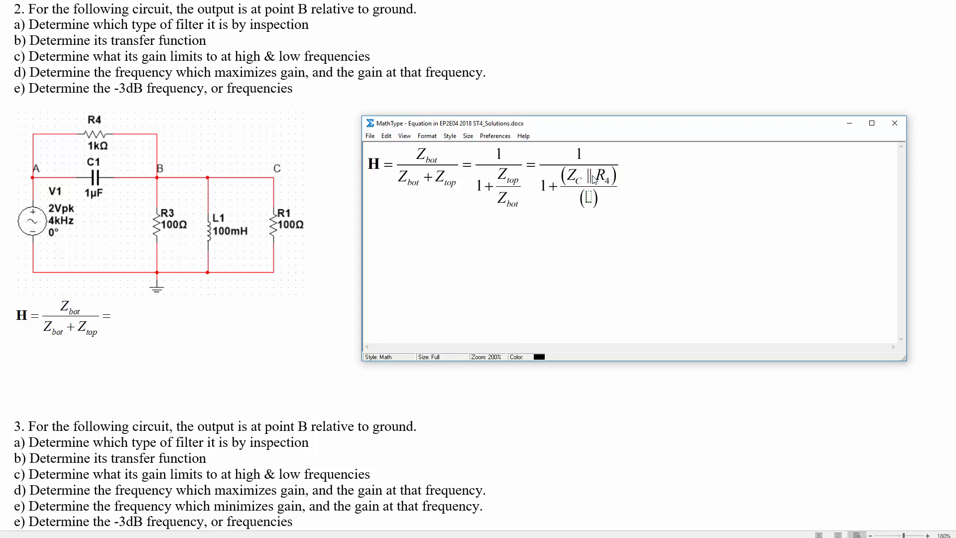
pyautogui.write('Z_L||')
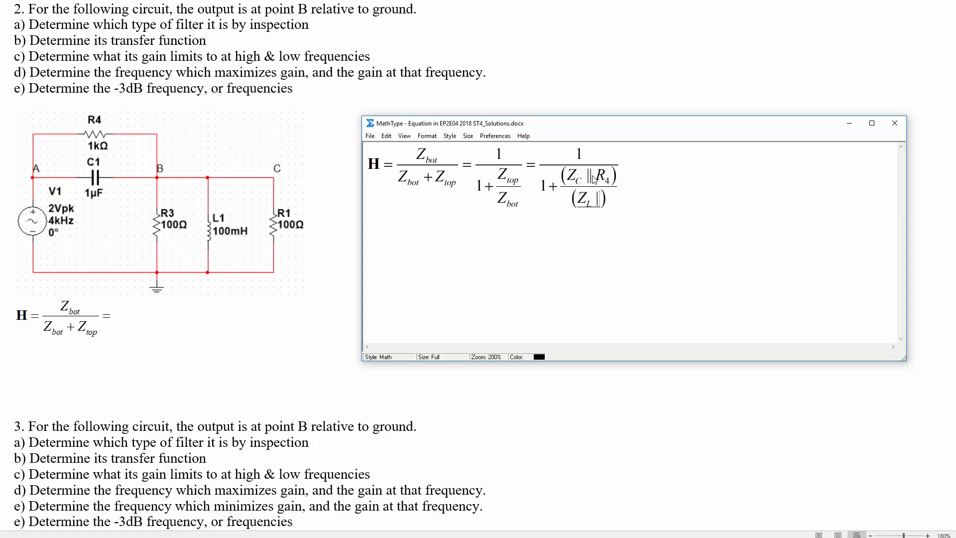
pyautogui.moveTo(202, 237)
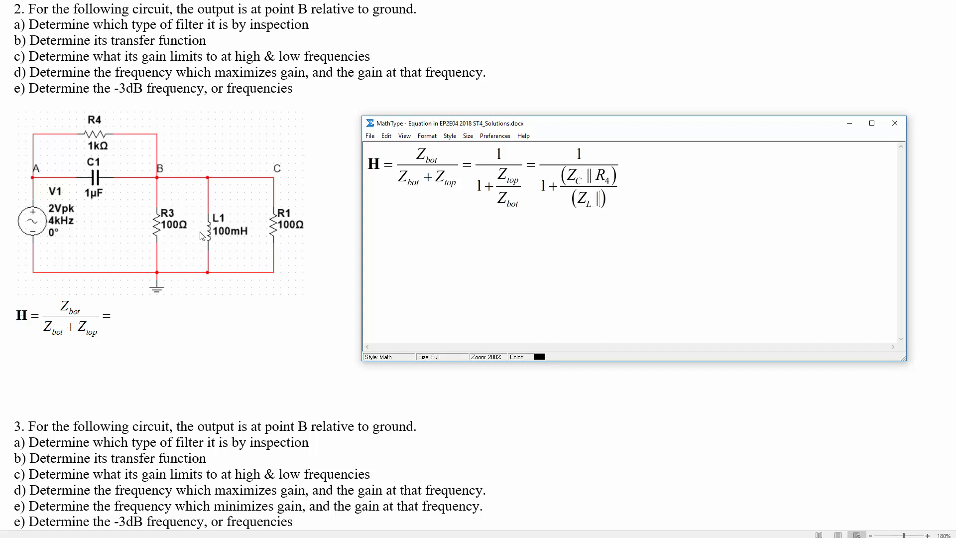
pyautogui.moveTo(704, 218)
pyautogui.write(' 50Ω')
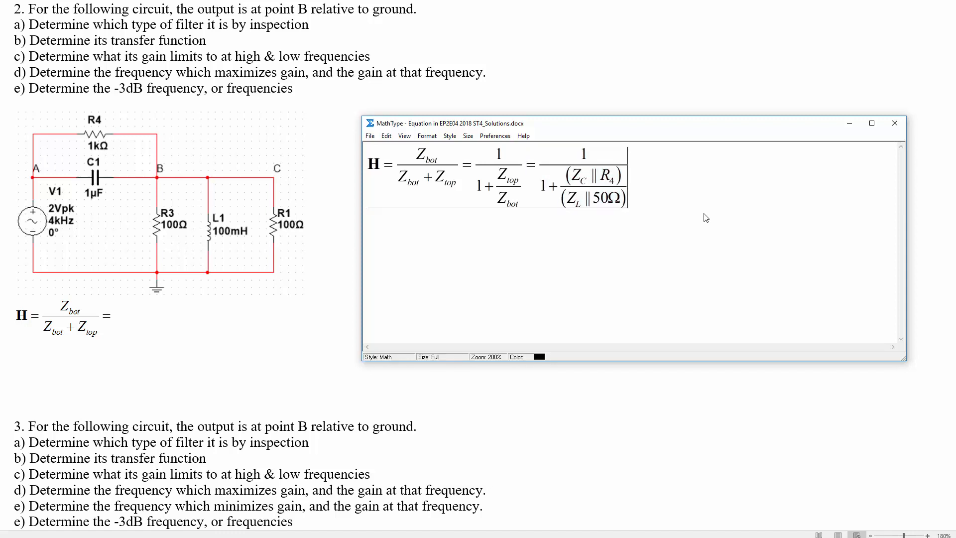
pyautogui.click(371, 221)
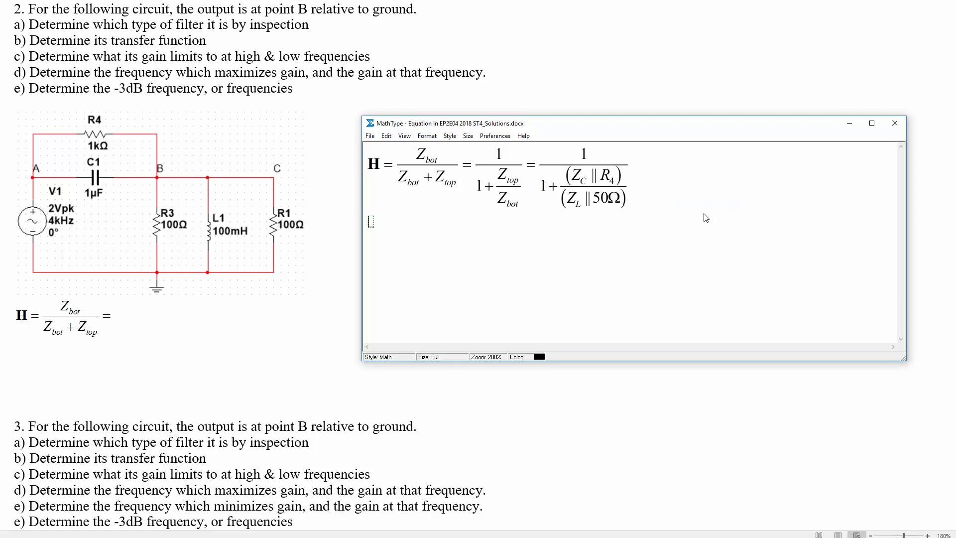
# Begin the next line rewriting the parallel terms as reciprocal sums toward 1/(1 + (1/Z_L + 1/50Ω)/(1/Z_C + 1/R_4))
pyautogui.write('=')
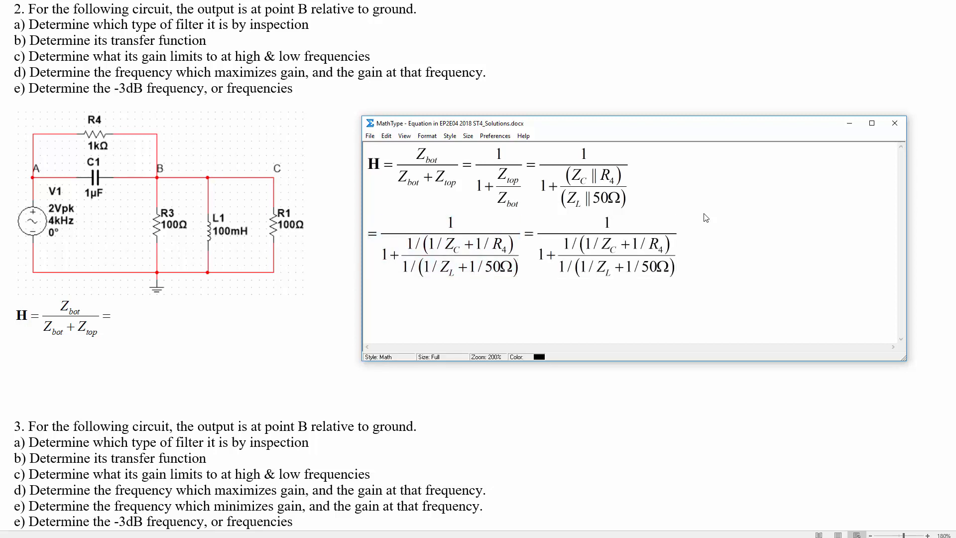
pyautogui.moveTo(600, 273)
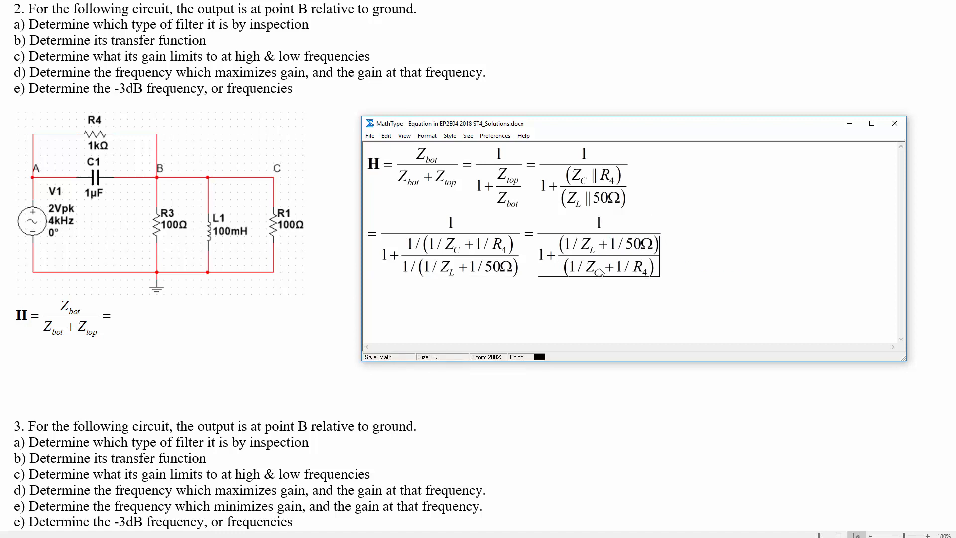
pyautogui.moveTo(680, 250)
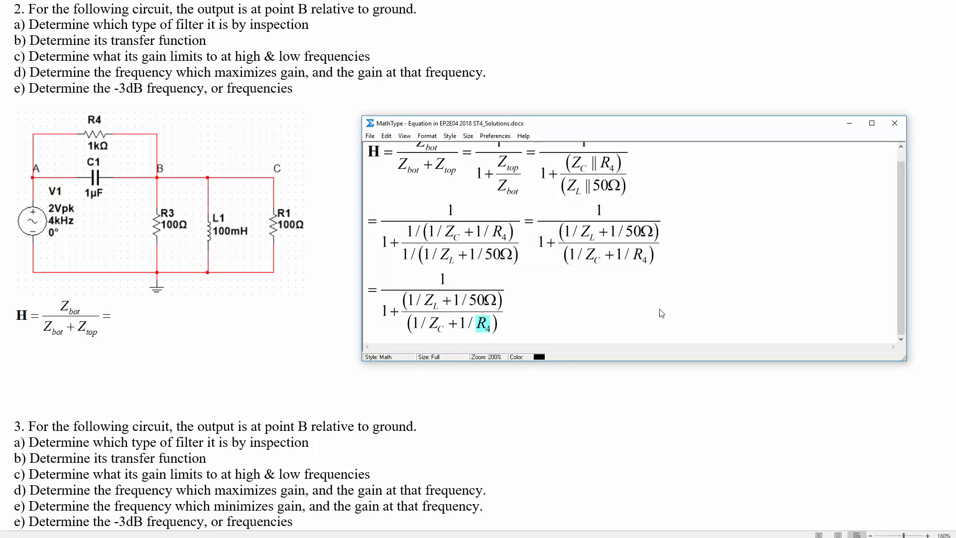
# Substitute jωL and jωC + 1/1kΩ, then start the combined fraction over (jωC + 1/1kΩ) + (1/(jωL) + 1/50Ω)
pyautogui.write('1kΩ')
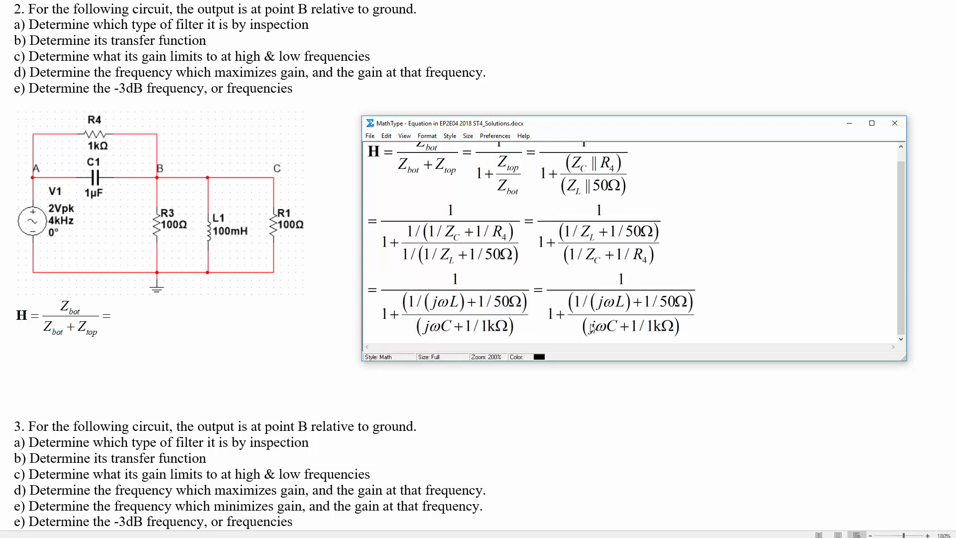
pyautogui.click(552, 314)
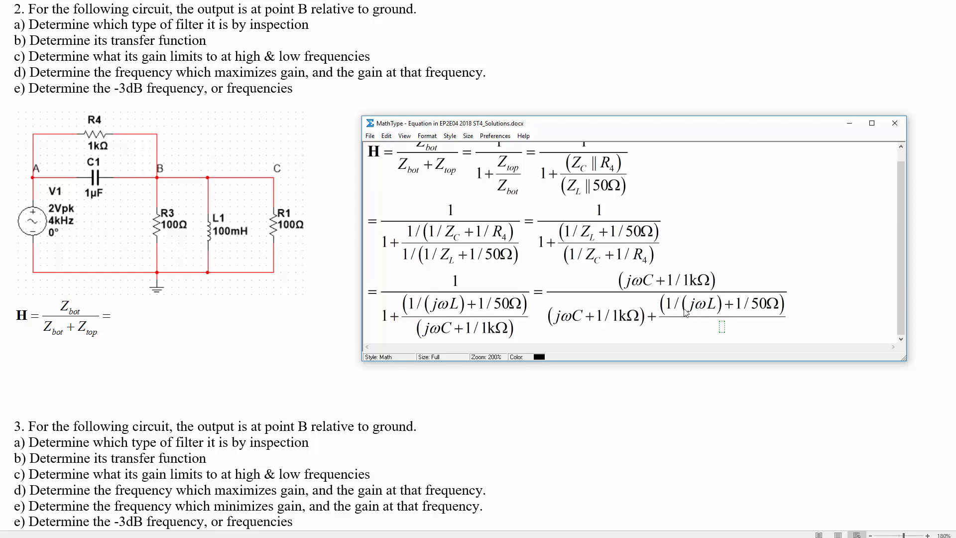
pyautogui.moveTo(922, 391)
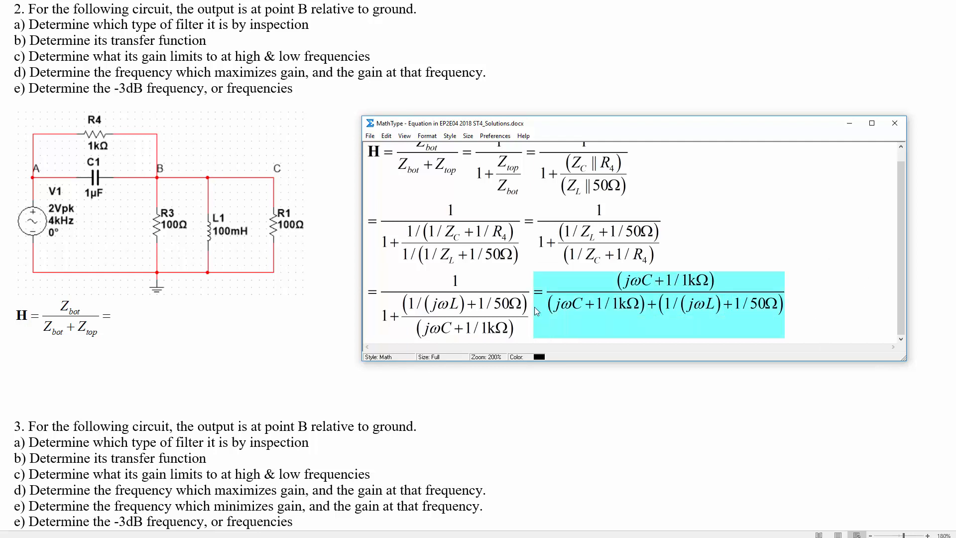
# Add a line multiplying numerator and denominator through by jωL, removing jωL from its inner denominator
pyautogui.scroll(-3)
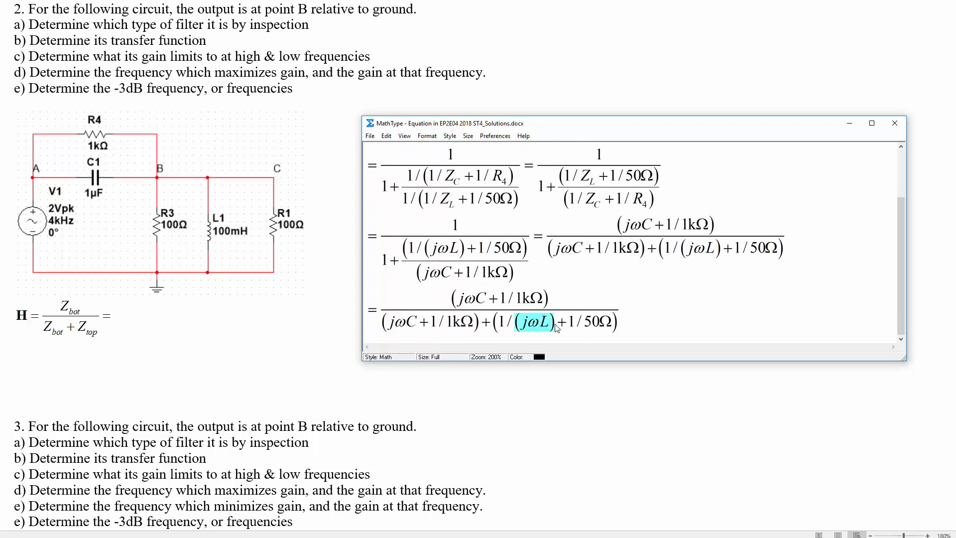
pyautogui.press('Delete')
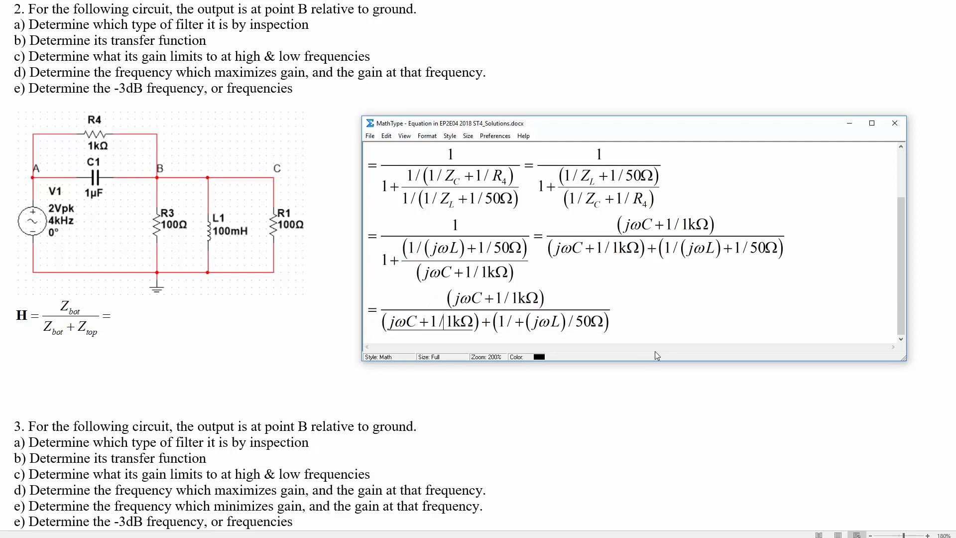
pyautogui.click(421, 322)
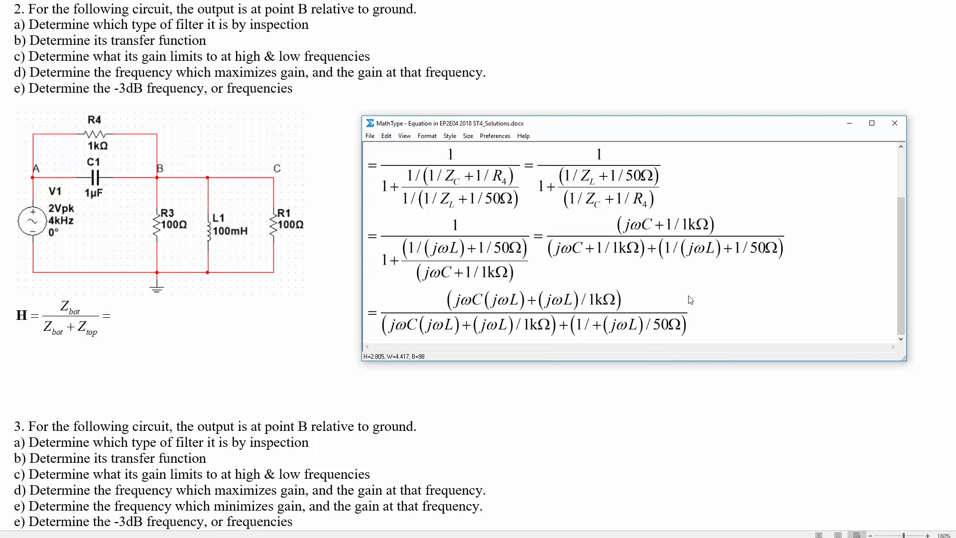
pyautogui.moveTo(663, 315)
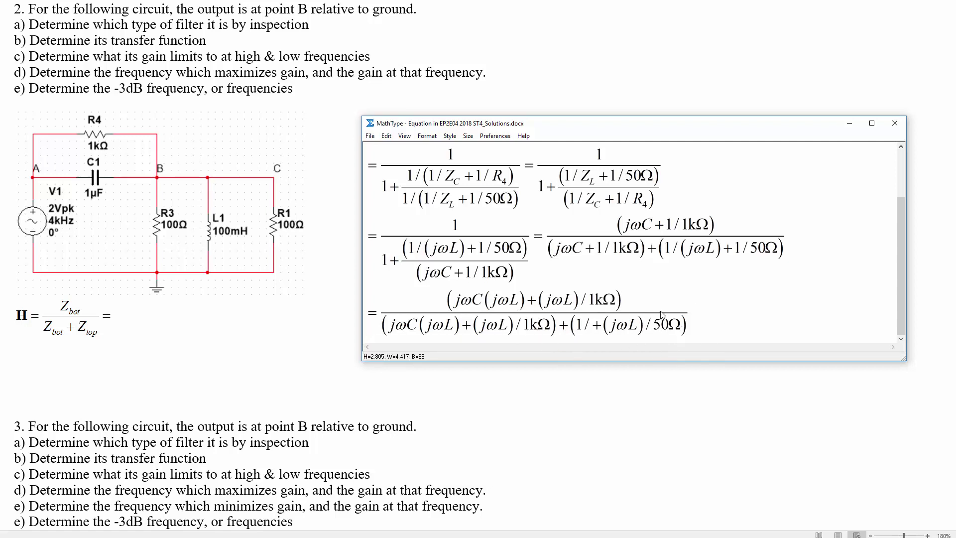
pyautogui.moveTo(558, 333)
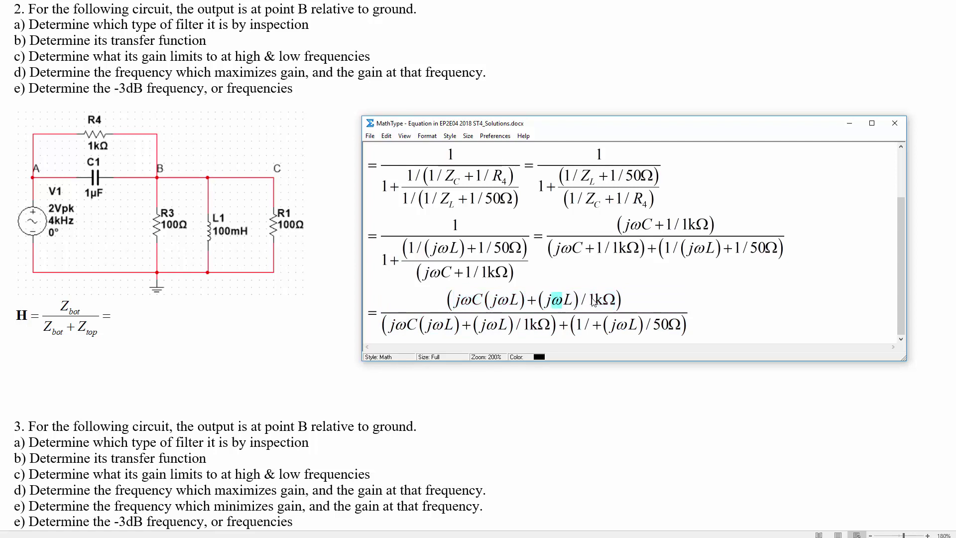
pyautogui.moveTo(500, 316)
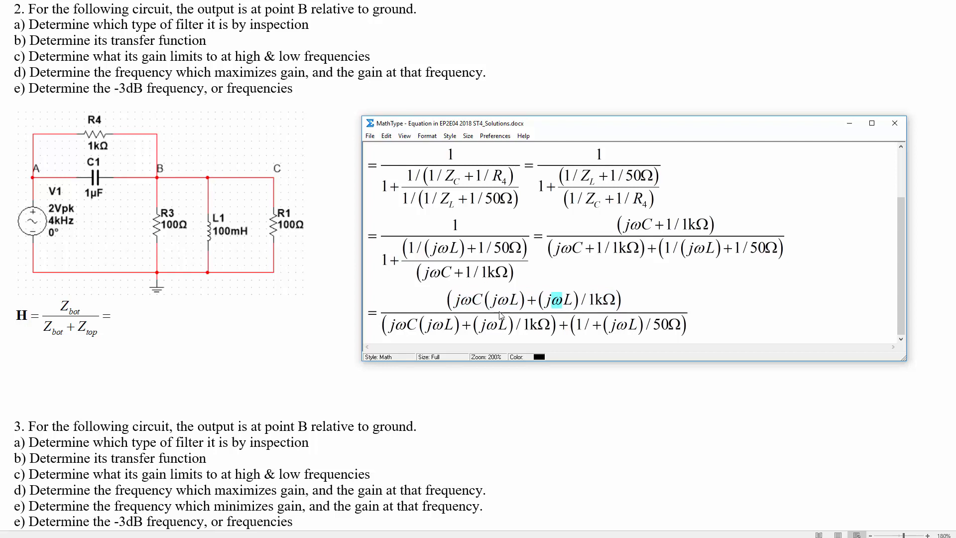
pyautogui.moveTo(588, 328)
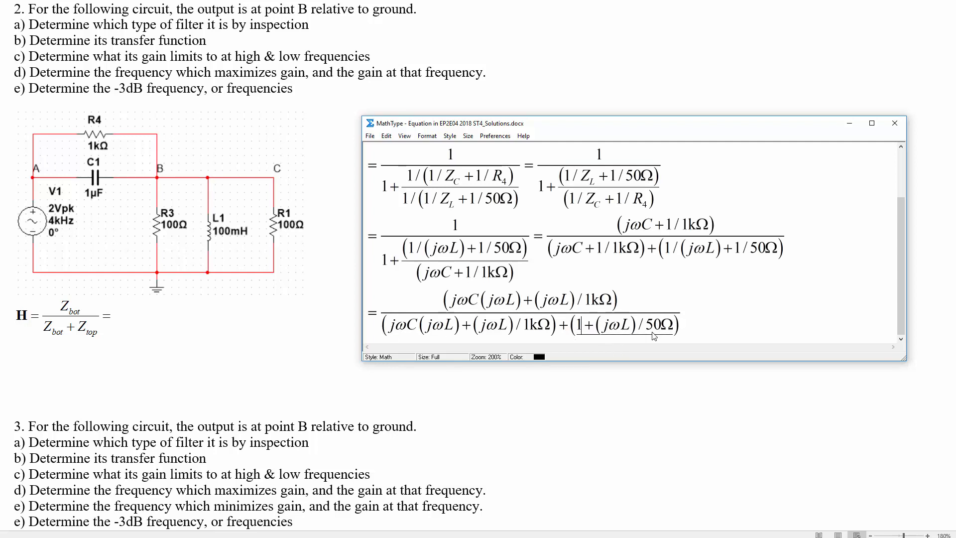
pyautogui.moveTo(551, 336)
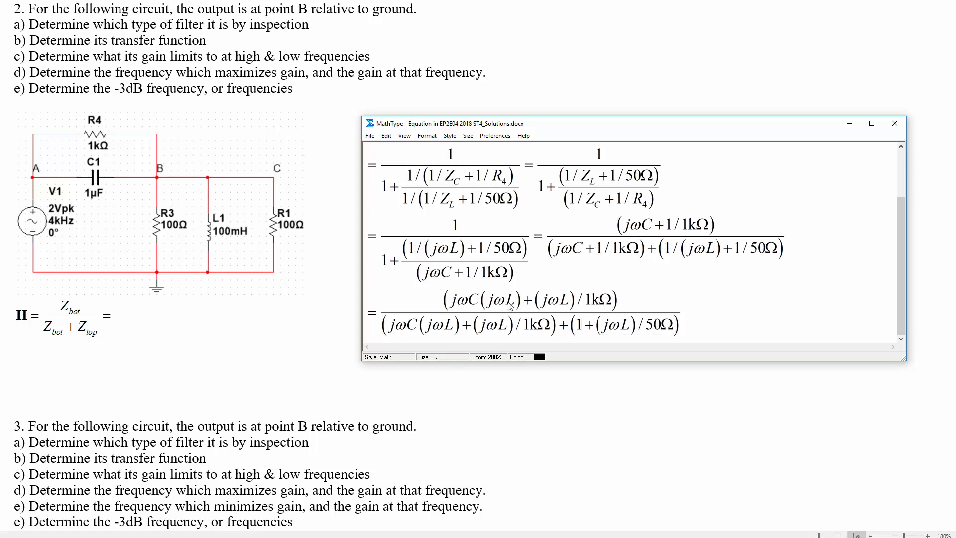
pyautogui.moveTo(476, 303)
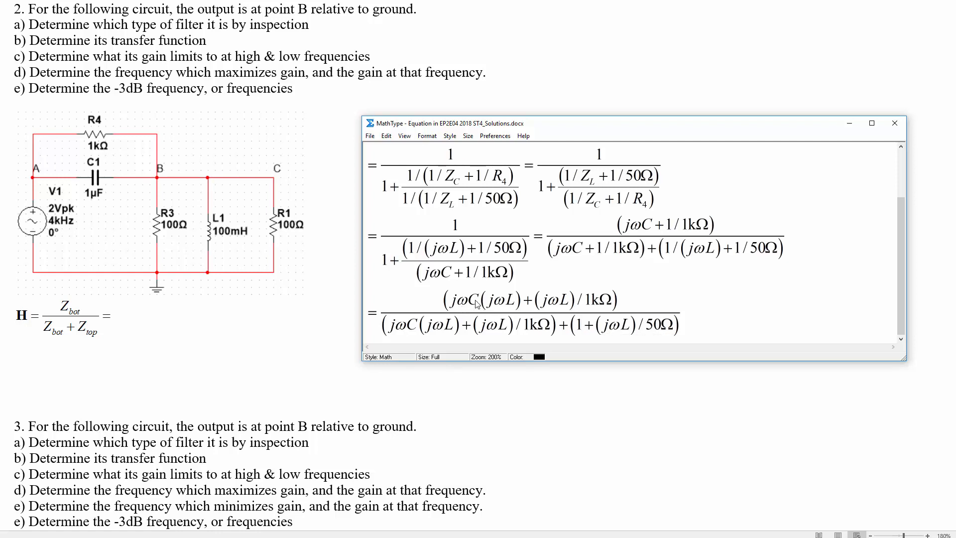
pyautogui.moveTo(496, 376)
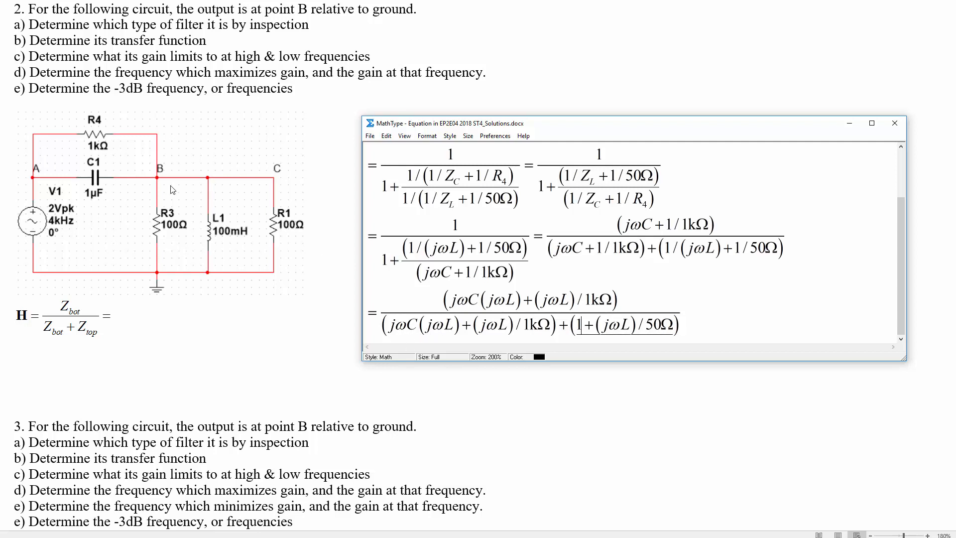
pyautogui.moveTo(445, 331)
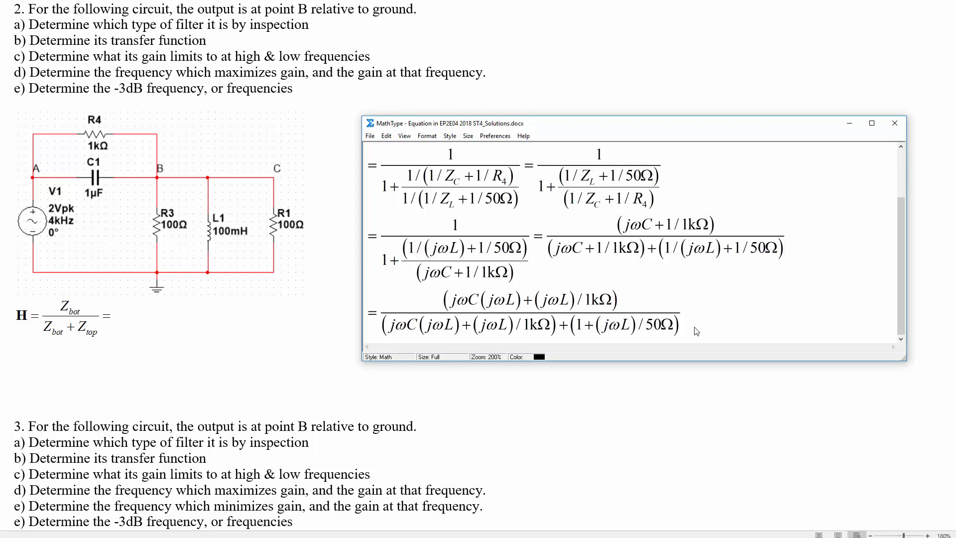
pyautogui.moveTo(705, 308)
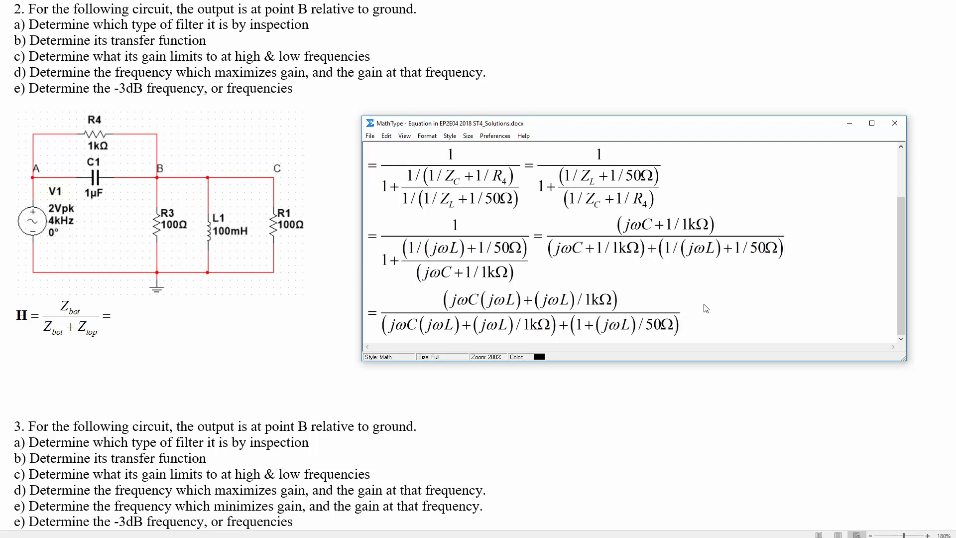
pyautogui.moveTo(514, 371)
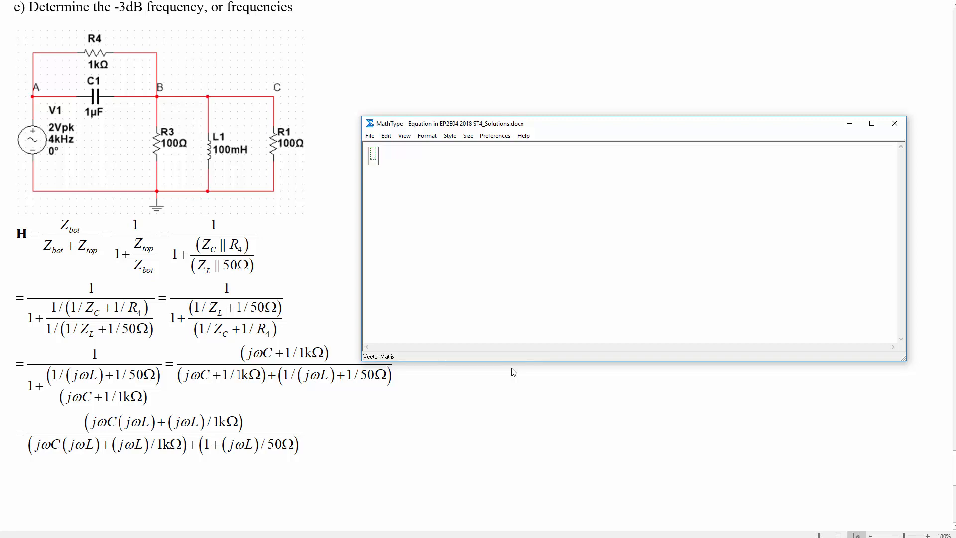
# Write |H−3dB| = (1/√2)|Hmax| = (1/√2)·1 in a new equation below the derivation
pyautogui.write('H')
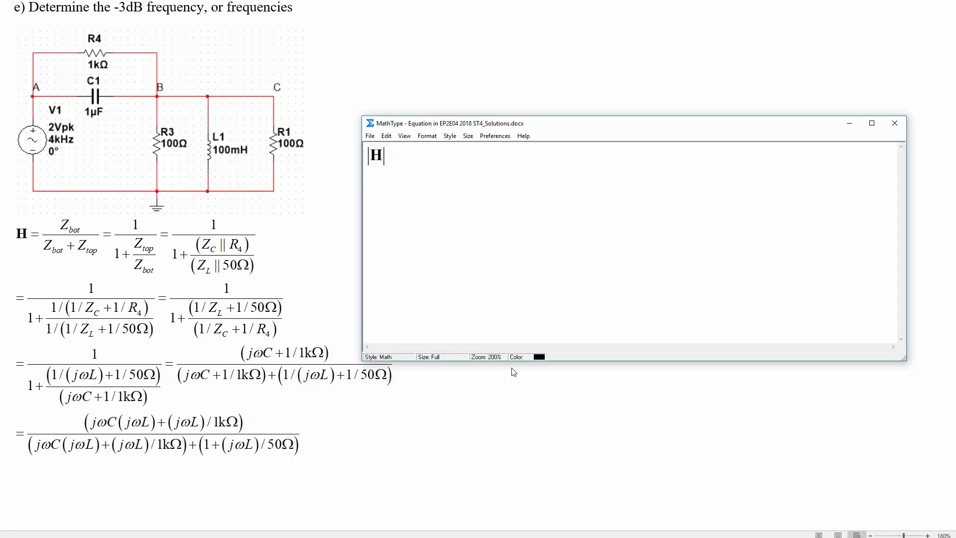
pyautogui.write('-3D')
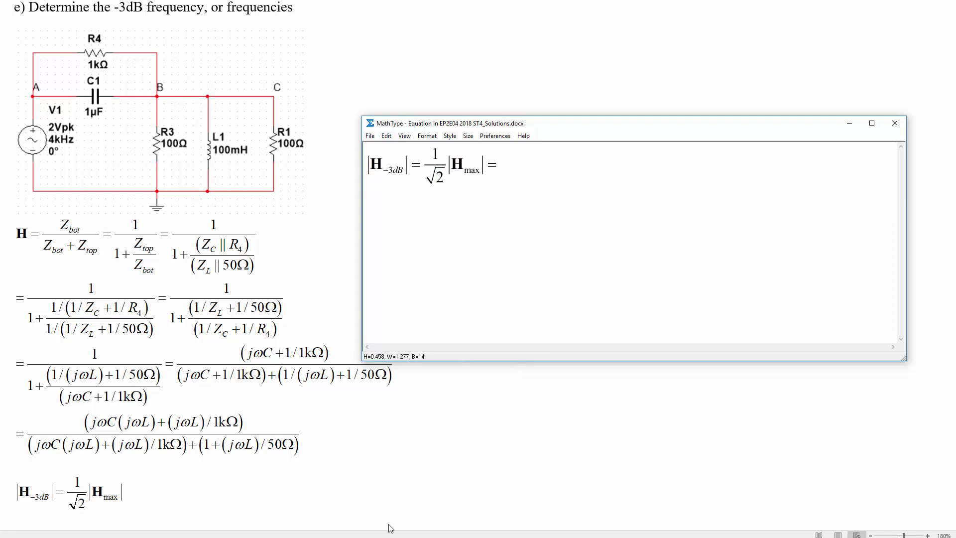
pyautogui.moveTo(268, 469)
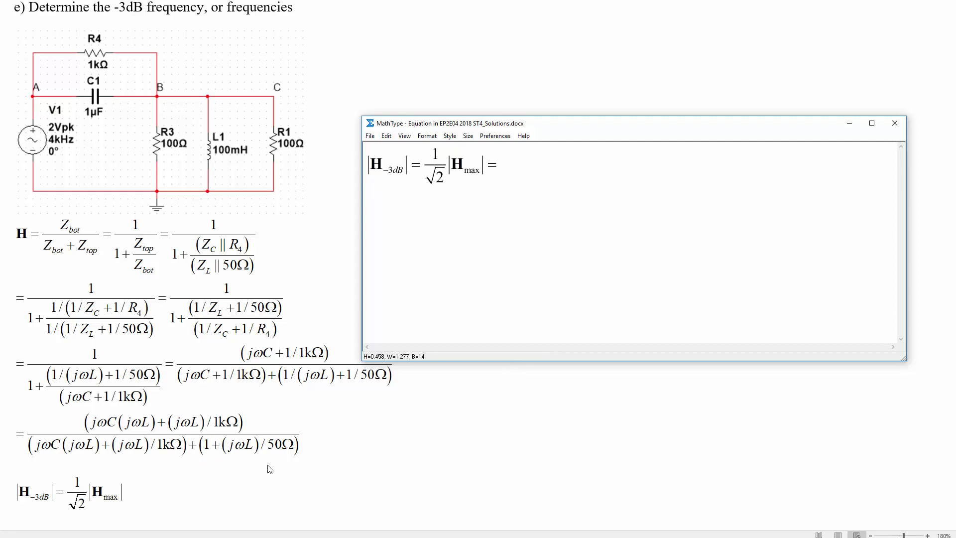
pyautogui.moveTo(358, 340)
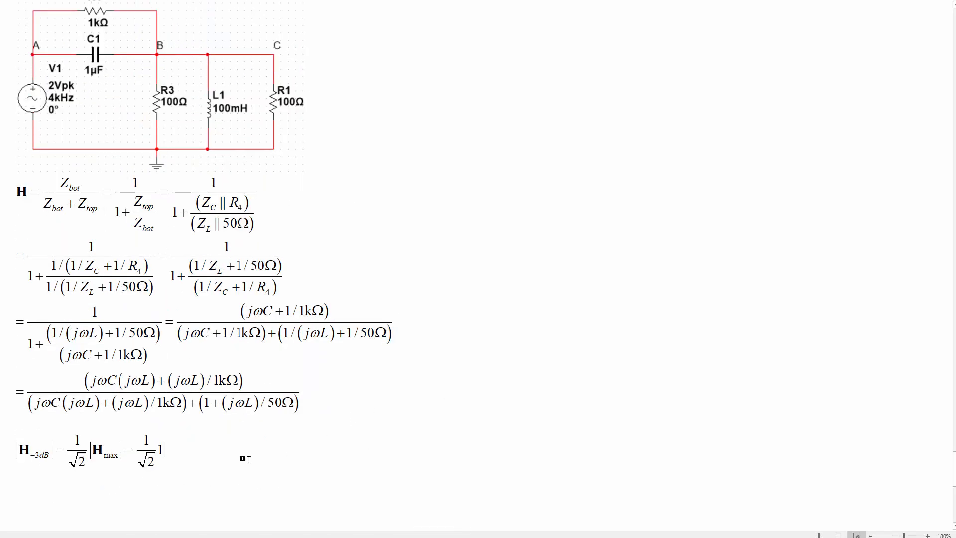
# Copy the derivation's final line and place it below the −3 dB relation as a new H = equation
pyautogui.click(201, 384)
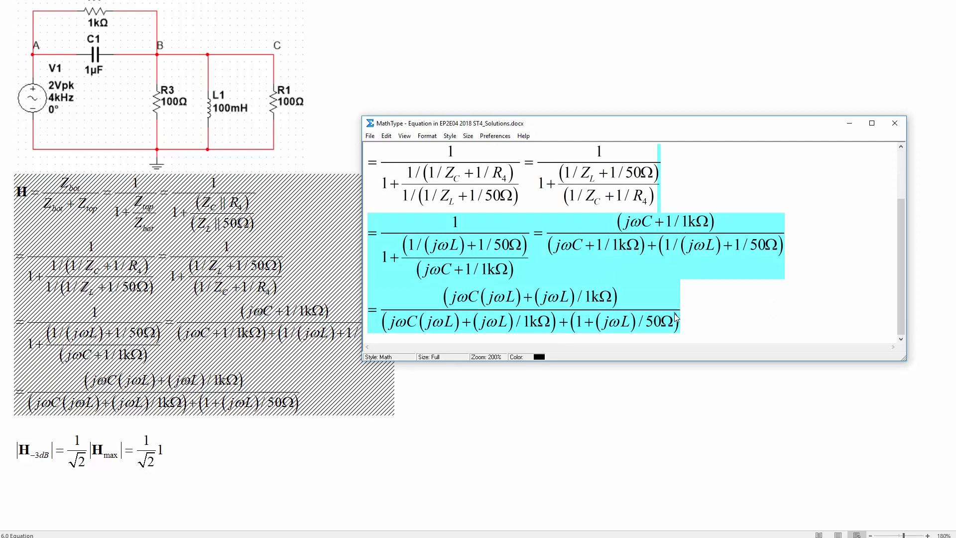
pyautogui.click(894, 123)
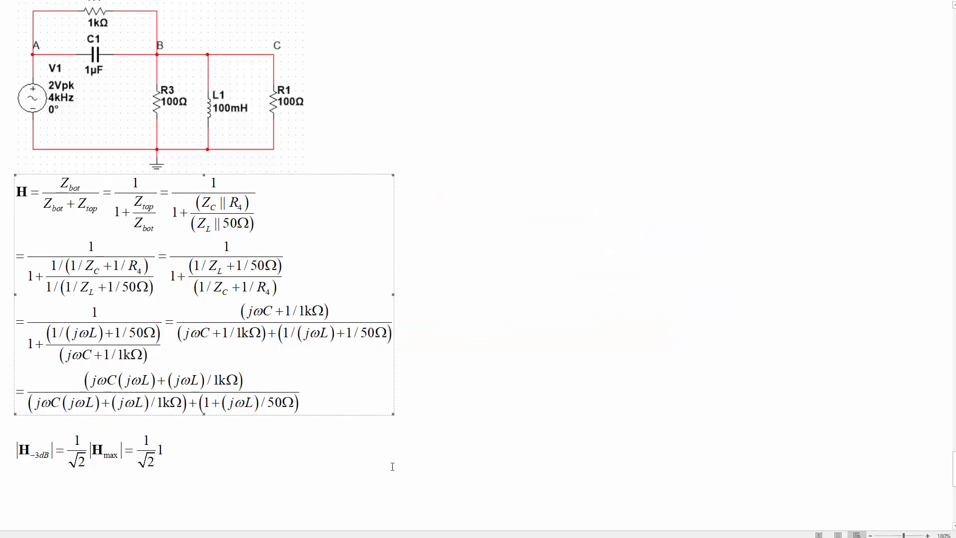
pyautogui.click(393, 466)
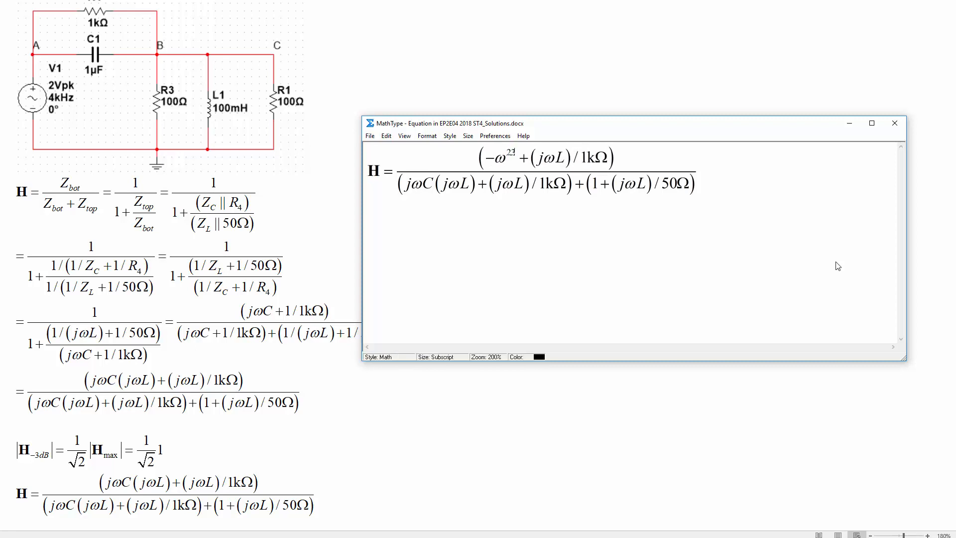
# Rewrite jωC(jωL) as −ω²LC in the numerator and move into the denominator to do the same
pyautogui.write('LC')
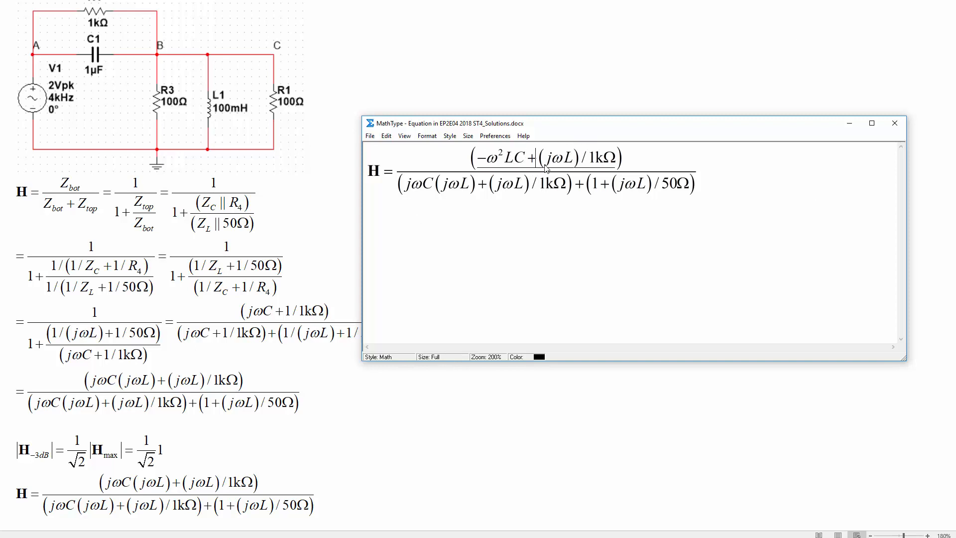
pyautogui.click(469, 184)
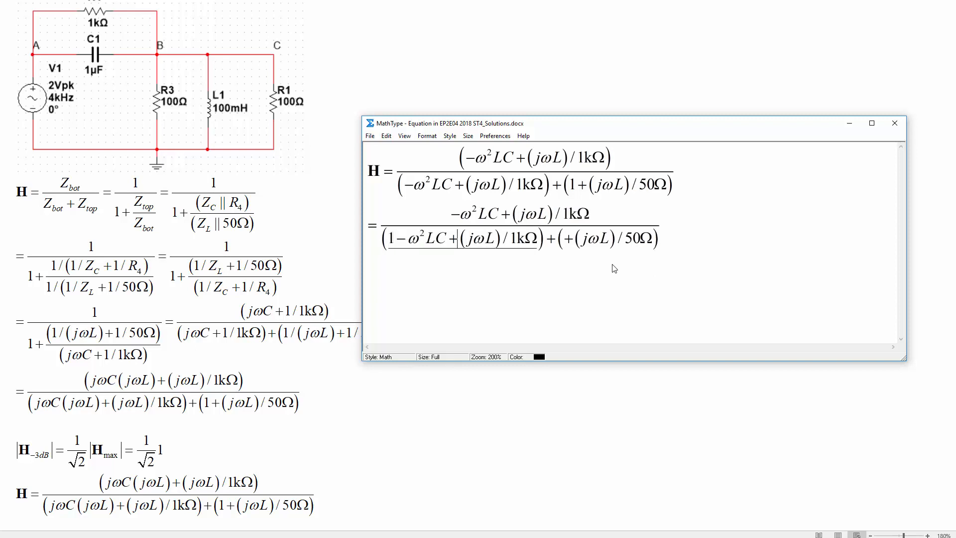
# Move the (jωL)/1kΩ term beside the 50Ω term and factor jωL out of both
pyautogui.doubleClick(488, 238)
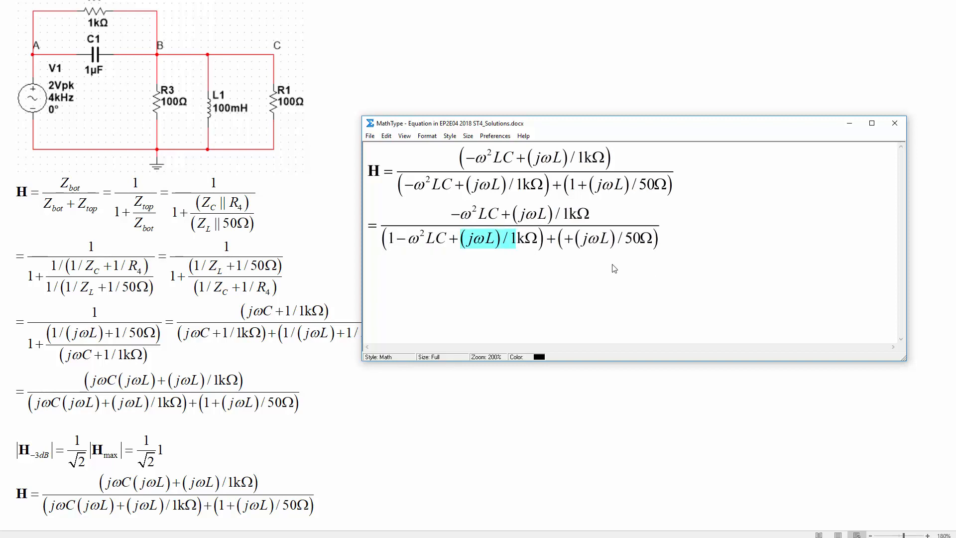
pyautogui.press('Delete')
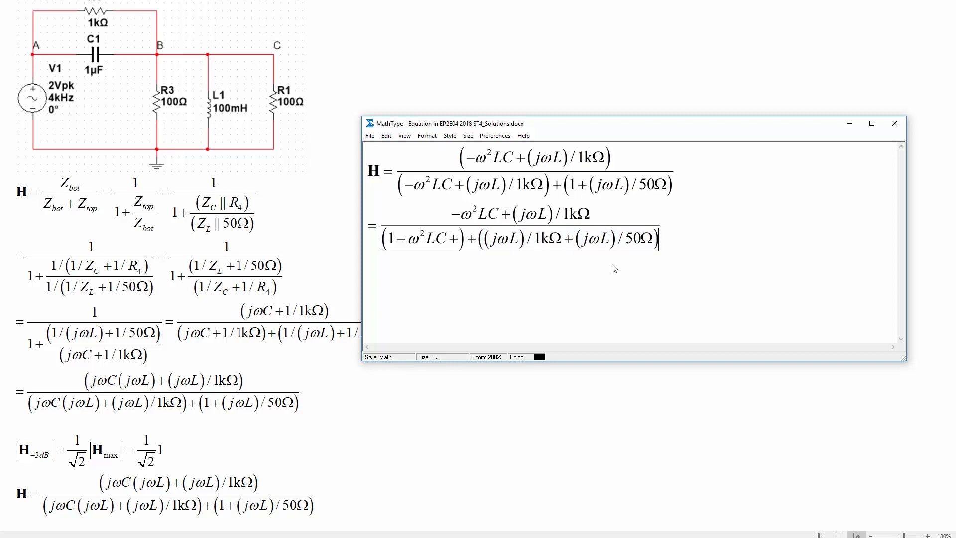
pyautogui.doubleClick(506, 239)
pyautogui.write('(1')
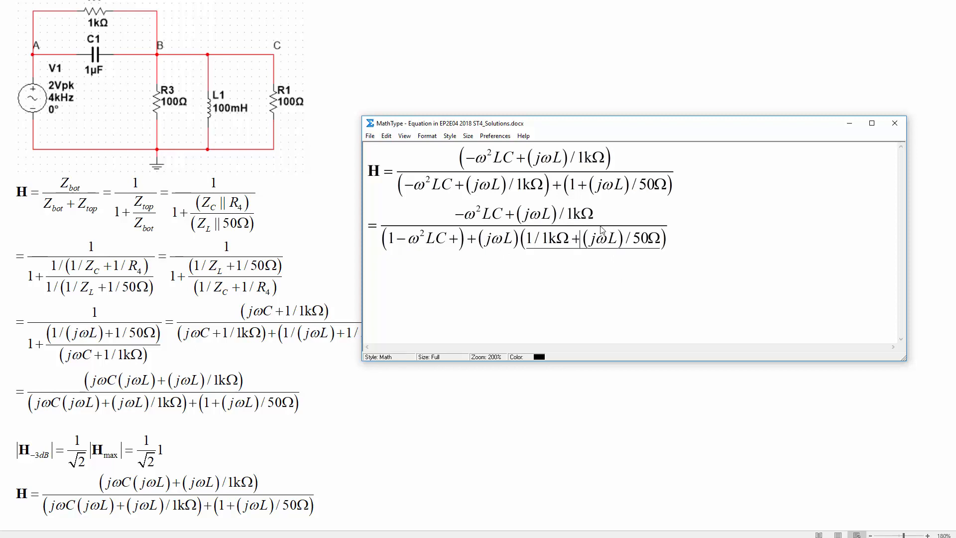
pyautogui.doubleClick(603, 238)
pyautogui.write('1')
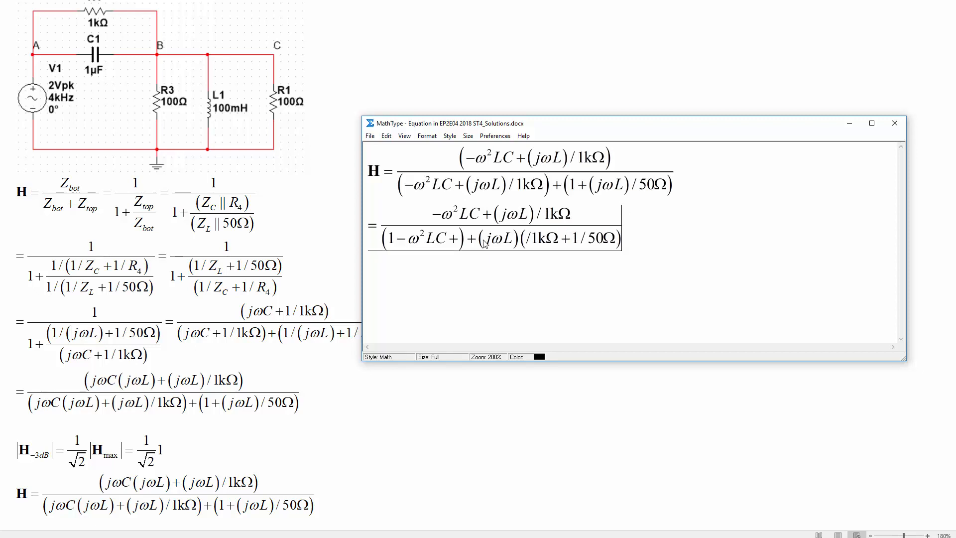
pyautogui.moveTo(629, 244)
pyautogui.write('|H| =')
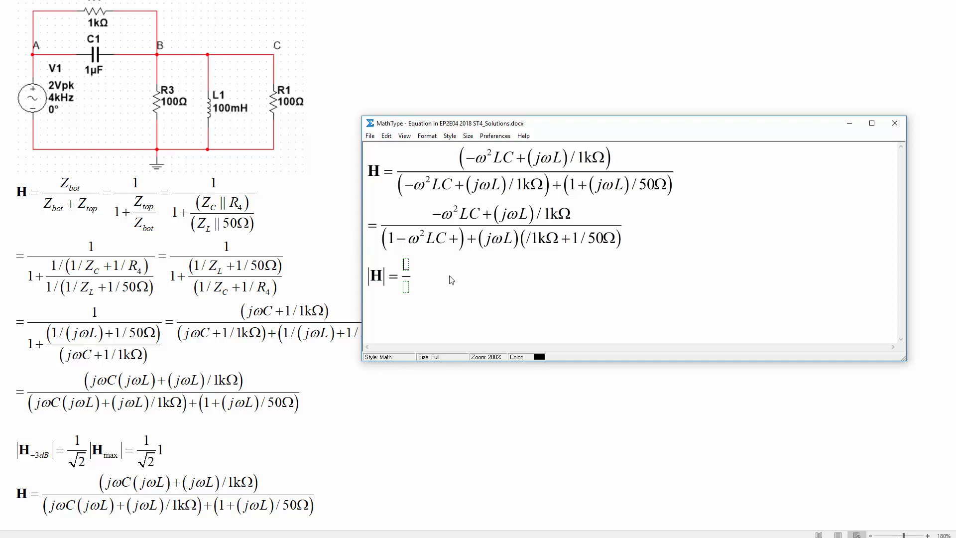
pyautogui.moveTo(463, 246)
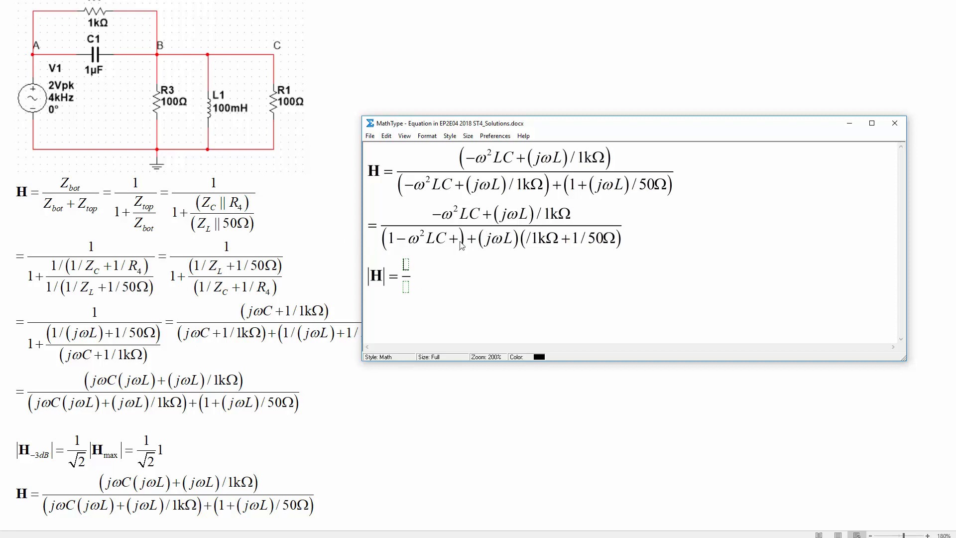
pyautogui.moveTo(500, 244)
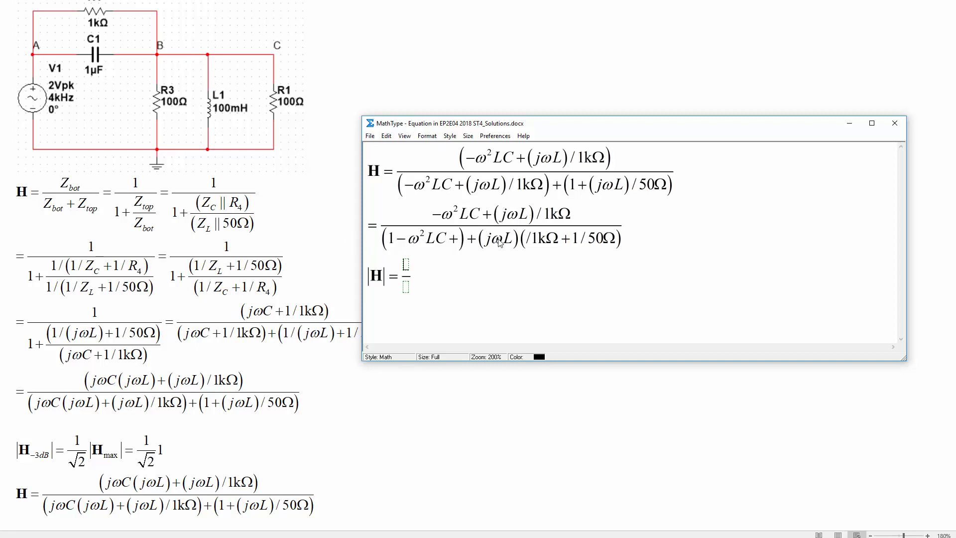
pyautogui.moveTo(521, 227)
pyautogui.write(' √((ω2LC)2')
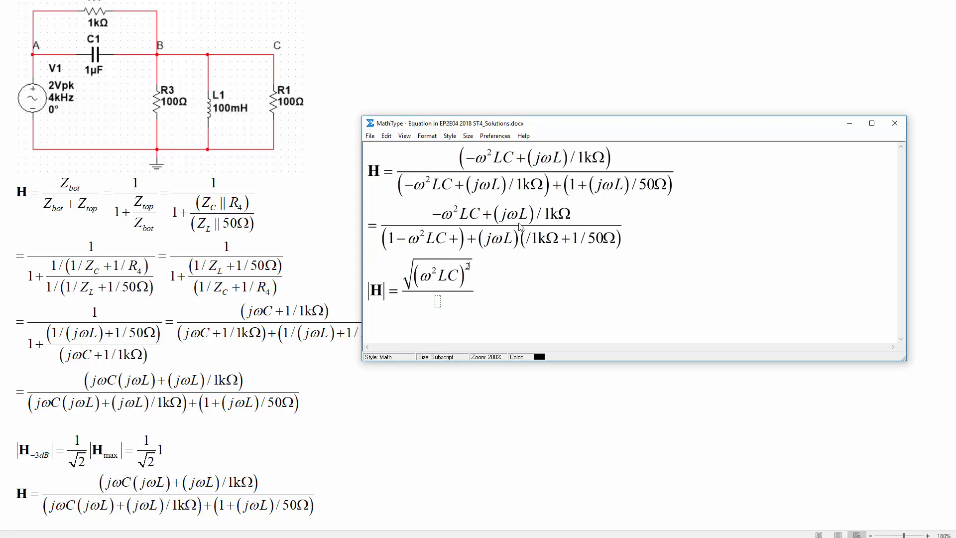
# Enter the (ωL/1kΩ)² numerator term and the (1−ω²LC)² + (ωL(1/1kΩ+1/50Ω))² denominator
pyautogui.write('+(')
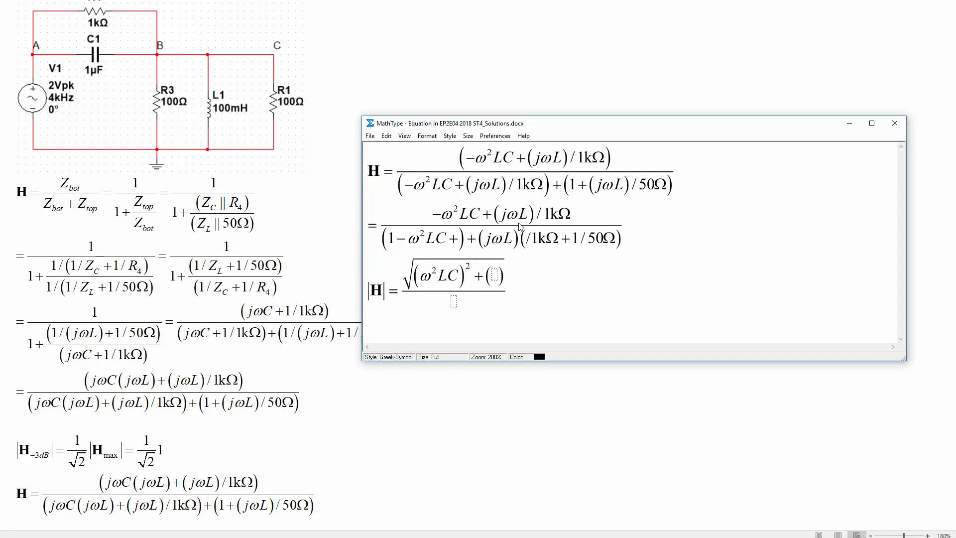
pyautogui.write('ωL/1kΩ')
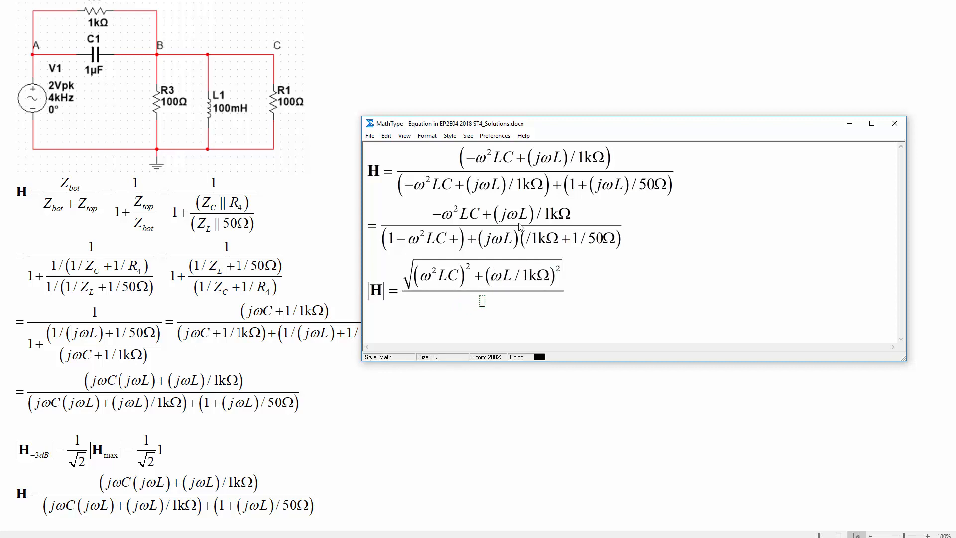
pyautogui.write('(1-')
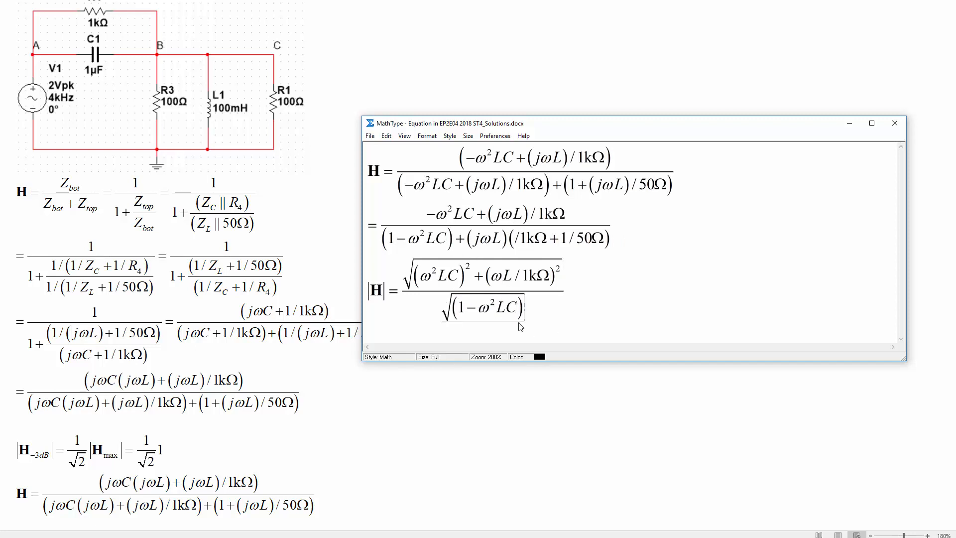
pyautogui.write('²+')
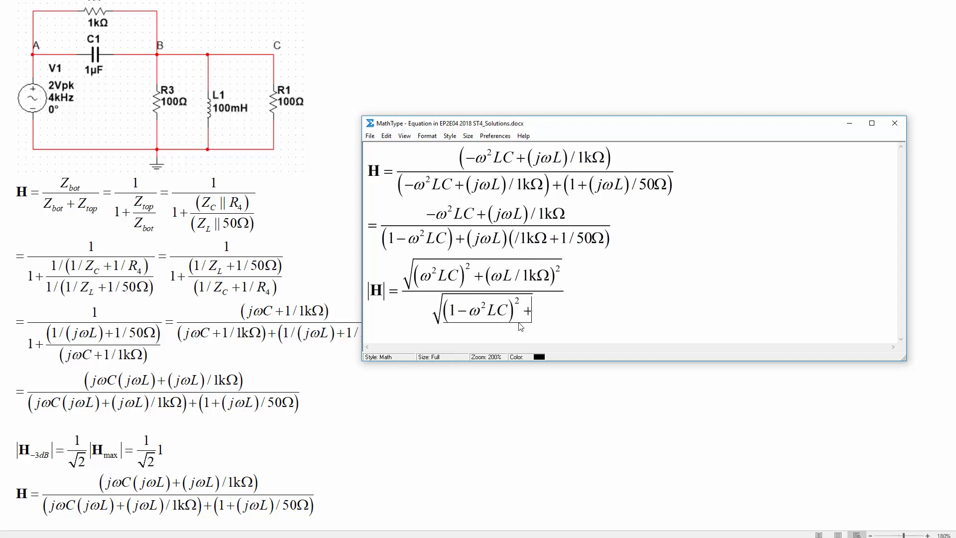
pyautogui.write('(ωL(1/1kΩ+1/50Ω))²)=')
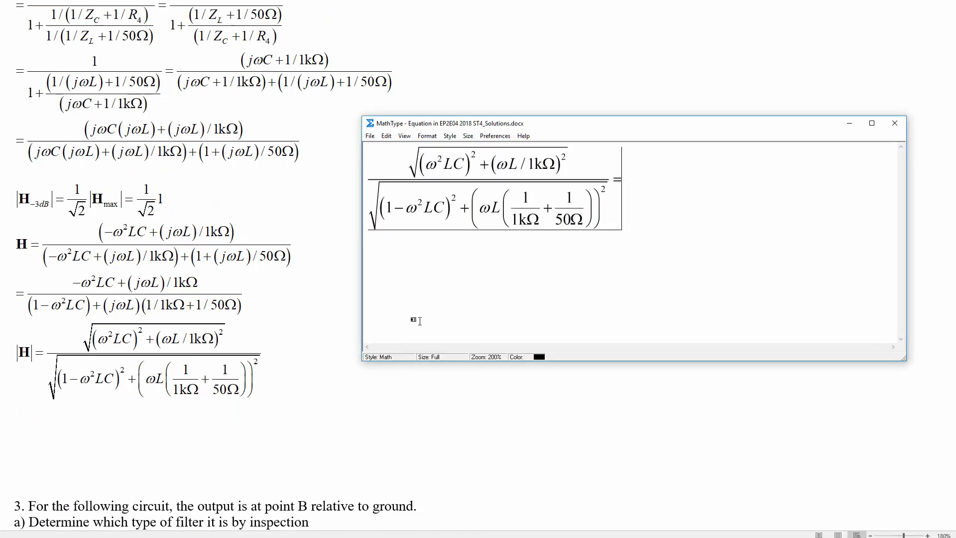
# Set |H| equal to 1/√2 and introduce it with the text 'At the -3dB frequency,'
pyautogui.write('1/')
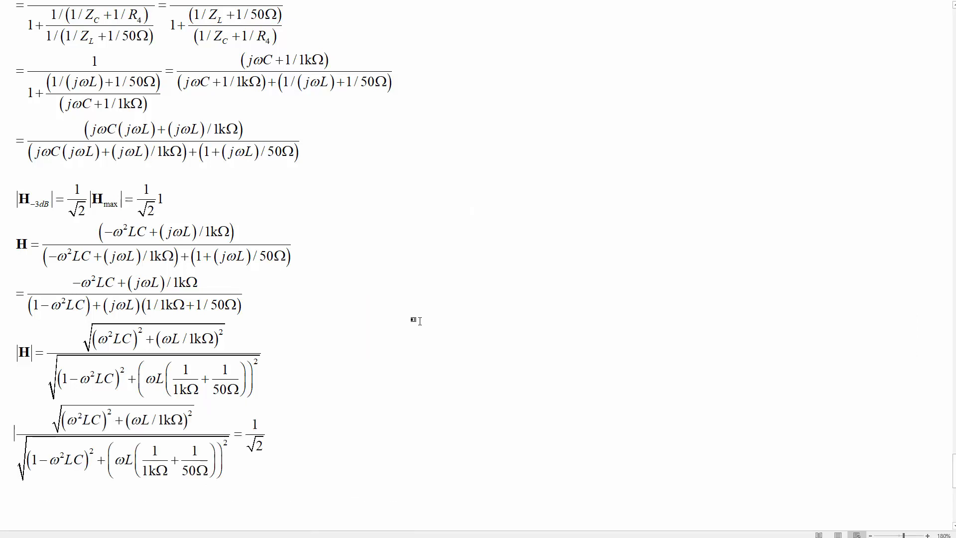
pyautogui.write('At')
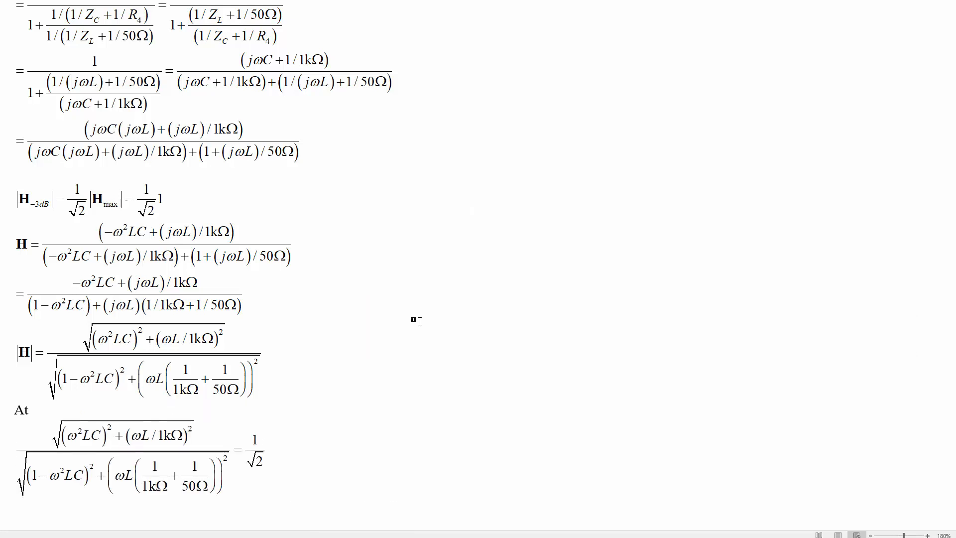
pyautogui.write('the -3dB frequency,')
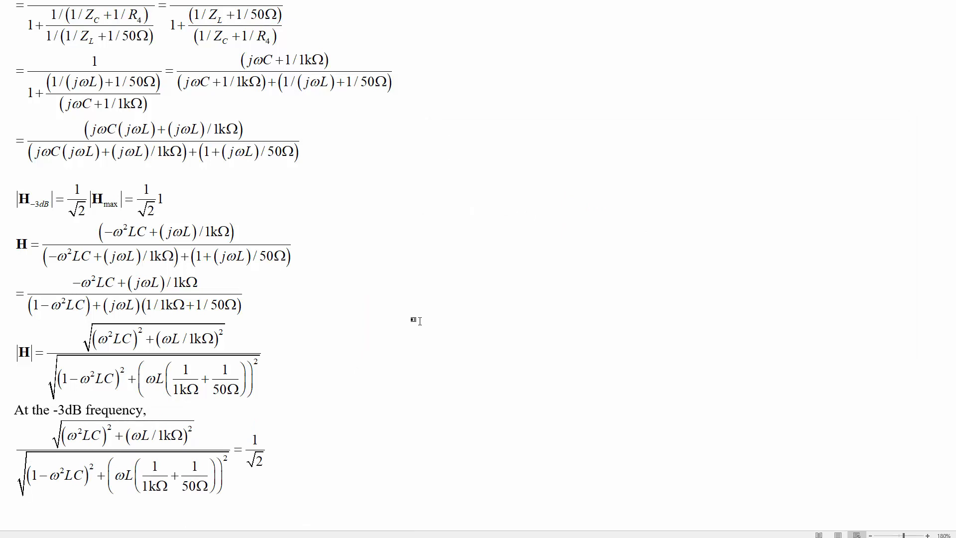
pyautogui.moveTo(416, 321)
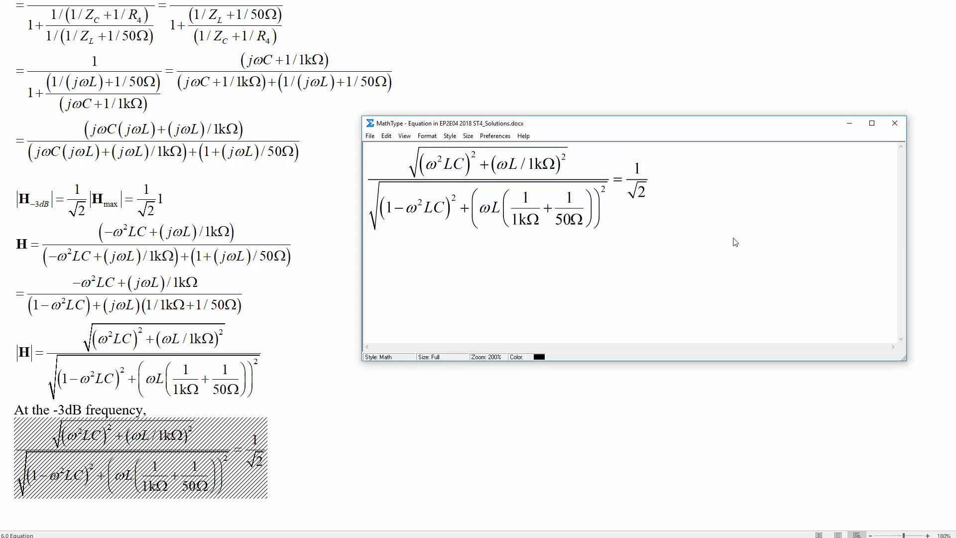
# Square both sides to equal 1/2 and cross-multiply into 2(ω²LC)²+2(ωL/1kΩ)² = (1−ω²LC)²+(ωL(1/1kΩ+1/50Ω))²
pyautogui.click(370, 243)
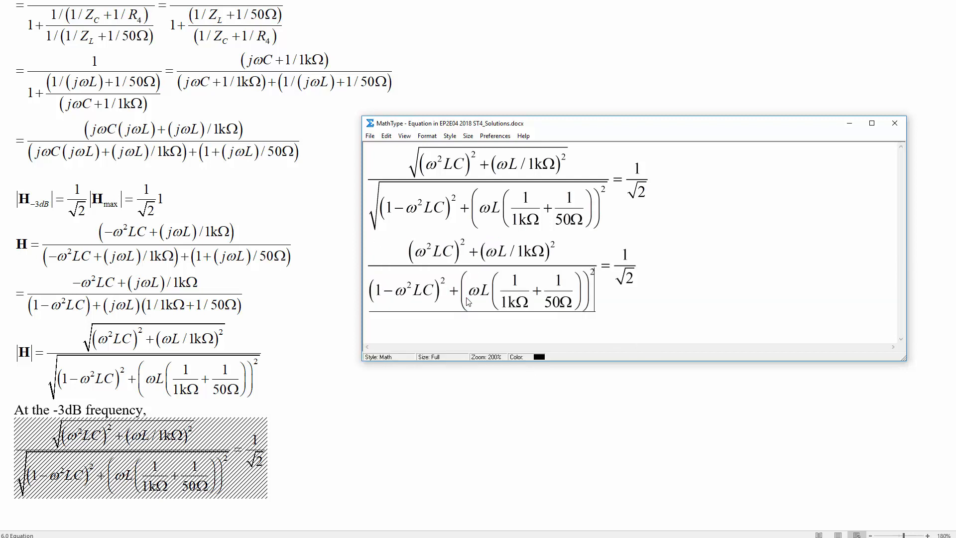
pyautogui.doubleClick(624, 271)
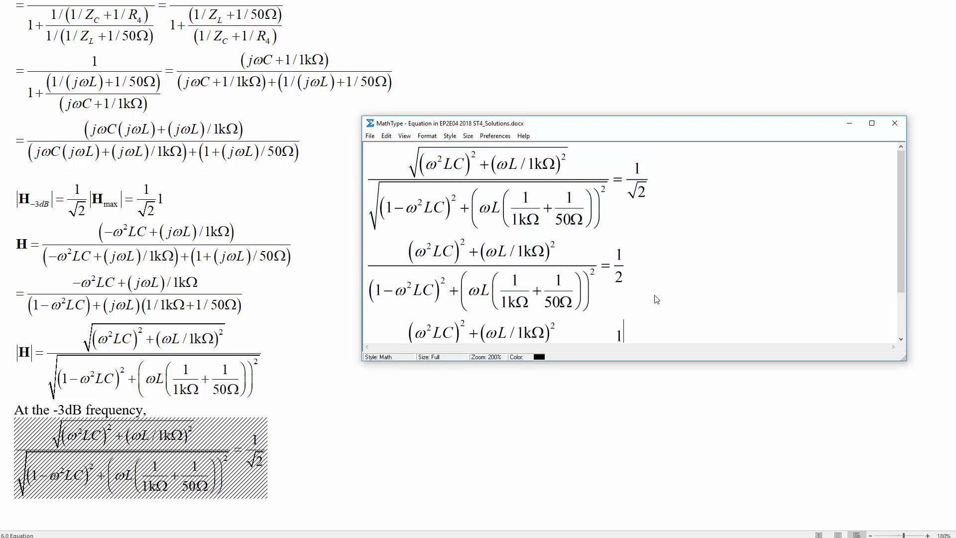
pyautogui.scroll(-3)
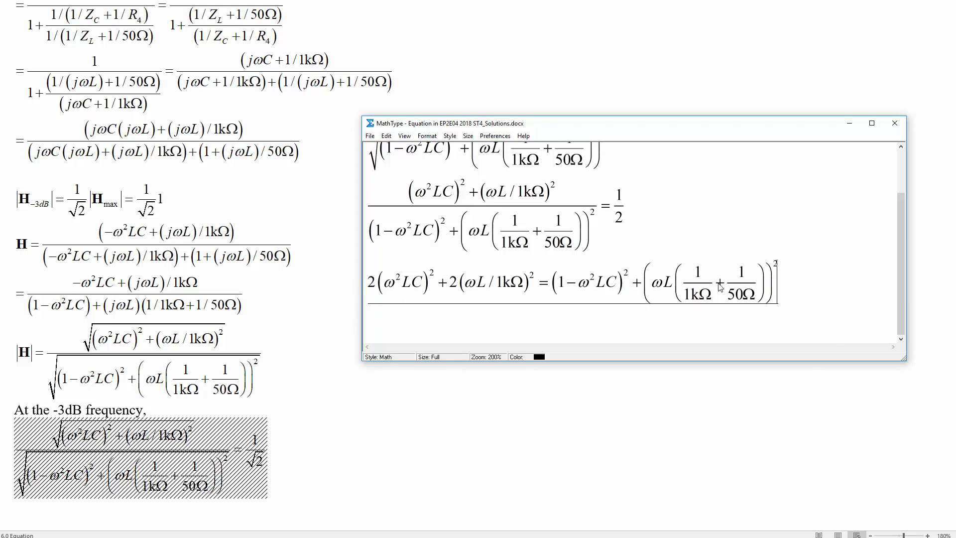
pyautogui.moveTo(828, 271)
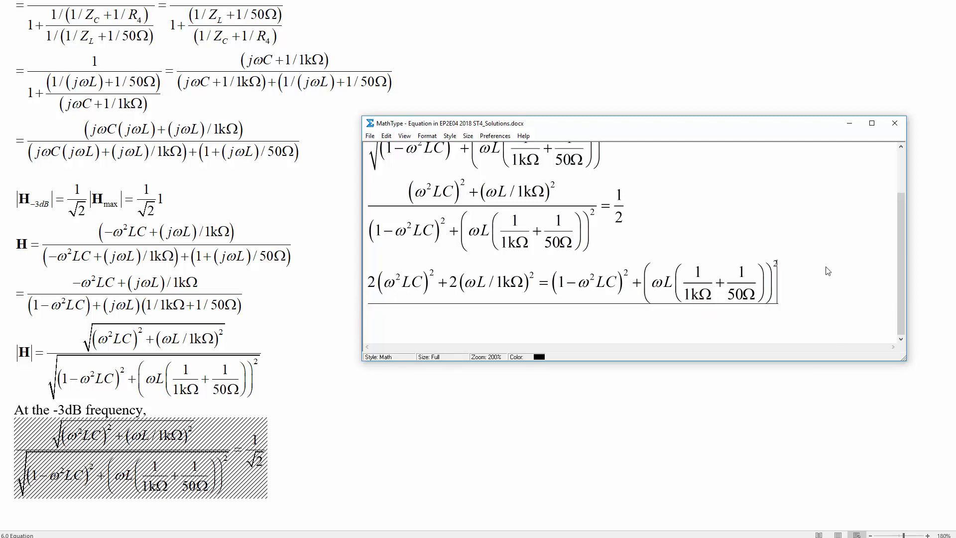
pyautogui.moveTo(814, 273)
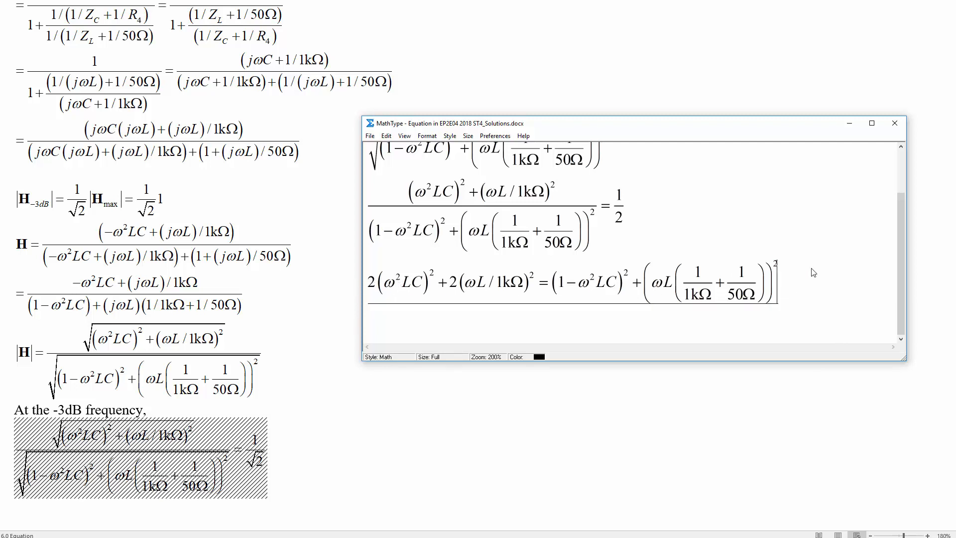
pyautogui.moveTo(807, 300)
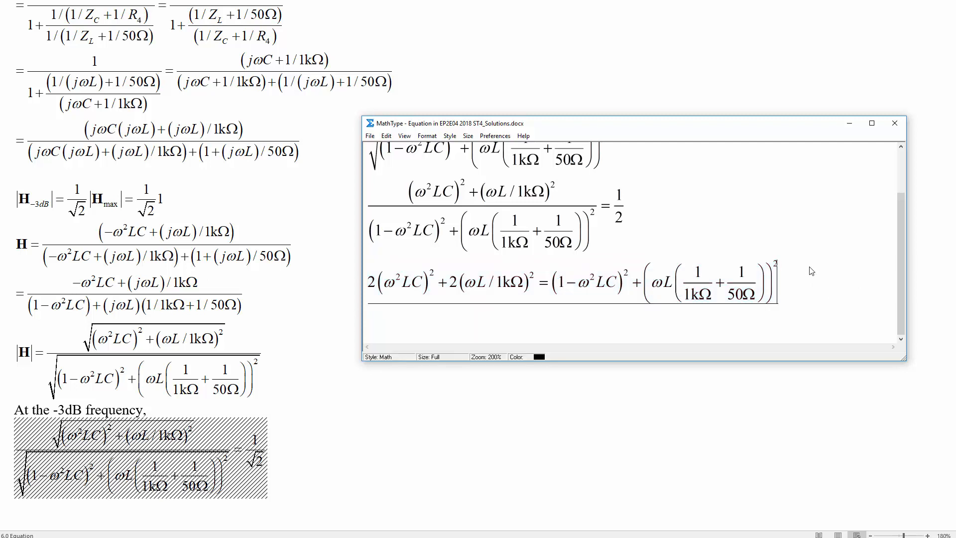
# Expand (1−ω²LC)² into 1−2ω²LC+(ω²LC)², then delete the (ω²LC)² term from the duplicated line
pyautogui.scroll(-3)
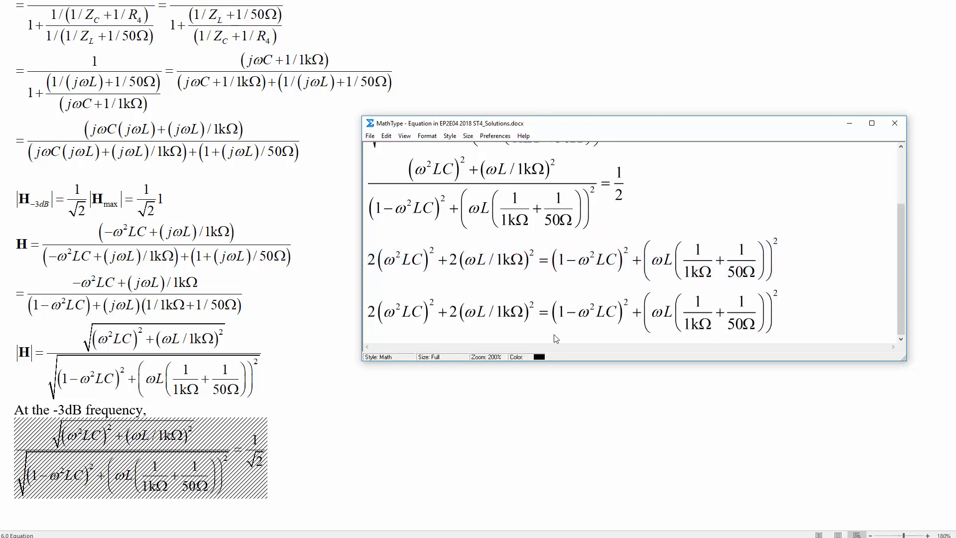
pyautogui.moveTo(441, 326)
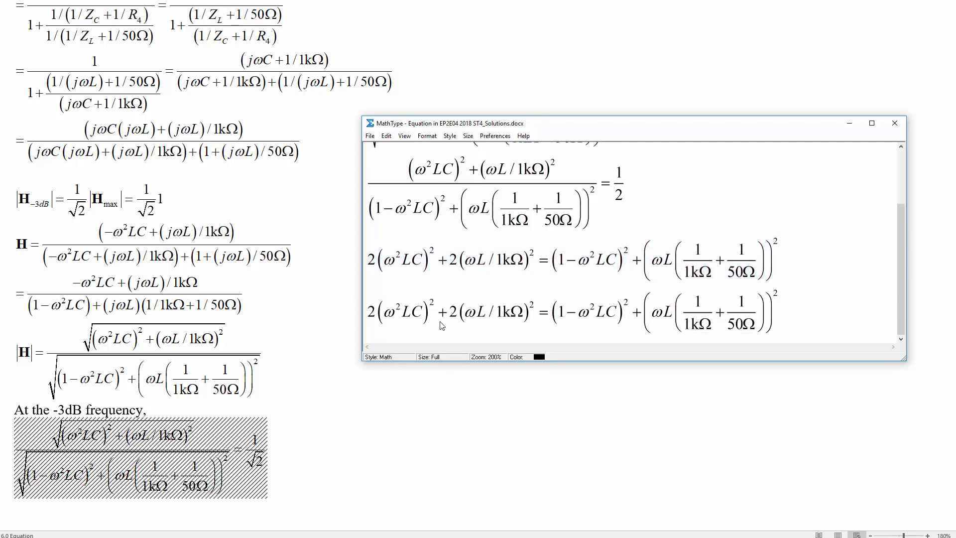
pyautogui.moveTo(537, 329)
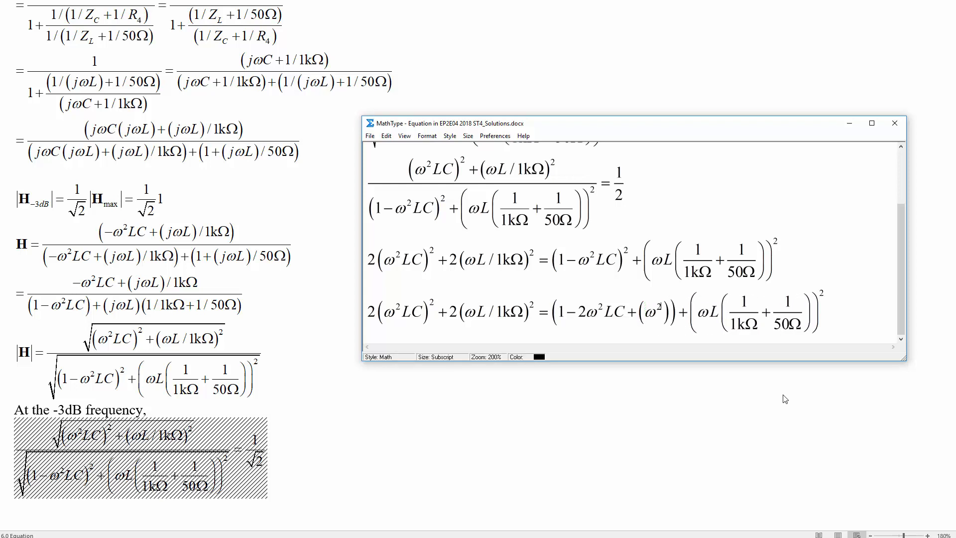
pyautogui.write('LC')
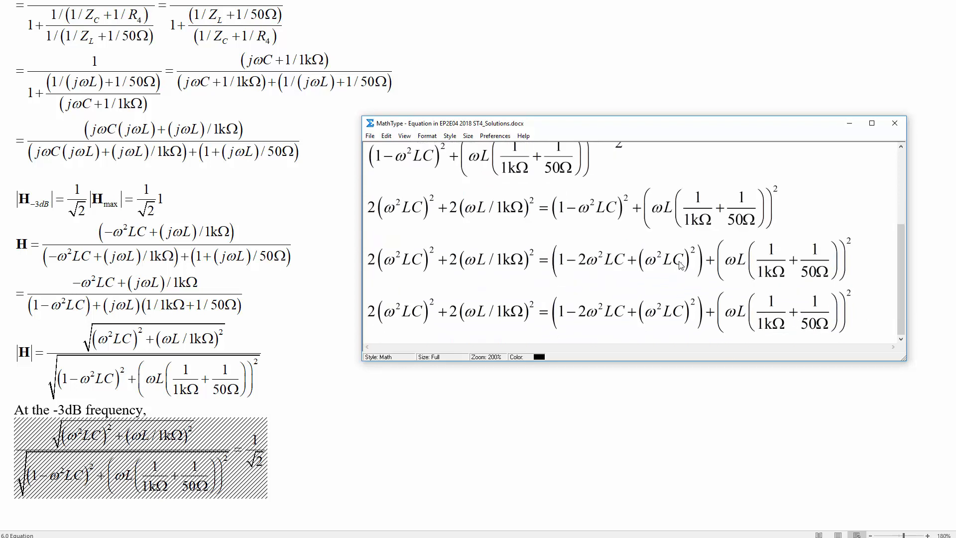
pyautogui.moveTo(681, 312)
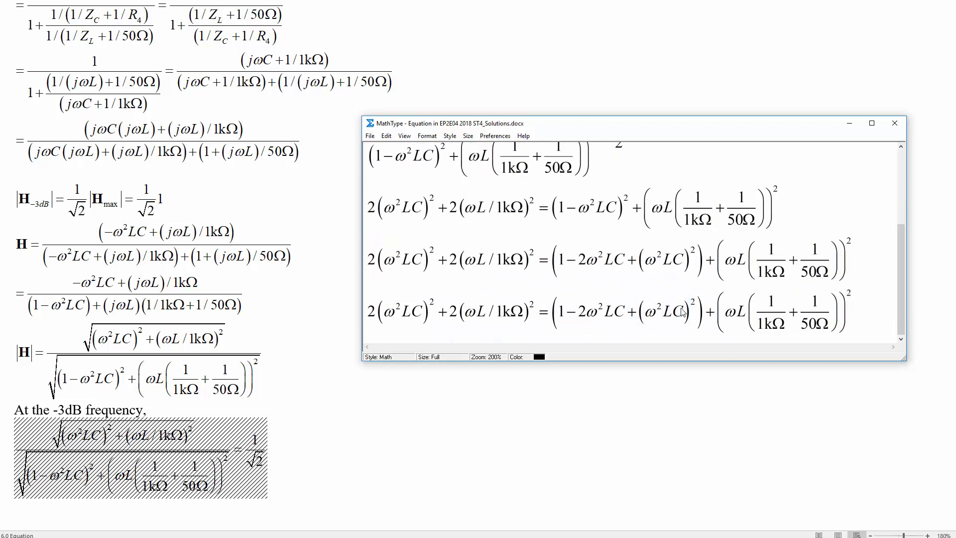
pyautogui.doubleClick(661, 311)
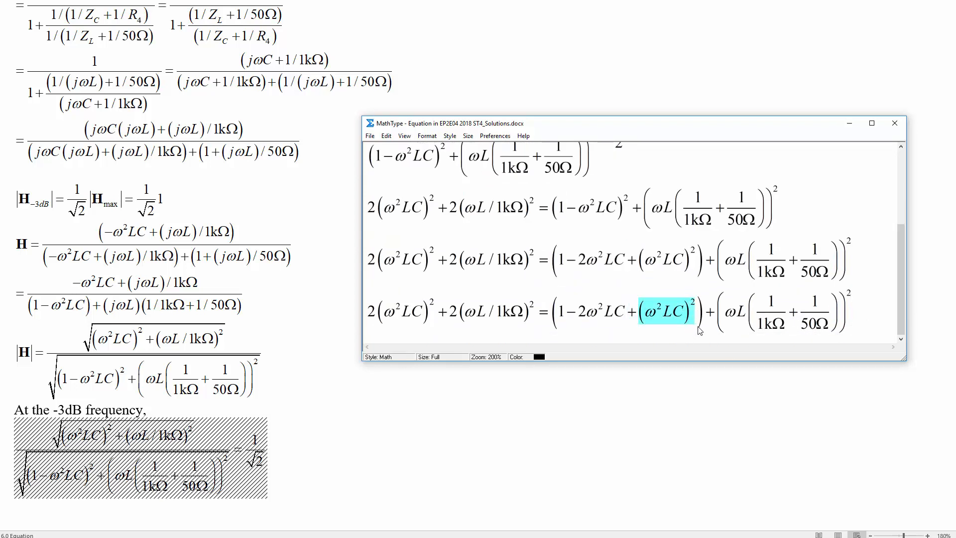
pyautogui.press('Delete')
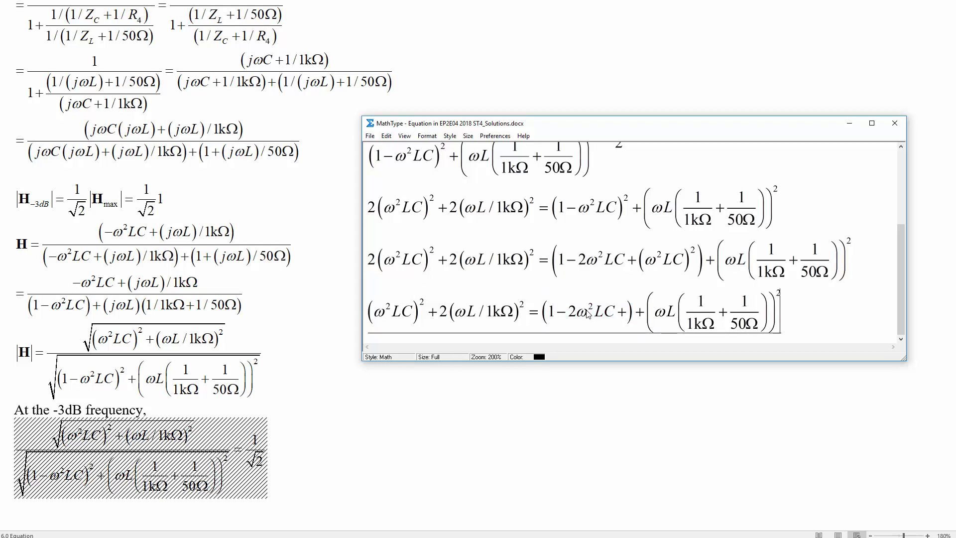
pyautogui.moveTo(459, 340)
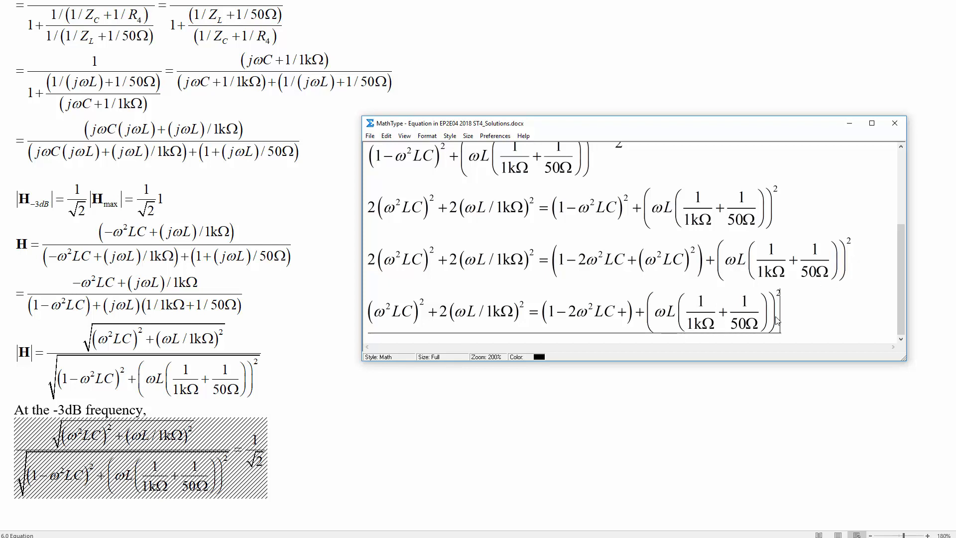
pyautogui.moveTo(552, 324)
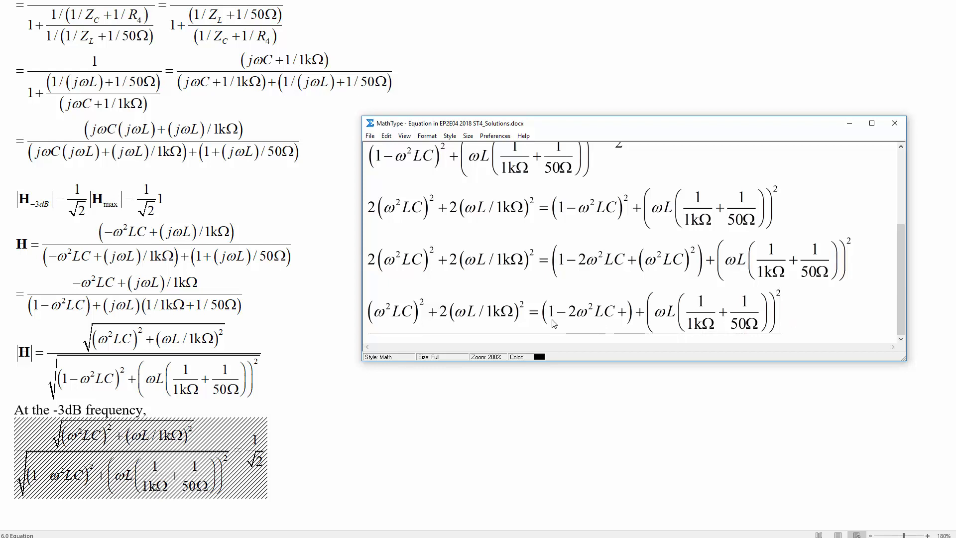
pyautogui.moveTo(468, 325)
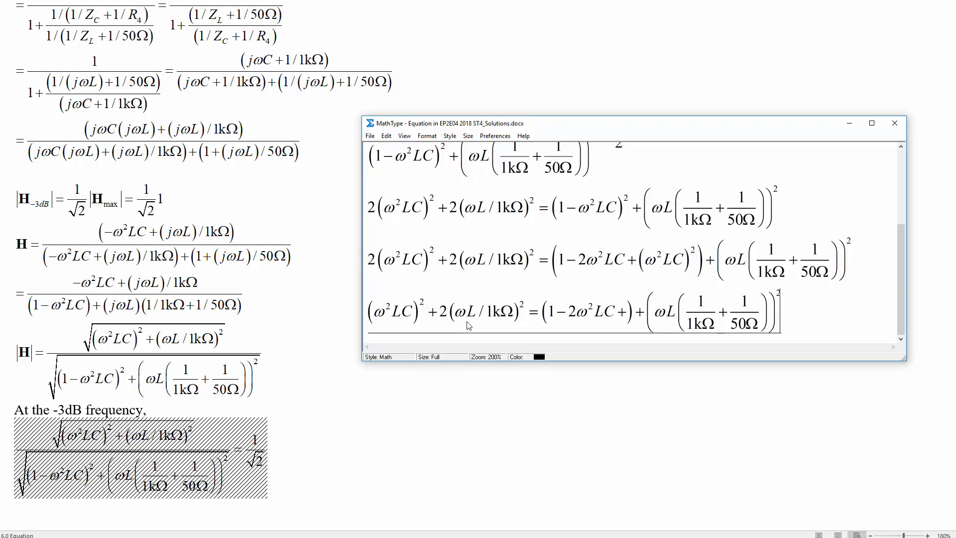
pyautogui.moveTo(833, 316)
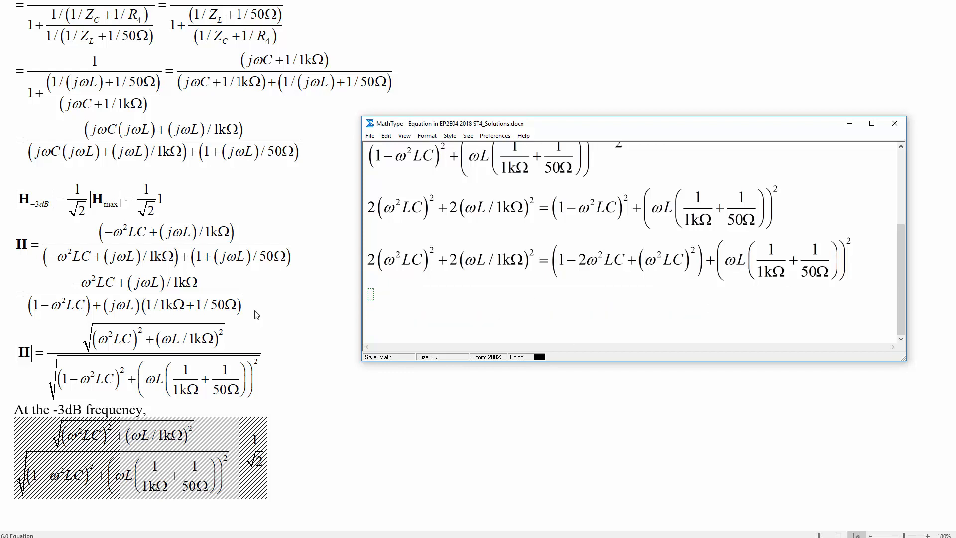
# Remove the expanded line so the equation ends at the cross-multiplied 2(ω²LC)²+2(ωL/1kΩ)² form
pyautogui.click(894, 122)
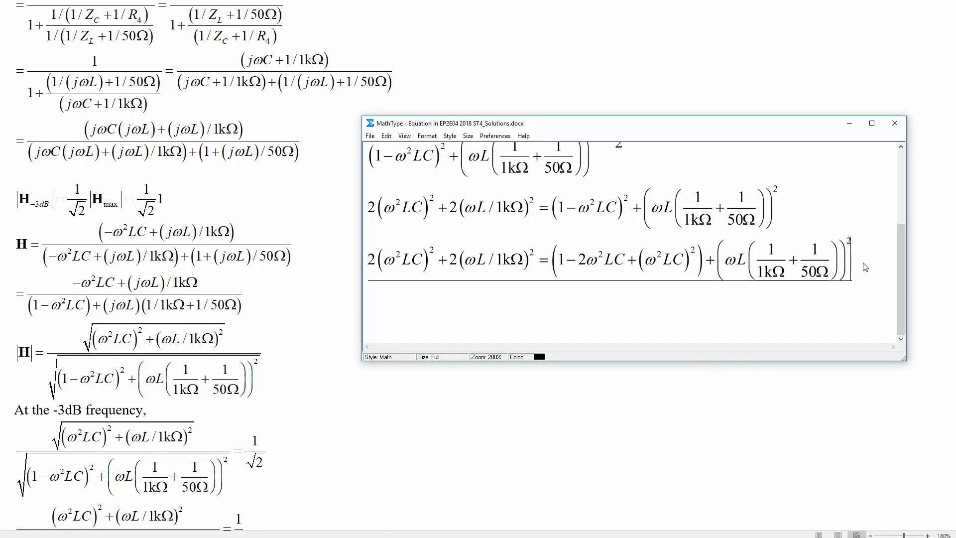
pyautogui.doubleClick(411, 258)
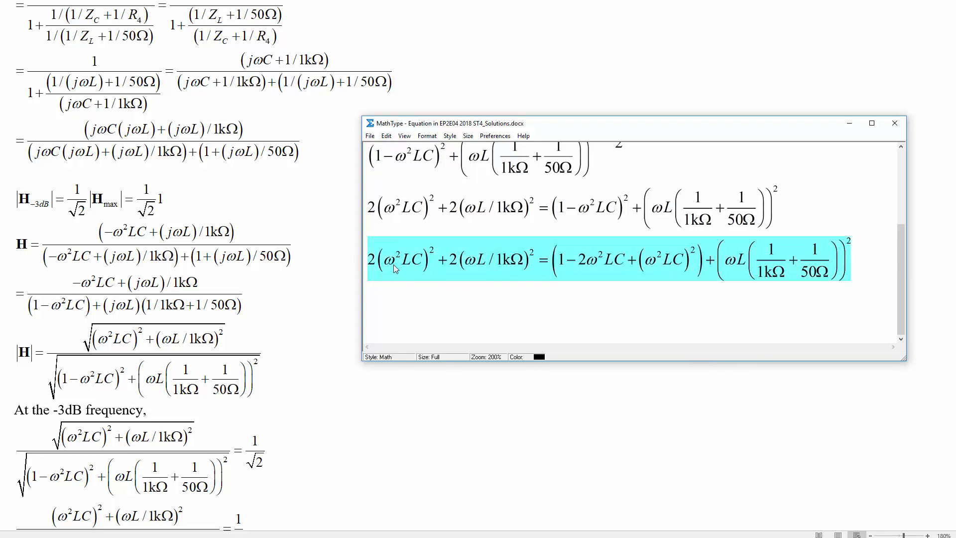
pyautogui.click(388, 275)
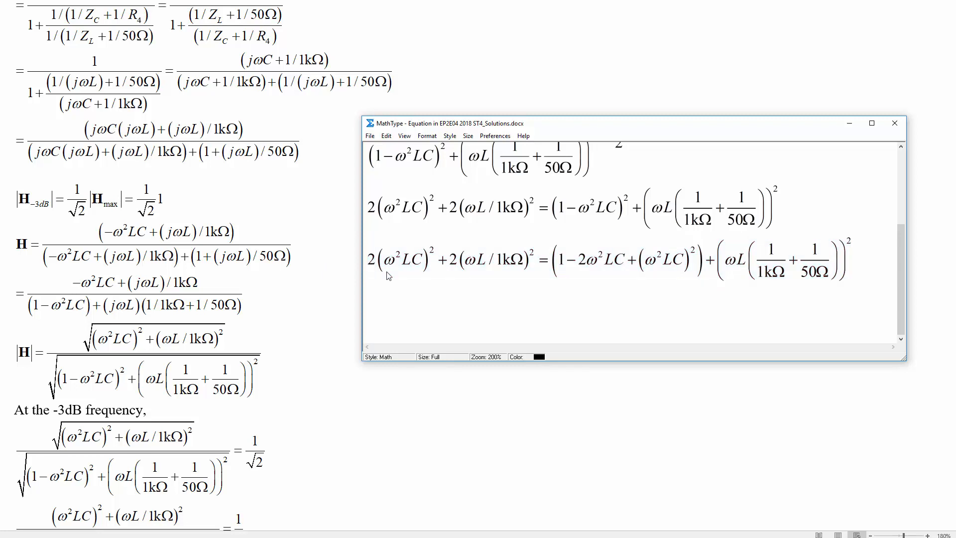
pyautogui.scroll(3)
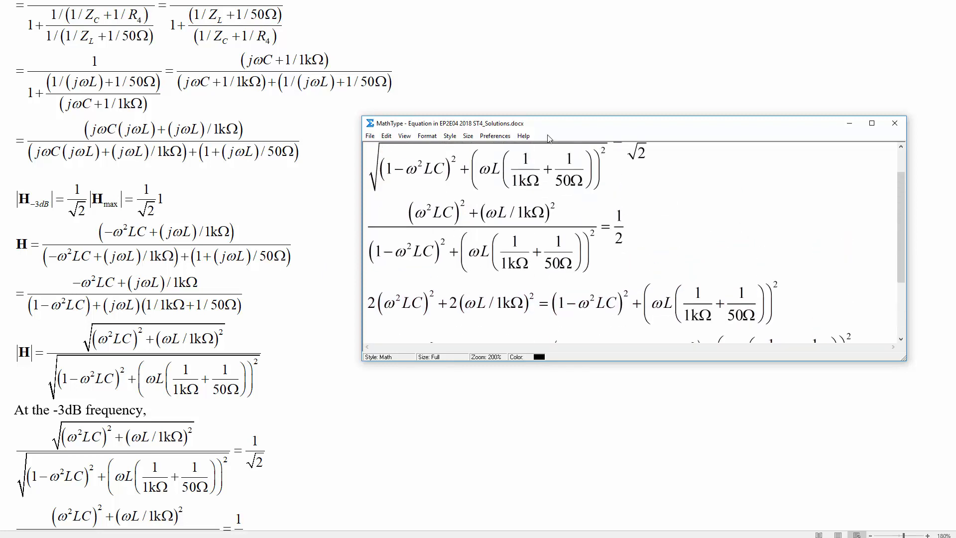
pyautogui.scroll(-3)
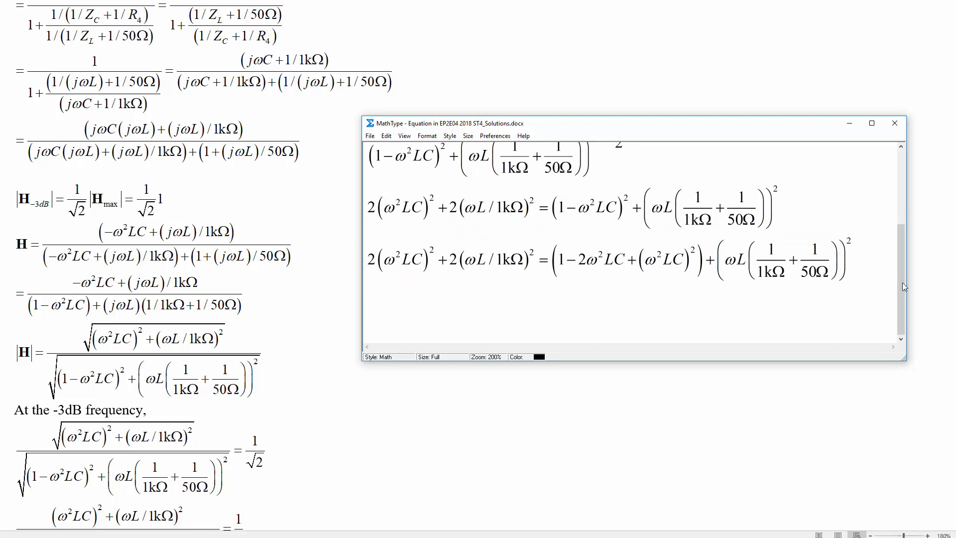
pyautogui.moveTo(876, 267)
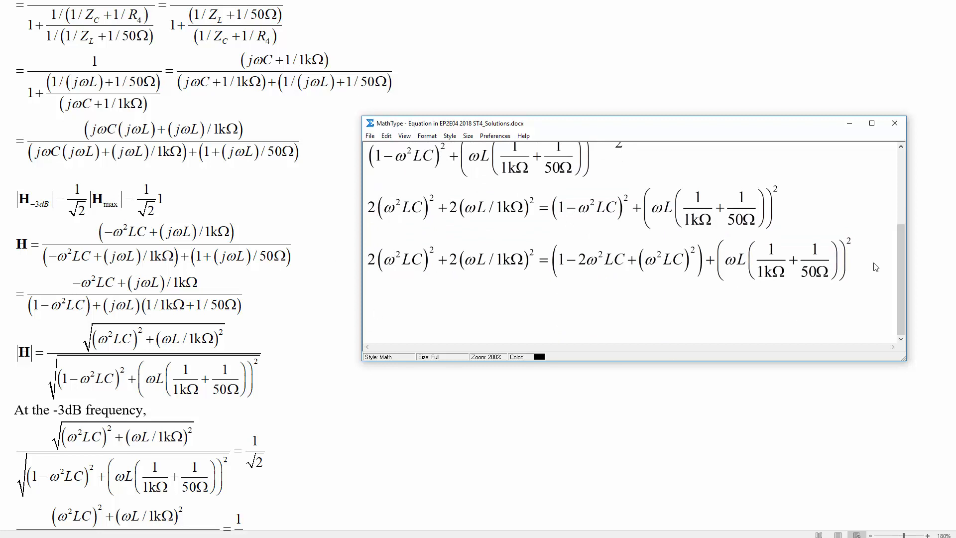
pyautogui.moveTo(877, 261)
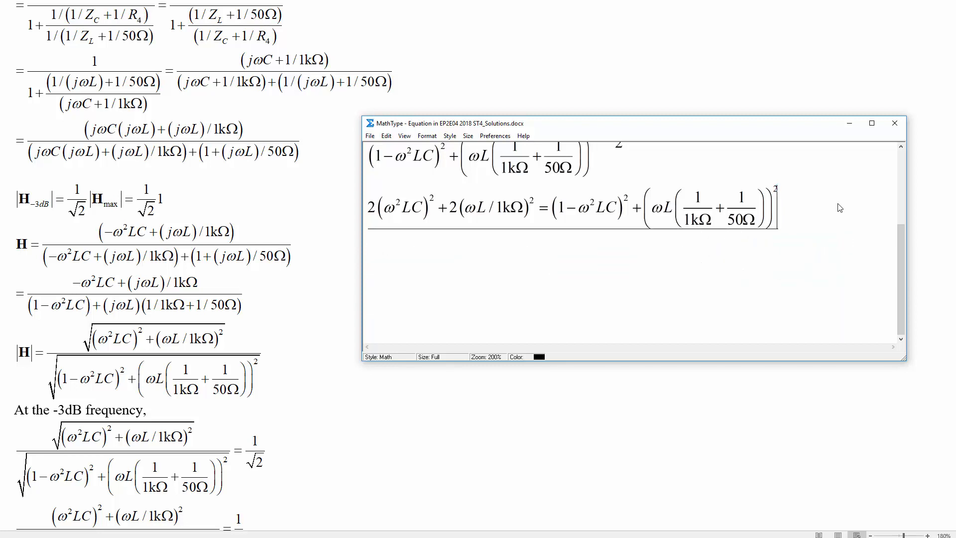
pyautogui.scroll(3)
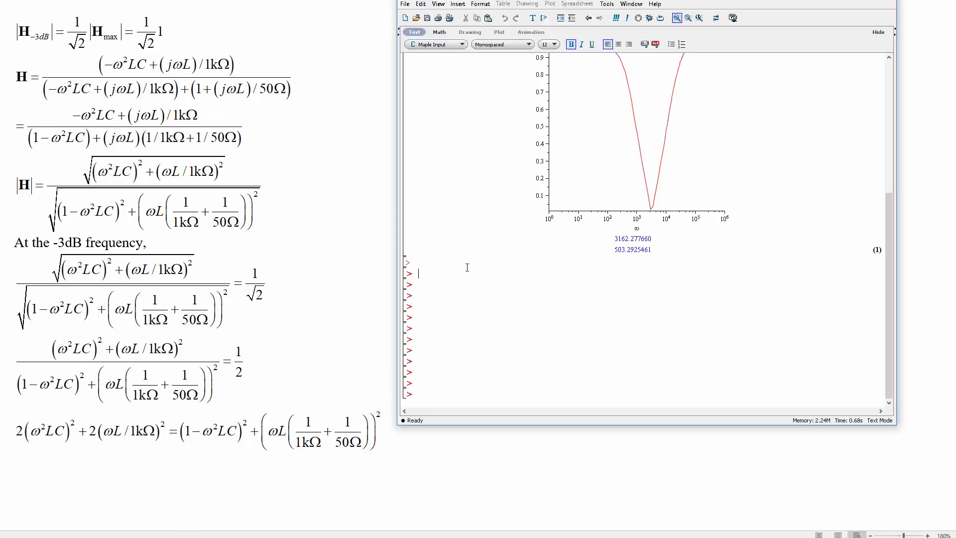
# Enter restart; L:=.1: C:=1e-6: and begin Eqn:= with the 2*(omega^2*L*C)^2 term
pyautogui.write('restarl')
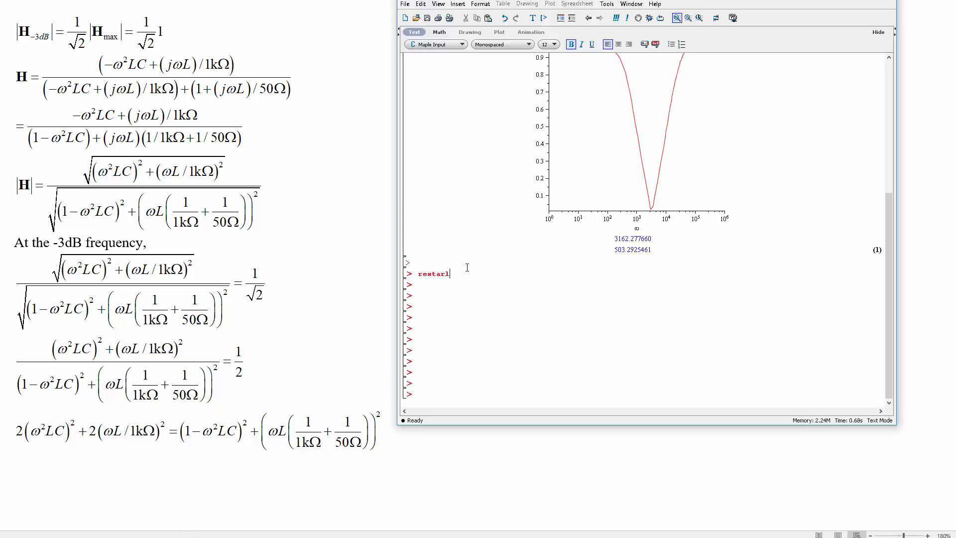
pyautogui.write(';')
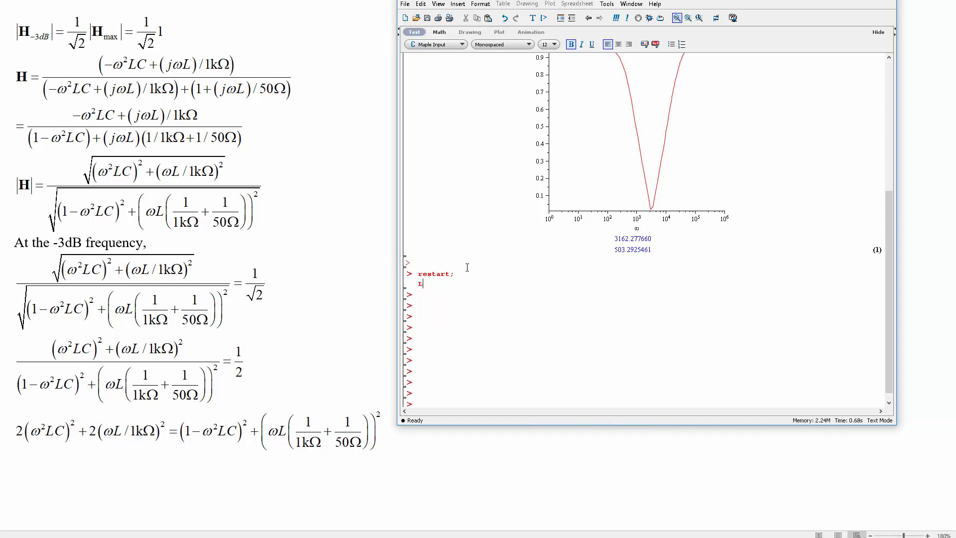
pyautogui.write(':=.1: C')
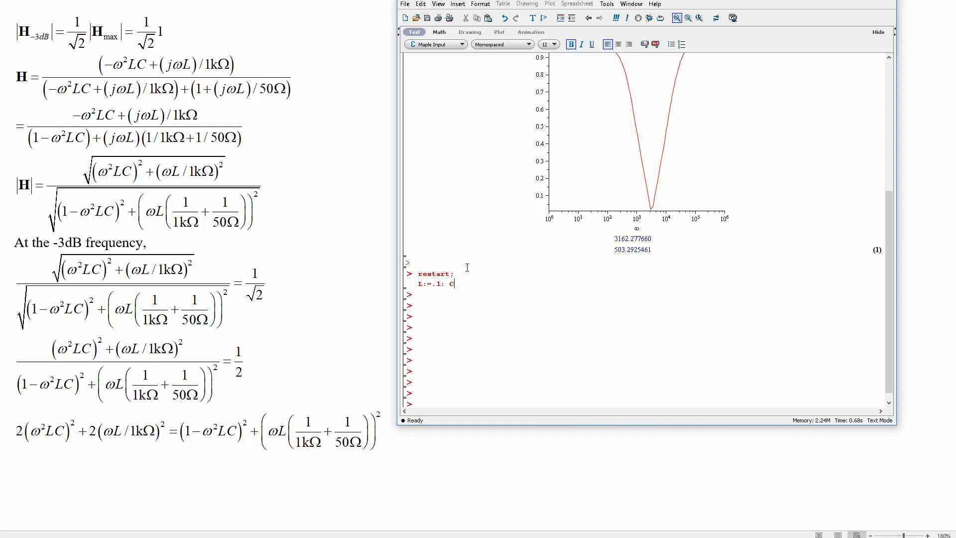
pyautogui.write('=')
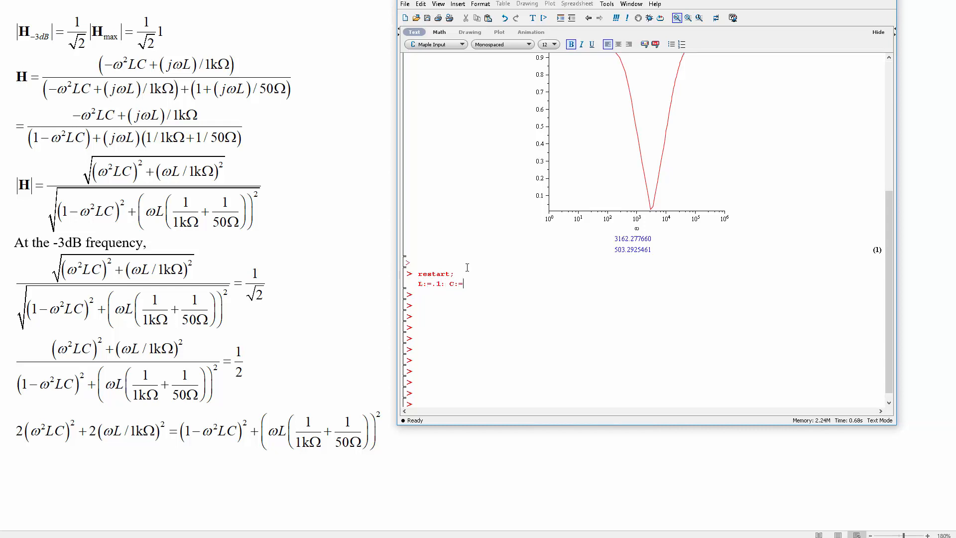
pyautogui.write('=1e-6:')
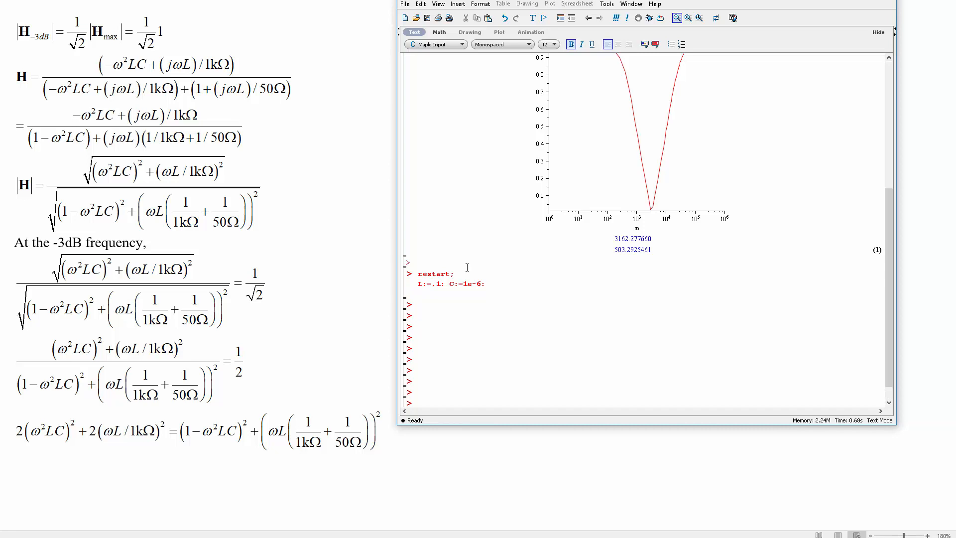
pyautogui.write('Eqn:=')
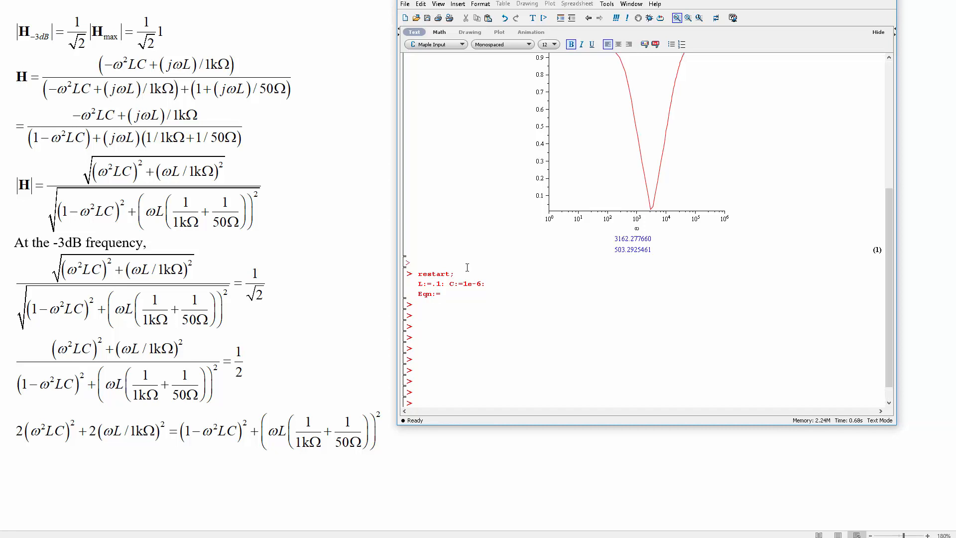
pyautogui.write('2*(')
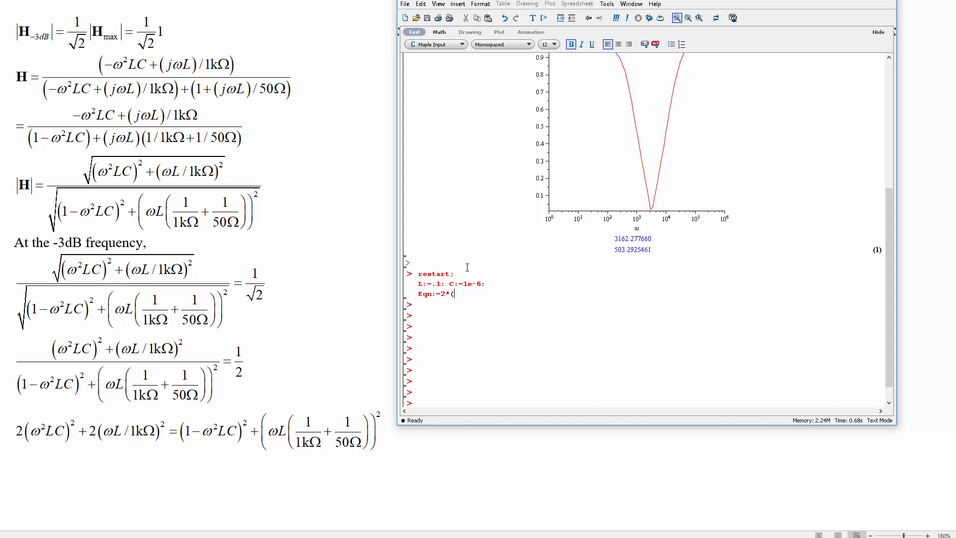
pyautogui.write('w')
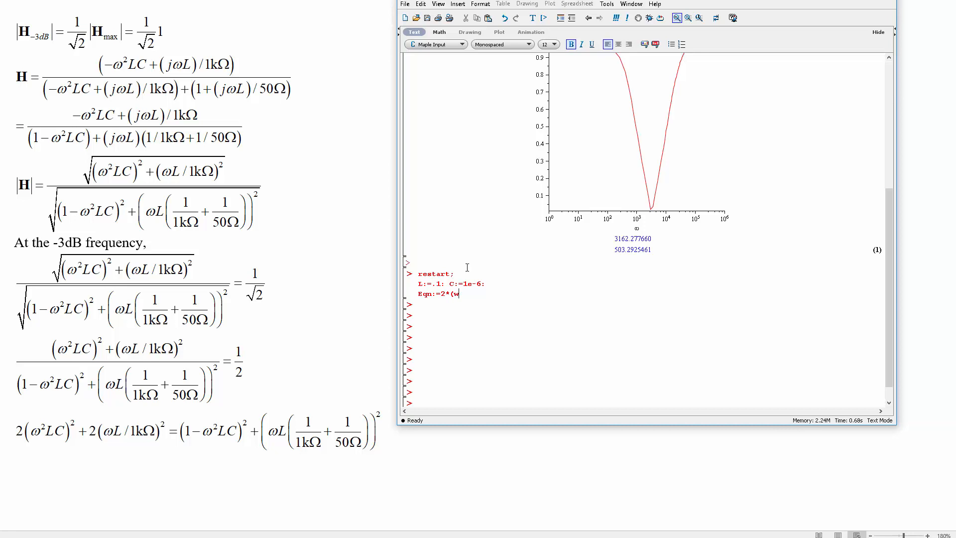
pyautogui.write('m')
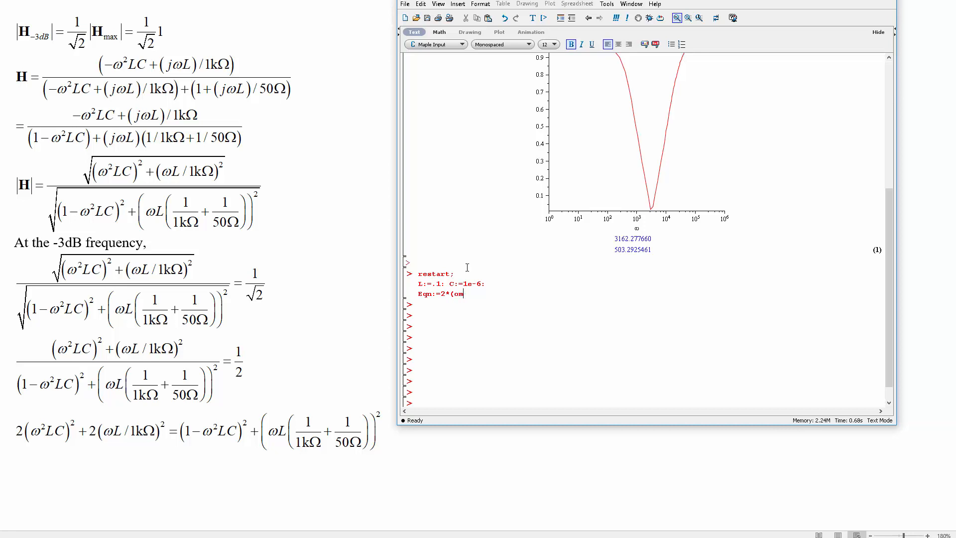
pyautogui.write('ega^2*')
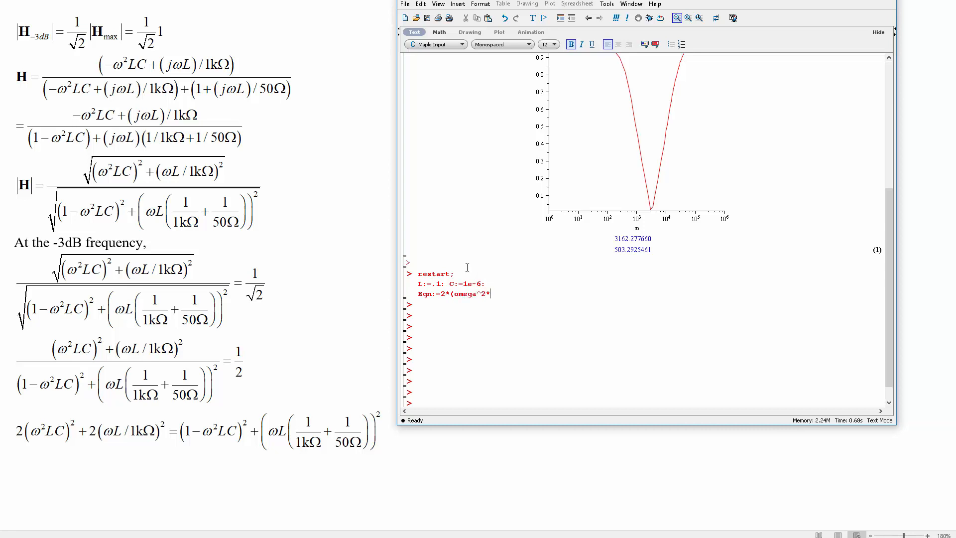
pyautogui.write('L*C)^2+')
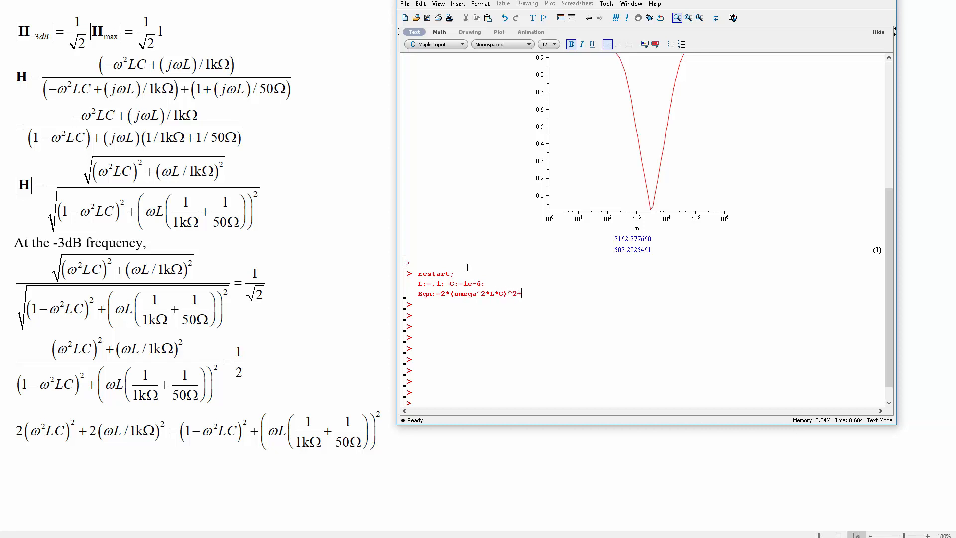
# Complete Eqn with 2*(omega*L/1e3)^2 = (1-omega^2*L*C)^2 + (omega*L*(1/1e3+1/50))^2 and evaluate it
pyautogui.write('2*')
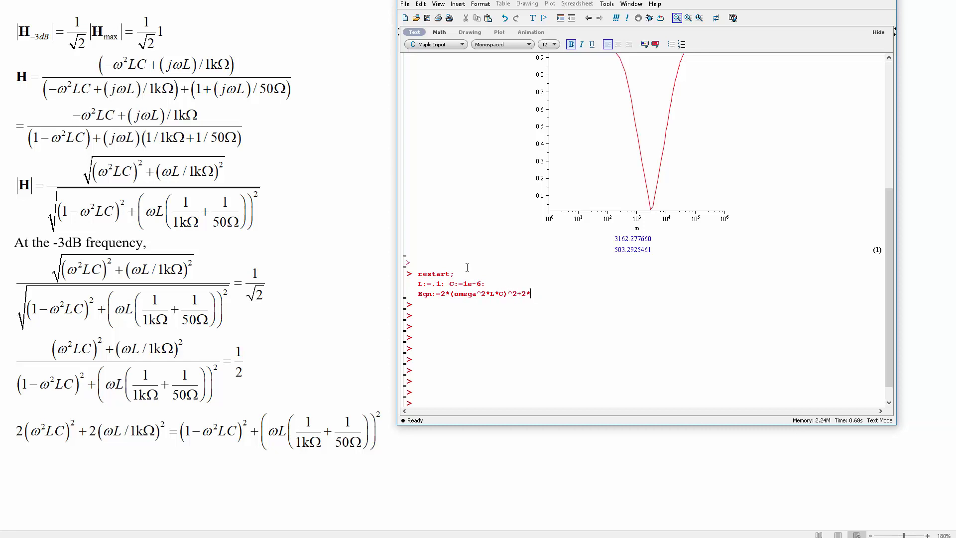
pyautogui.write('(omega*L')
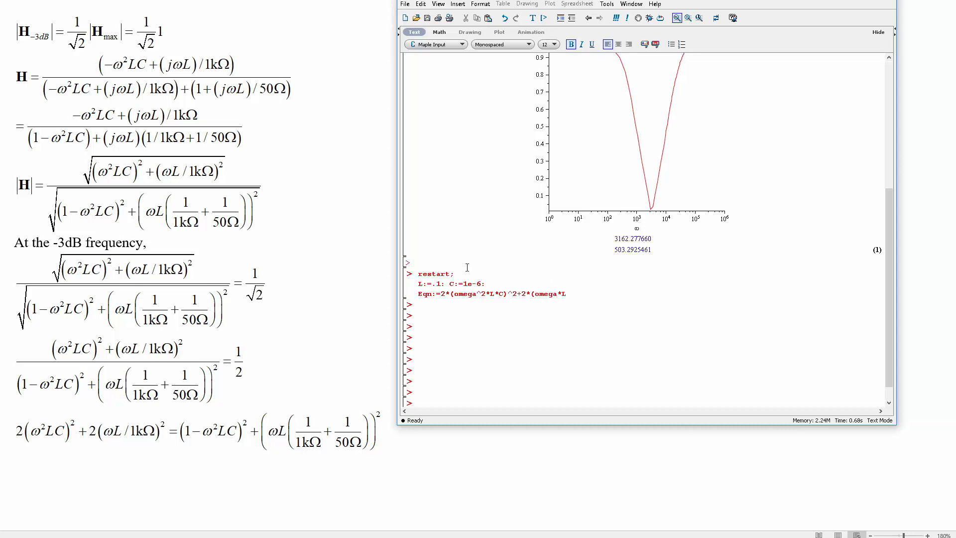
pyautogui.write('/1e3')
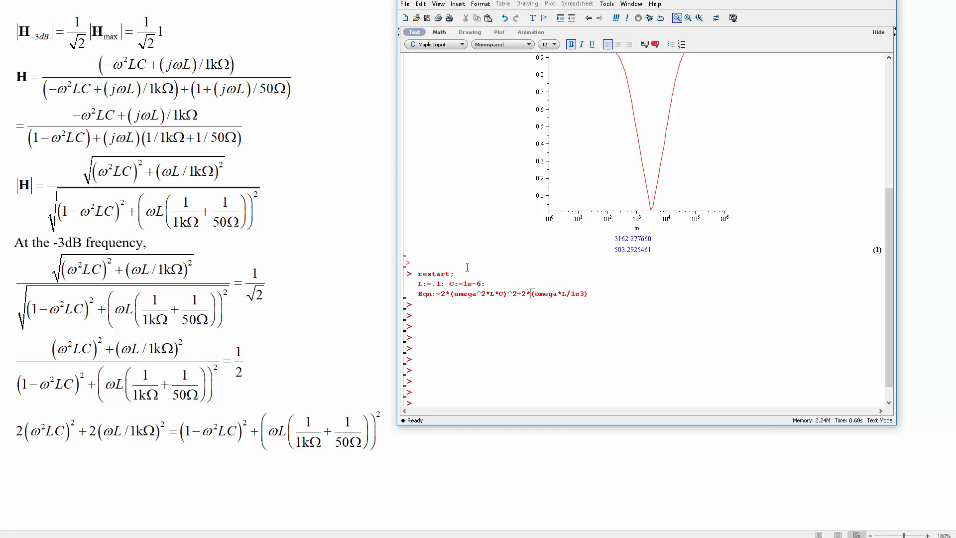
pyautogui.write('^2=')
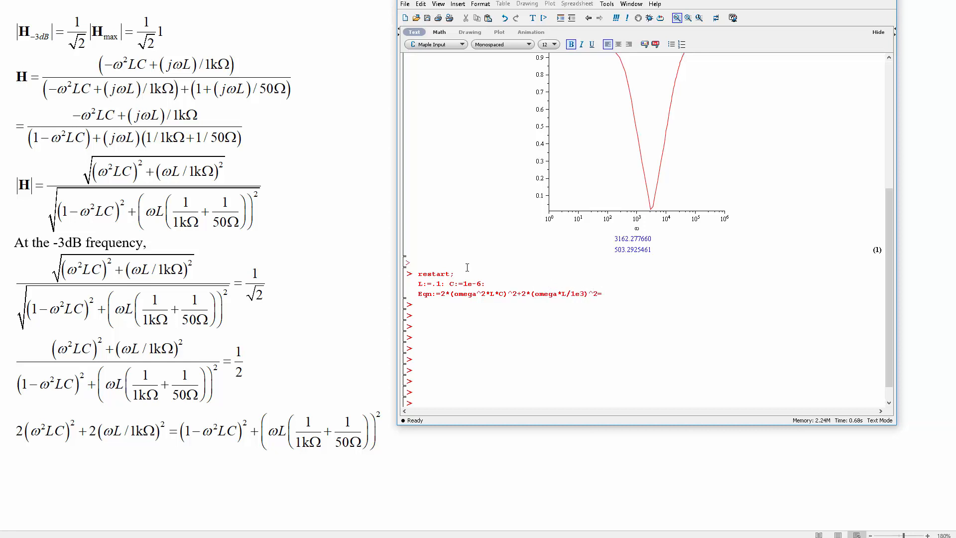
pyautogui.write('=(1-omega^2*L*C)^2')
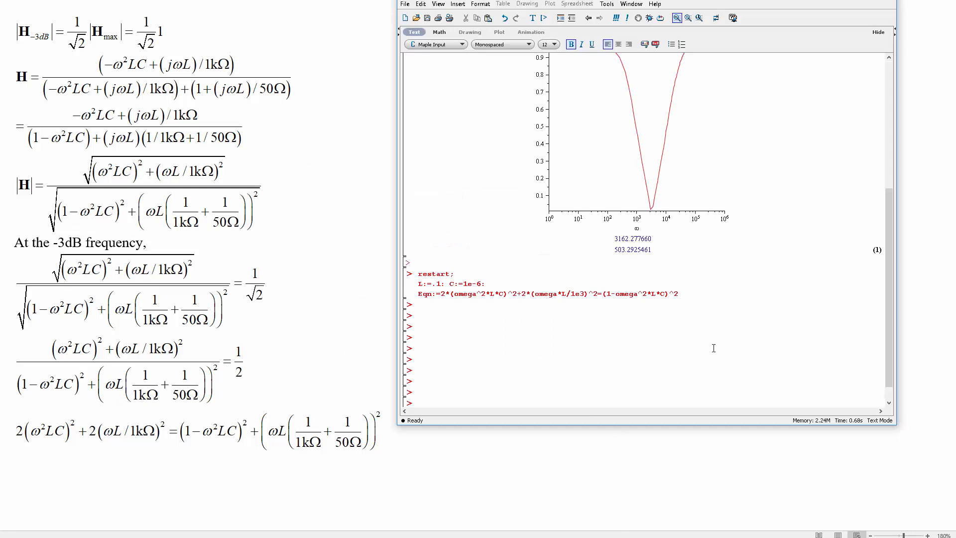
pyautogui.write('+(omega*L')
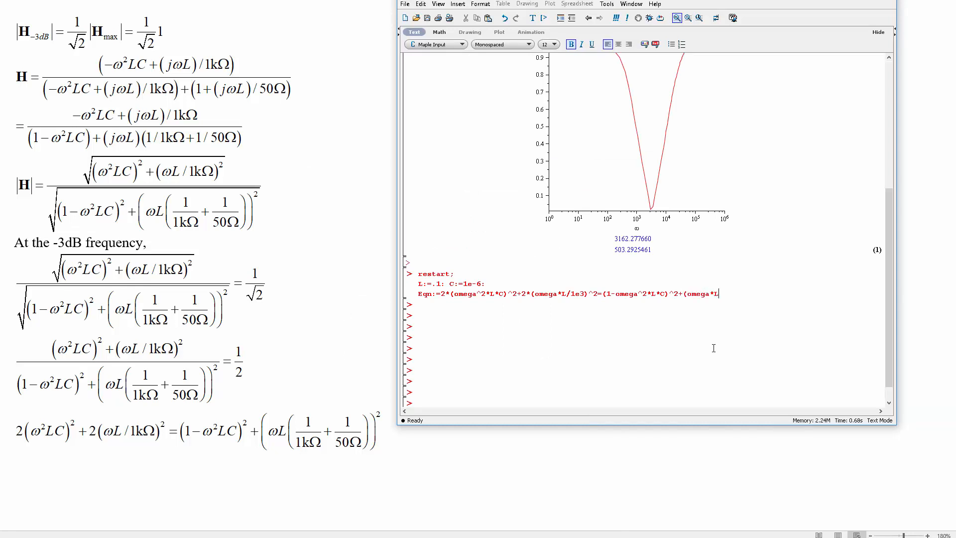
pyautogui.write('(1/1e3+1/50')
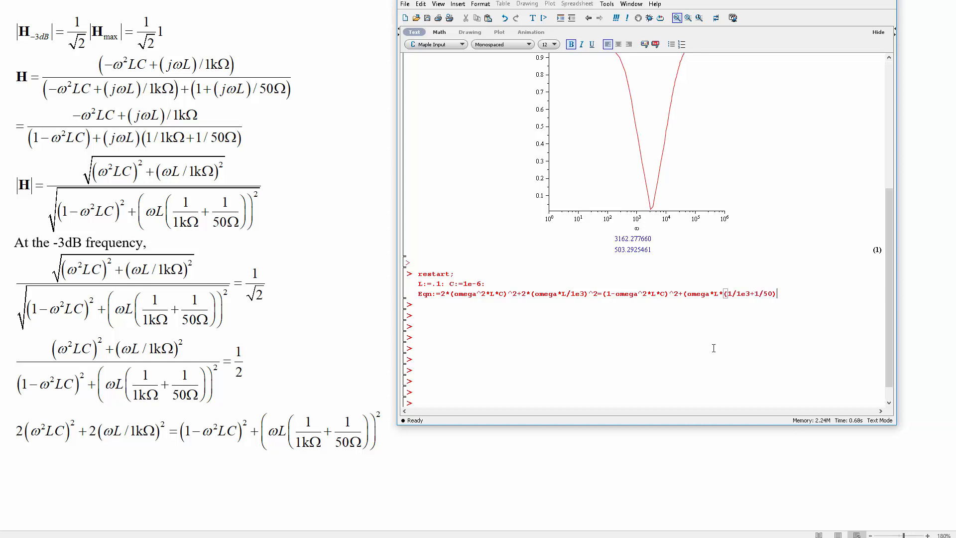
pyautogui.write(')^2')
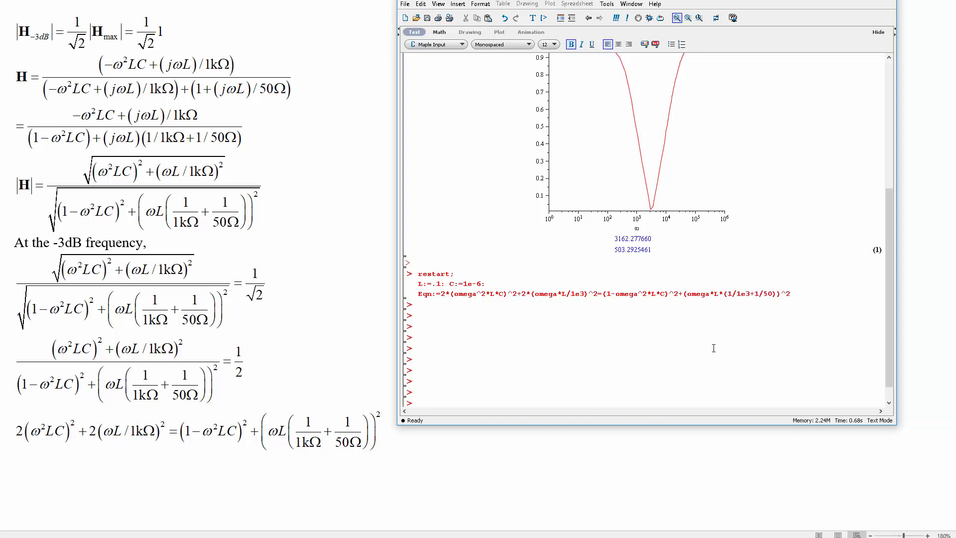
pyautogui.press('Return')
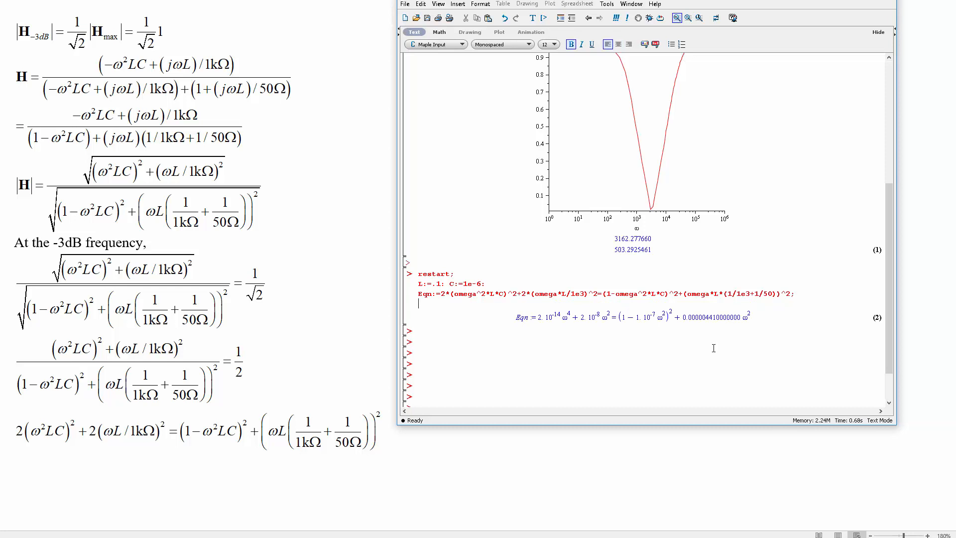
# Evaluate simplify(%) and solve(Eqn), giving ±20475.31508 and ±488.3929727 I
pyautogui.write('simplify')
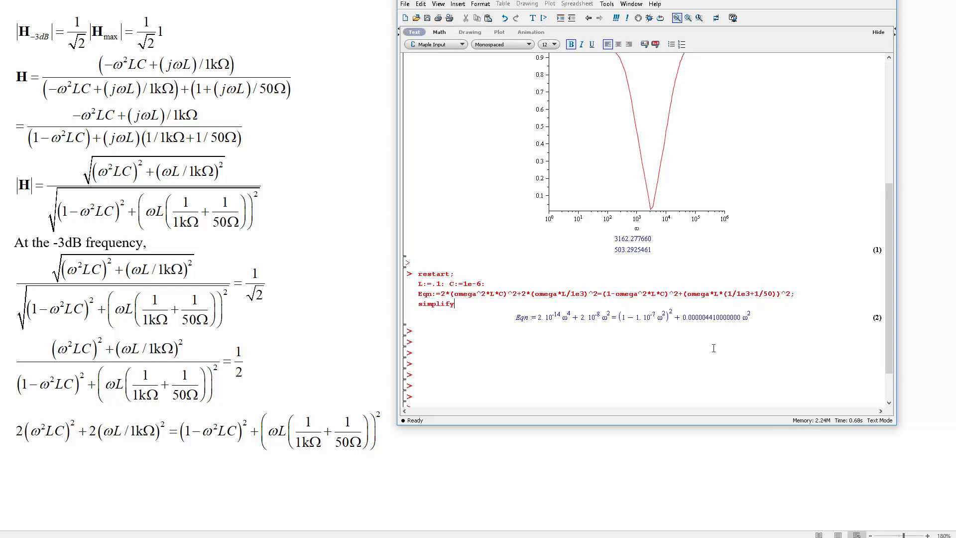
pyautogui.write('(%)')
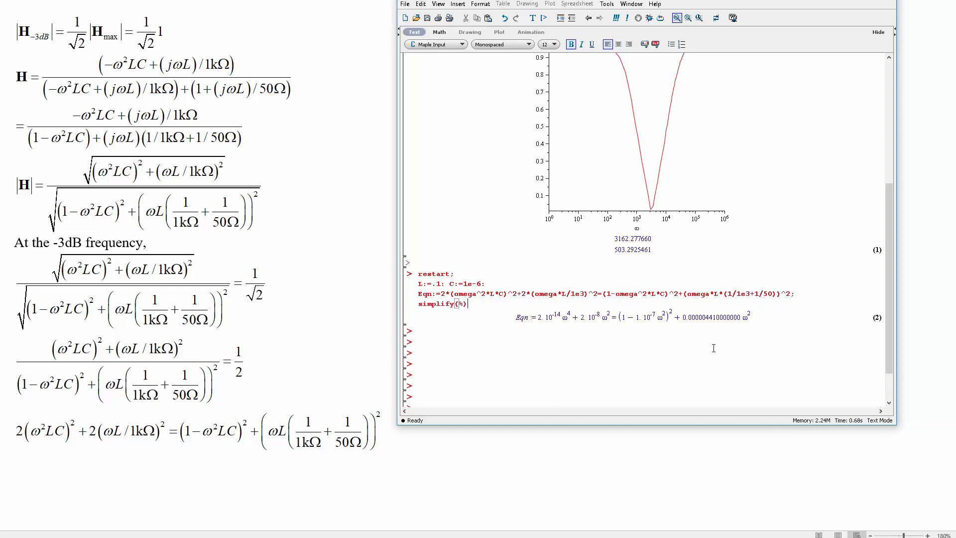
pyautogui.press('Return')
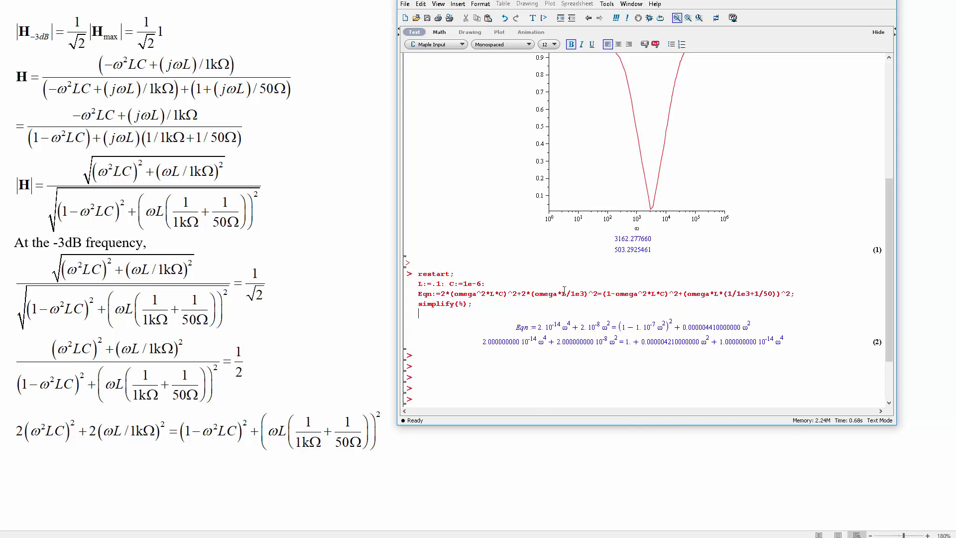
pyautogui.write('solve(')
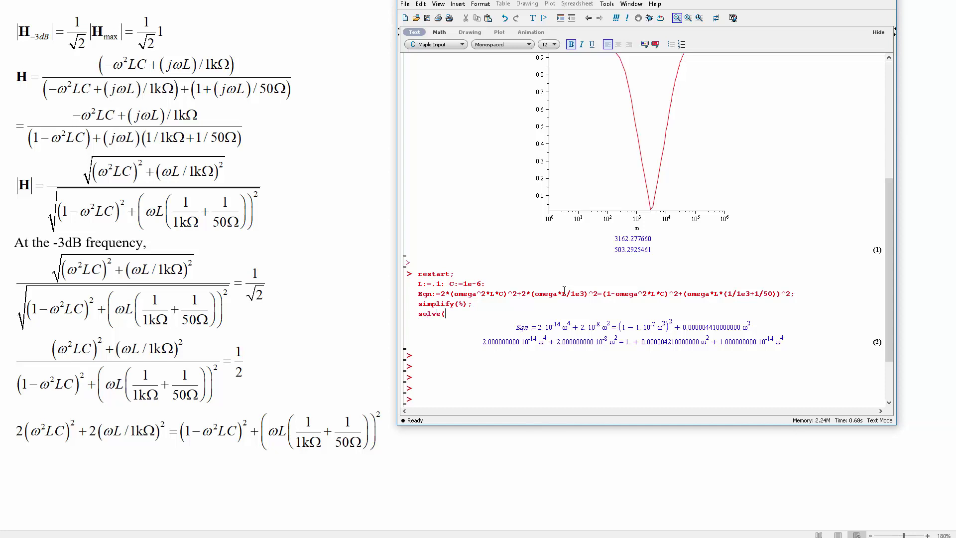
pyautogui.write('Eqn')
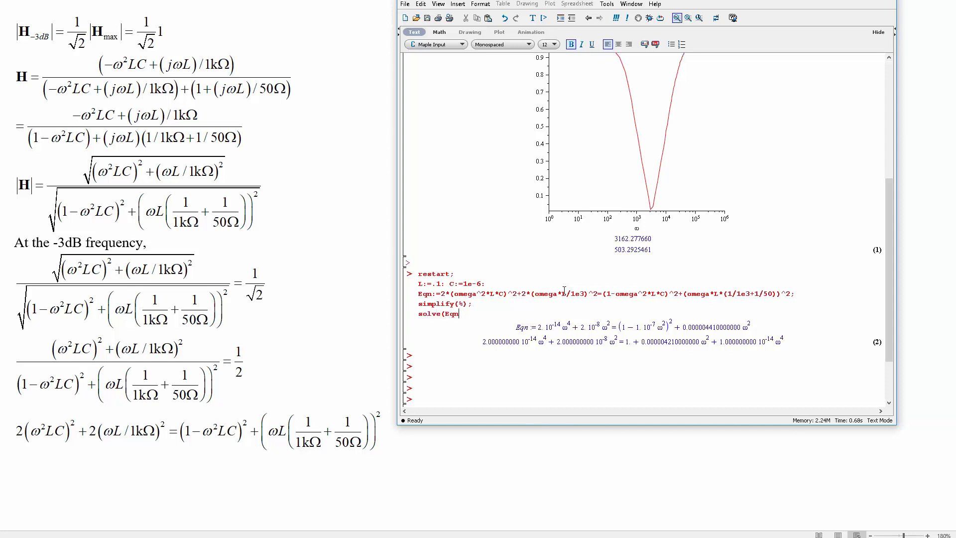
pyautogui.press('Return')
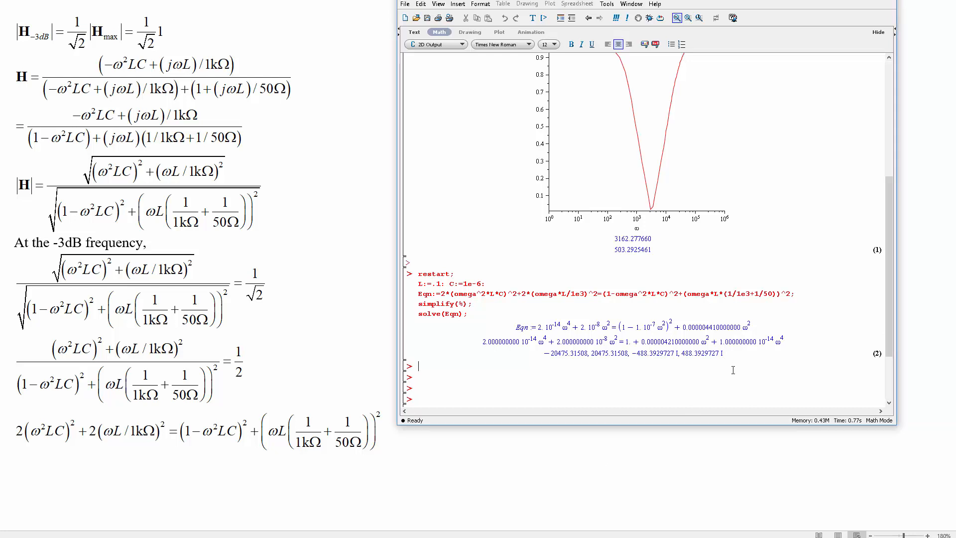
# Write 'So the -3dB frequency should be 20475 rad/s.' below the Maple output
pyautogui.doubleClick(607, 353)
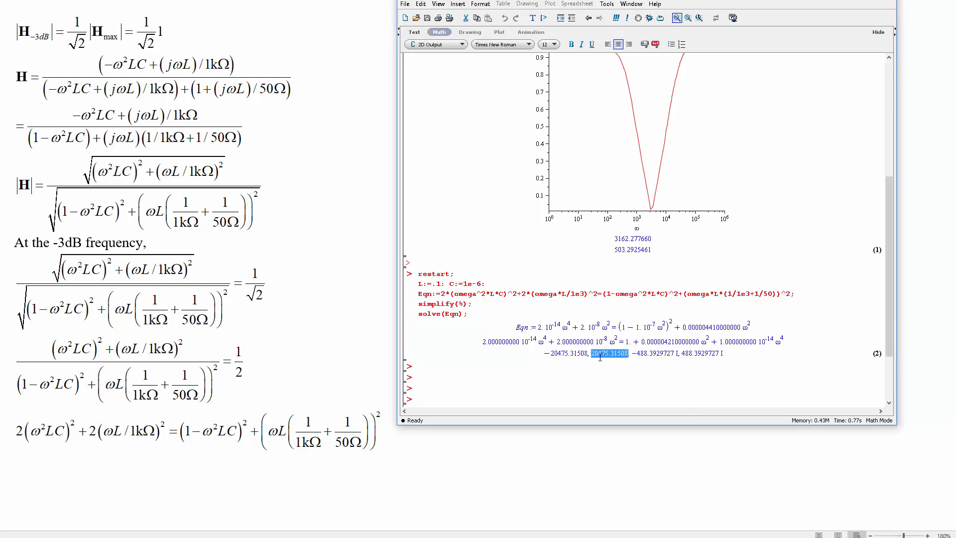
pyautogui.moveTo(626, 376)
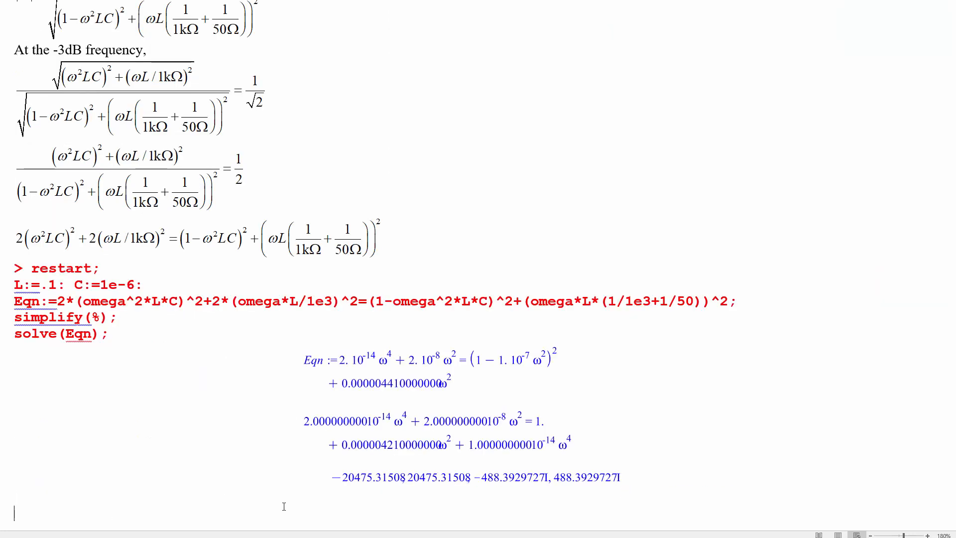
pyautogui.write('So the')
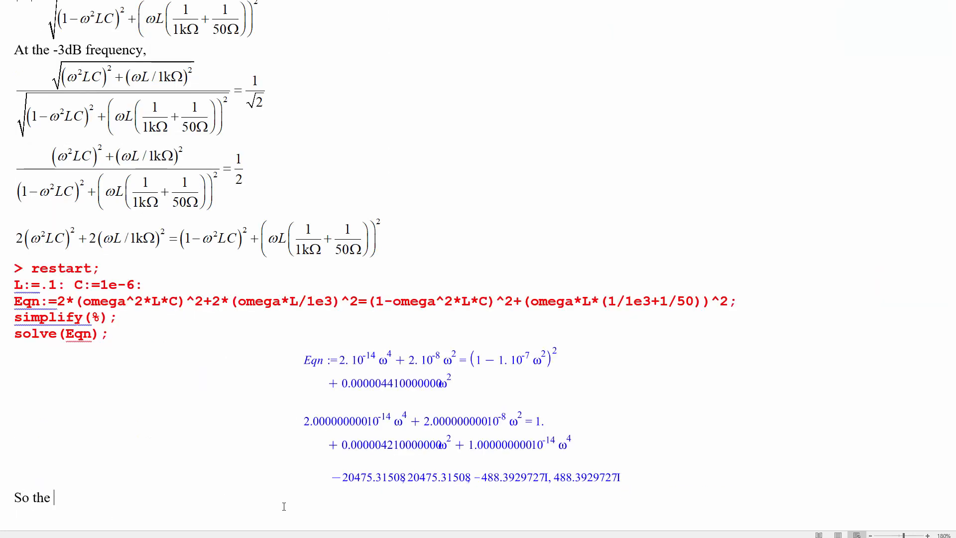
pyautogui.click(476, 476)
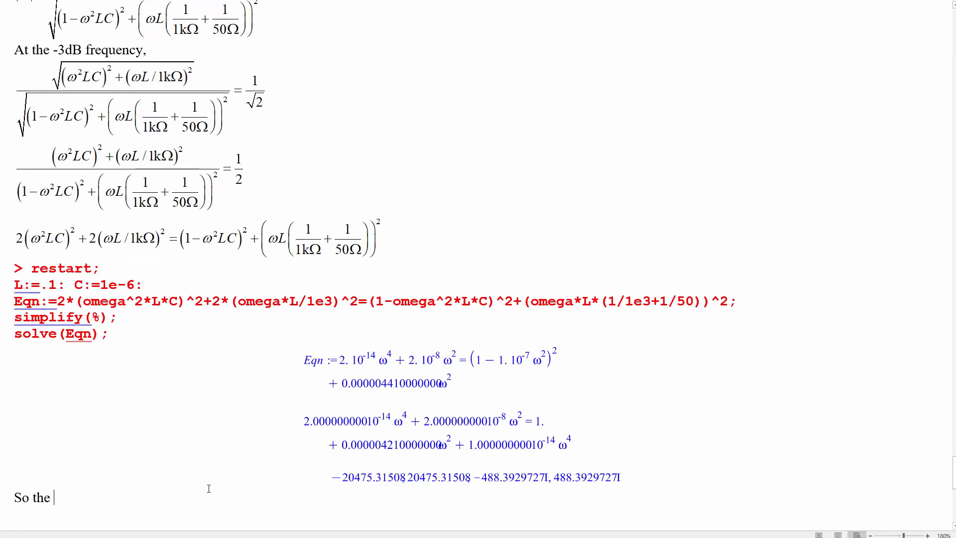
pyautogui.write('-3dB f')
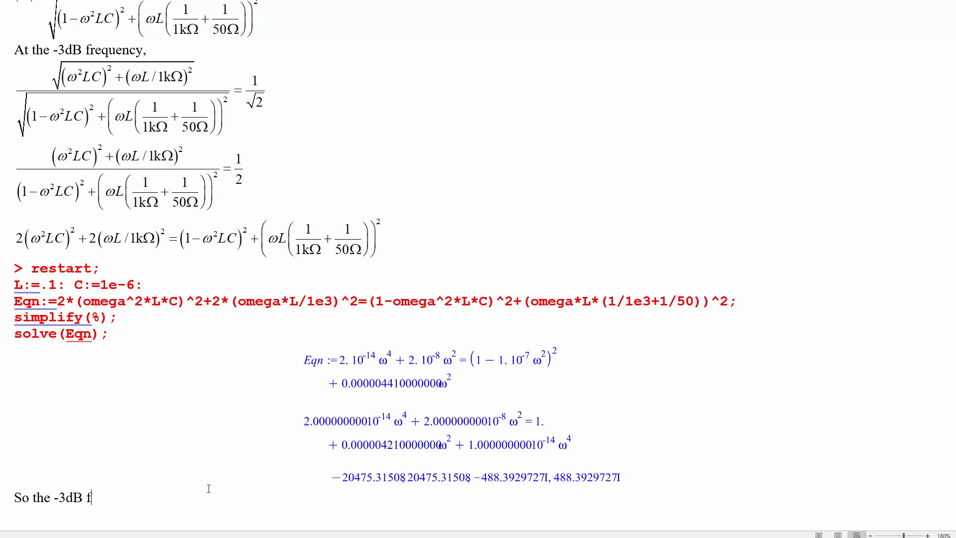
pyautogui.write('requency should')
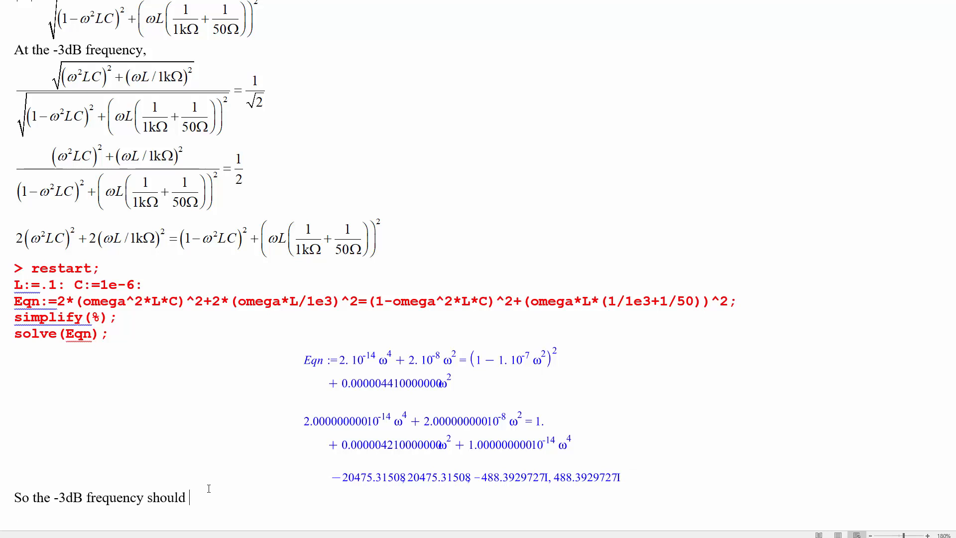
pyautogui.write('be 20')
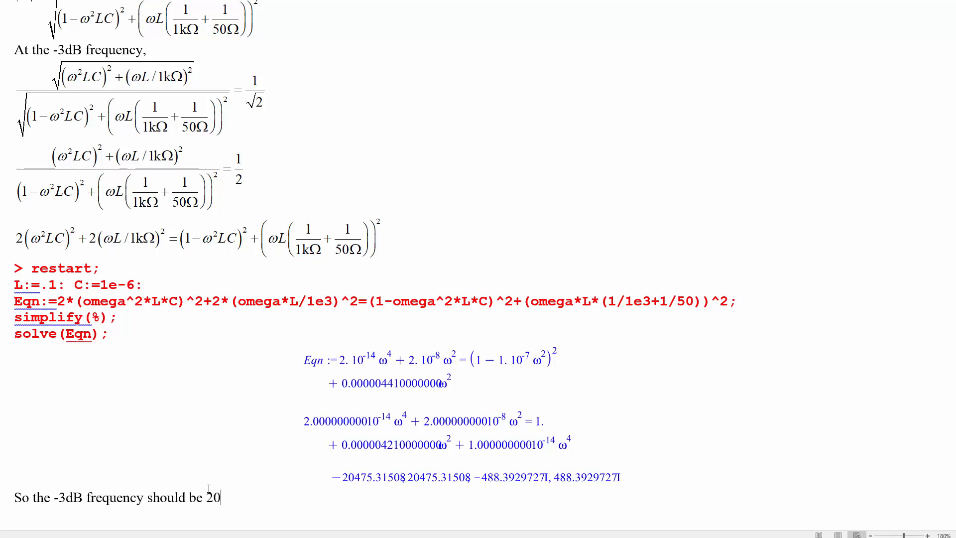
pyautogui.write('475 rad')
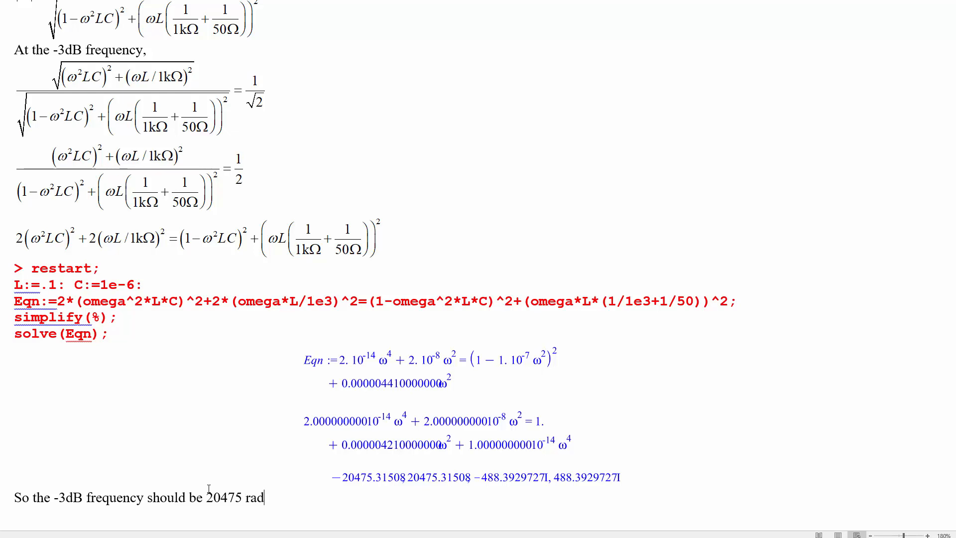
pyautogui.write('/s.')
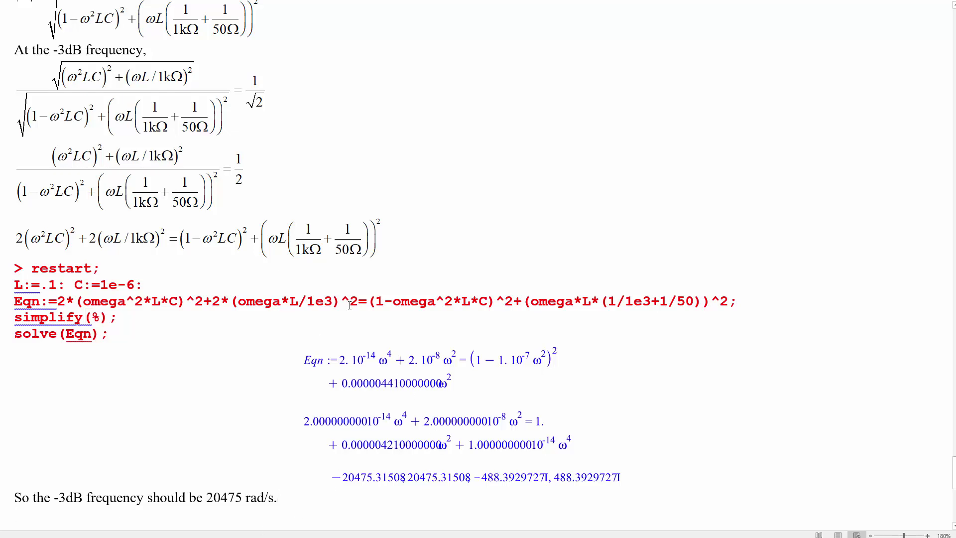
# Scroll through the problem 2 derivation to review it before the Multisim verification
pyautogui.scroll(-3)
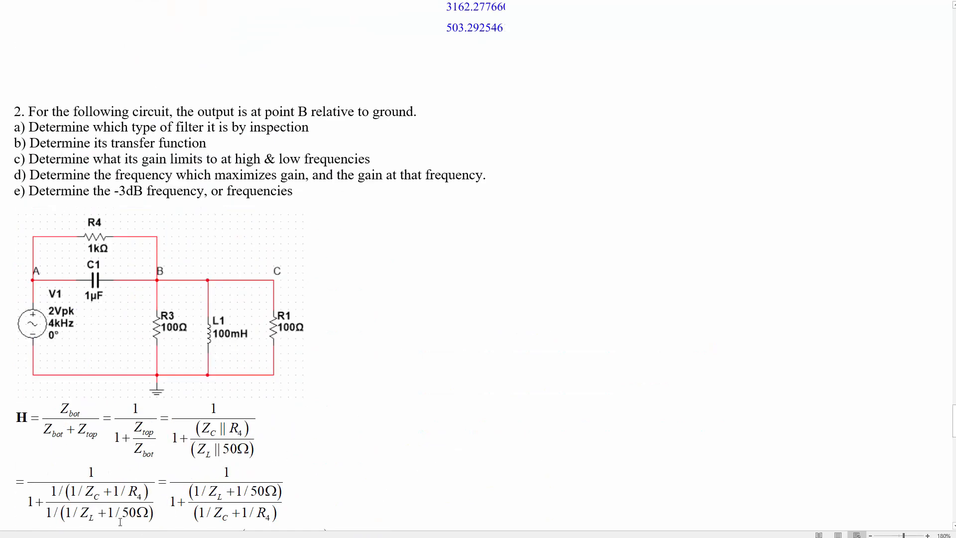
pyautogui.scroll(-3)
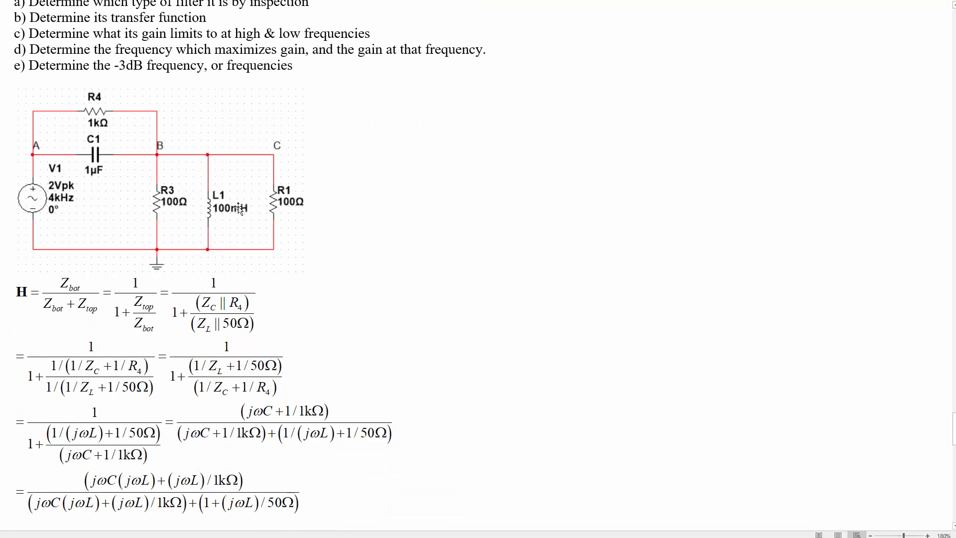
pyautogui.scroll(-3)
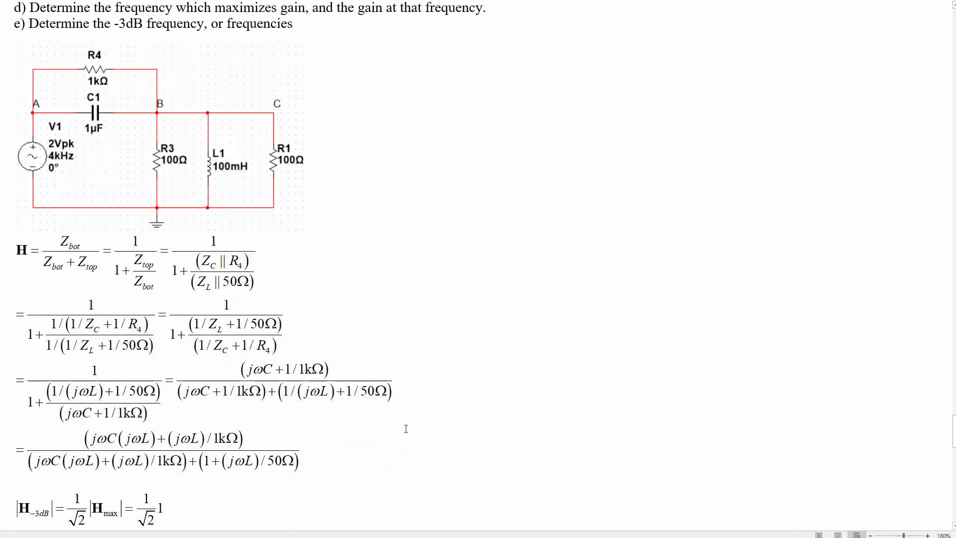
pyautogui.scroll(-3)
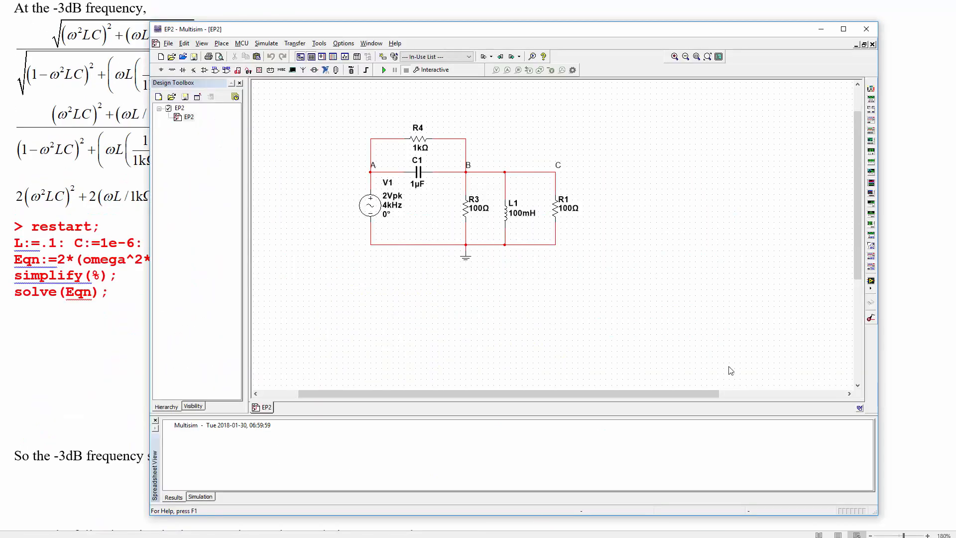
# Run the Multisim simulation and bring up the XBP1 Bode plotter display
pyautogui.click(384, 69)
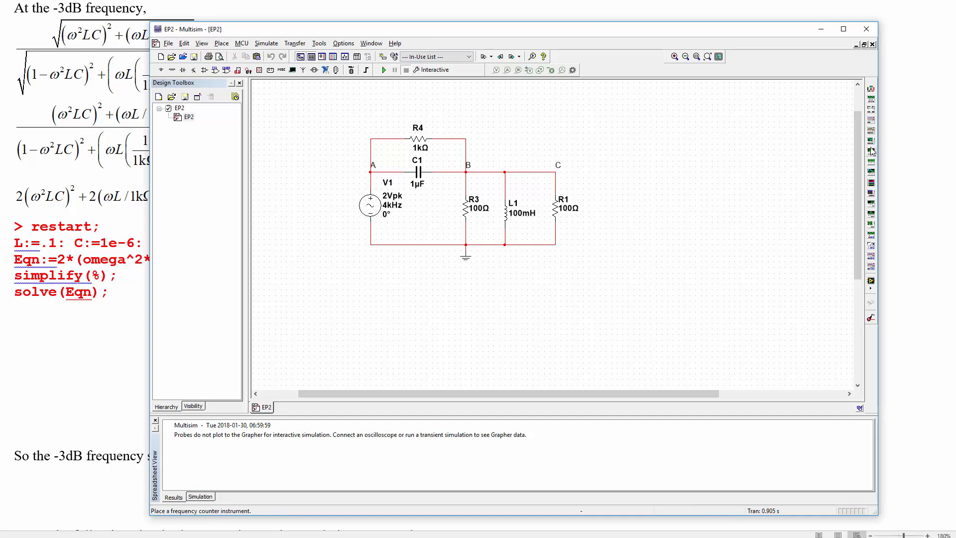
pyautogui.moveTo(871, 177)
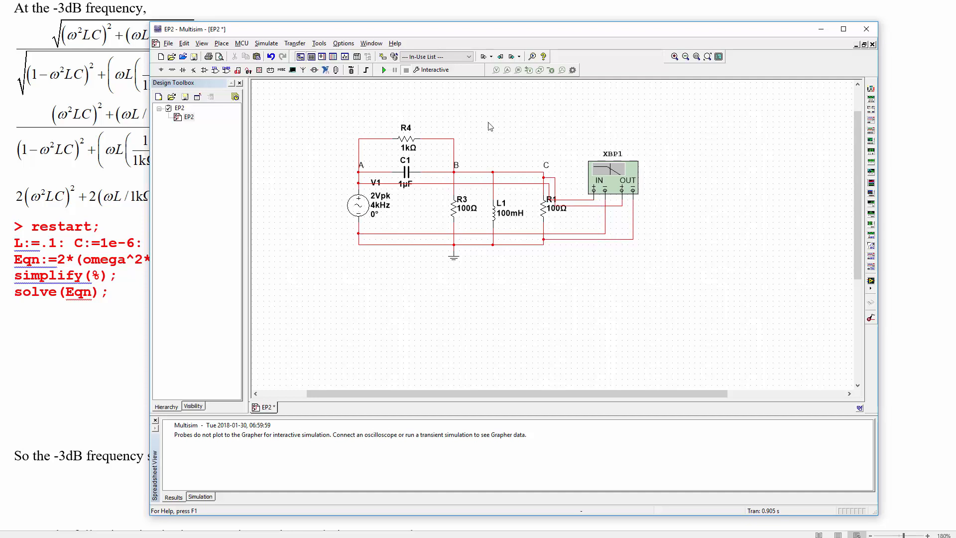
pyautogui.click(382, 68)
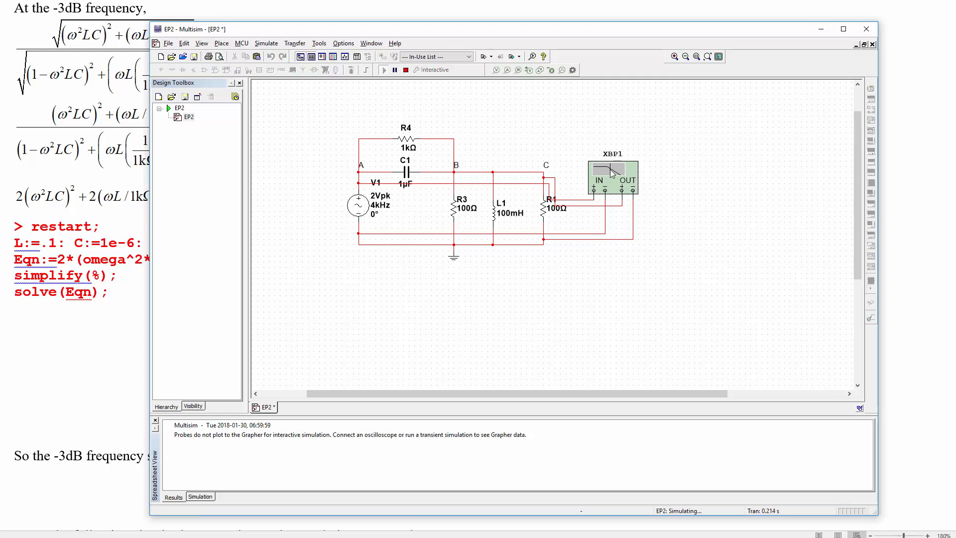
pyautogui.doubleClick(612, 178)
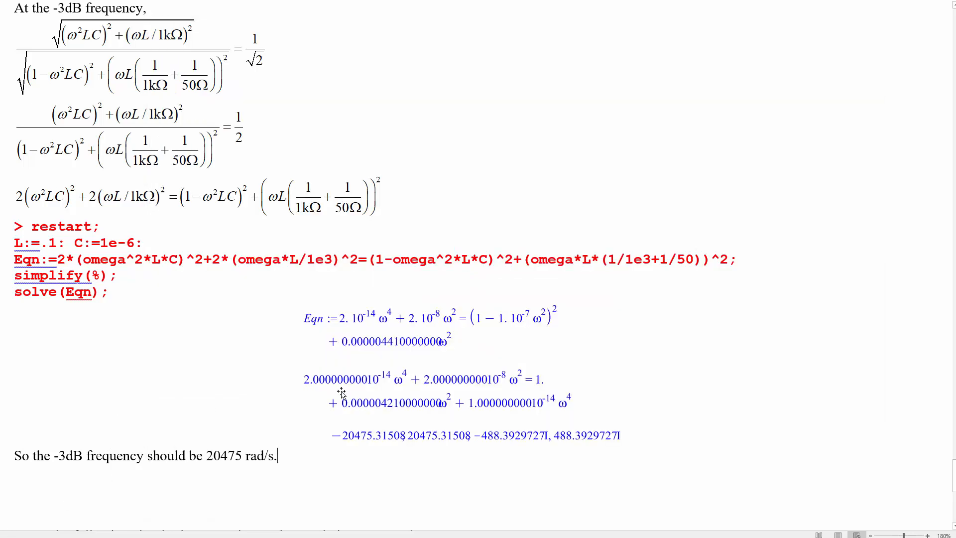
# Evaluate 20475/(2*3.14159) in Maple, giving 3258.7 Hz, and return to the simulation
pyautogui.scroll(-3)
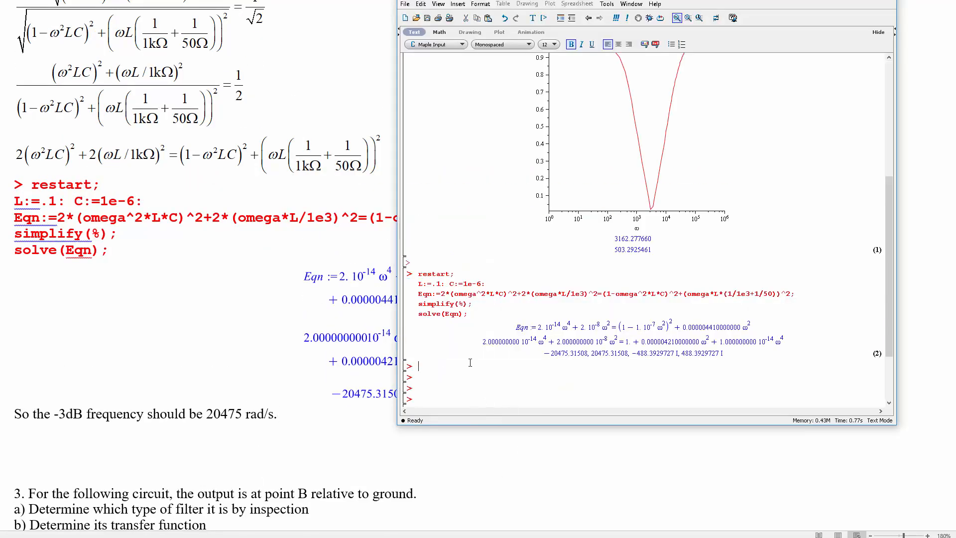
pyautogui.write('20475')
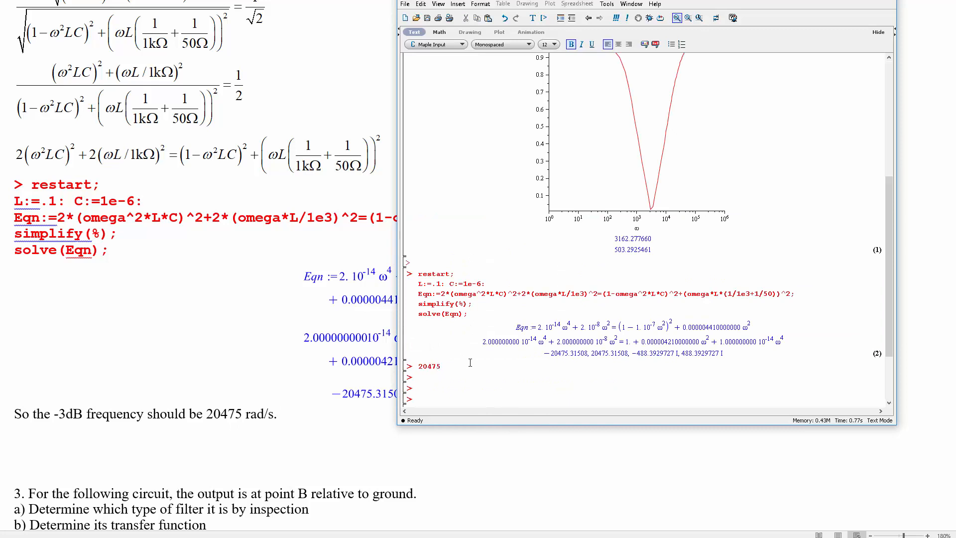
pyautogui.write('/(2*3.141')
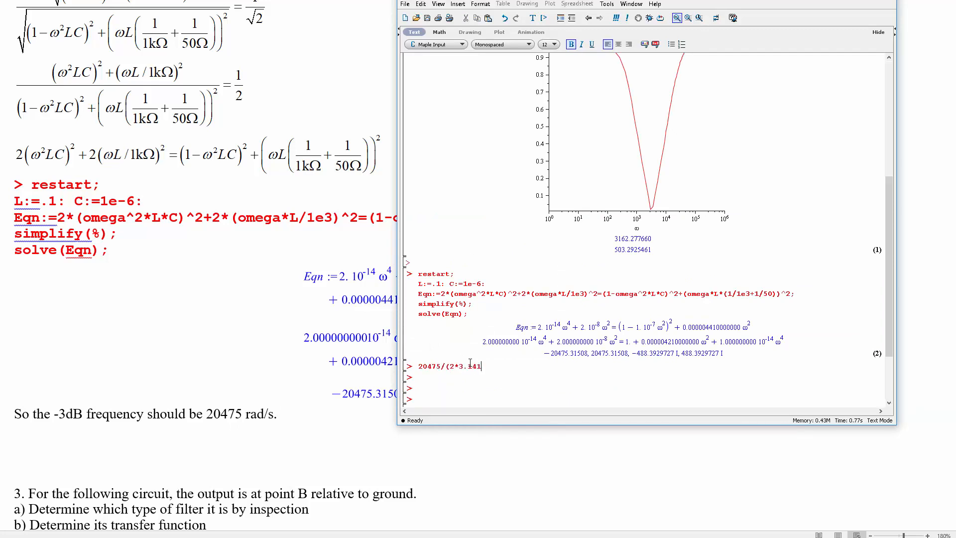
pyautogui.write('59)')
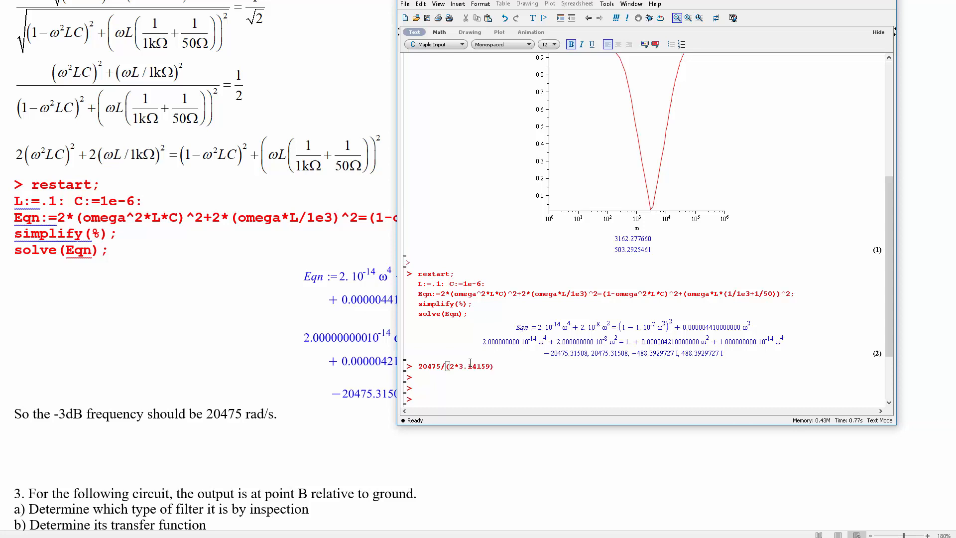
pyautogui.press('Return')
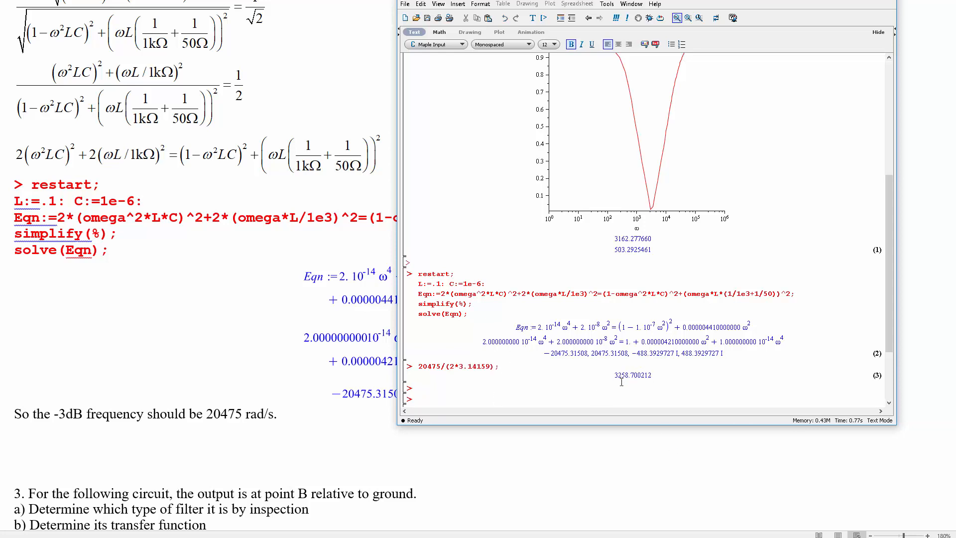
pyautogui.click(417, 387)
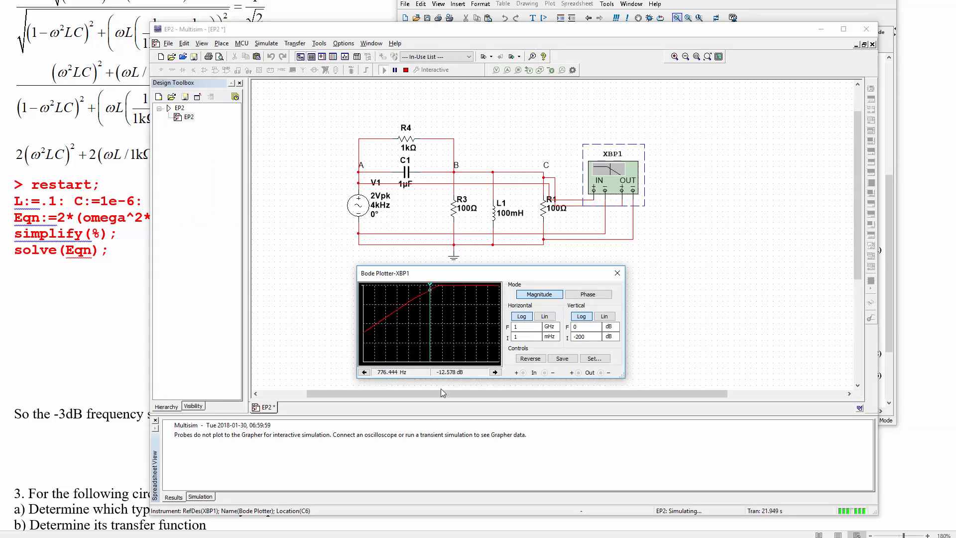
pyautogui.moveTo(431, 296)
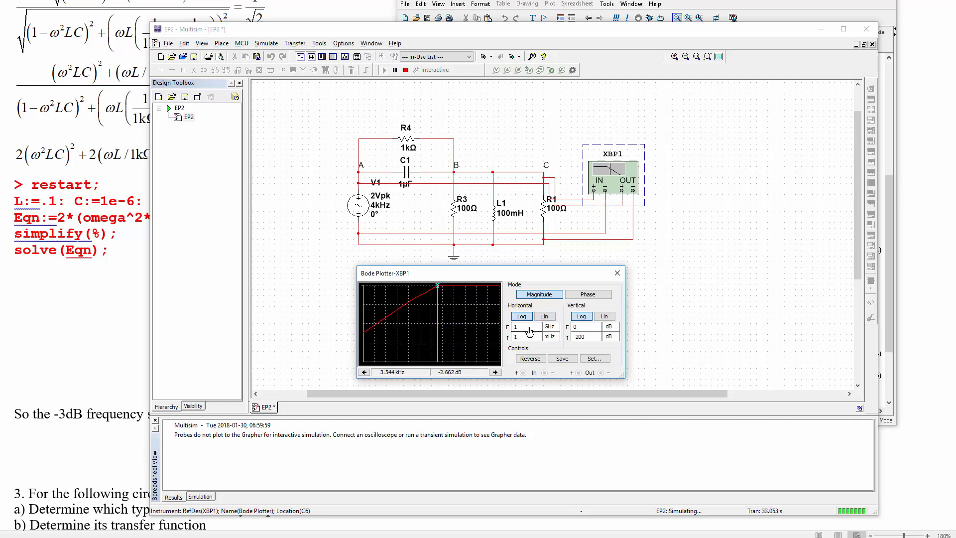
# Change the Bode plotter's horizontal start frequency unit from mHz to kHz (1 kHz start)
pyautogui.click(555, 337)
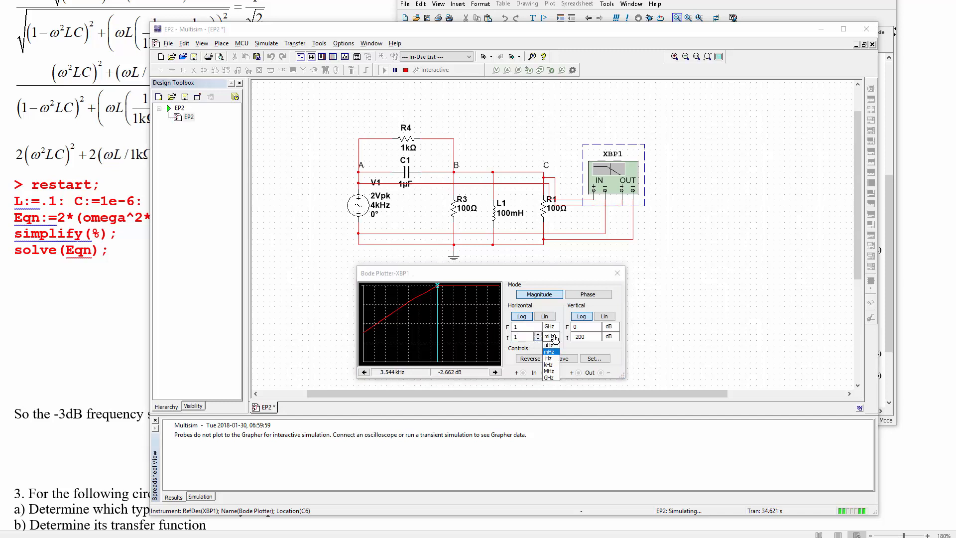
pyautogui.click(549, 368)
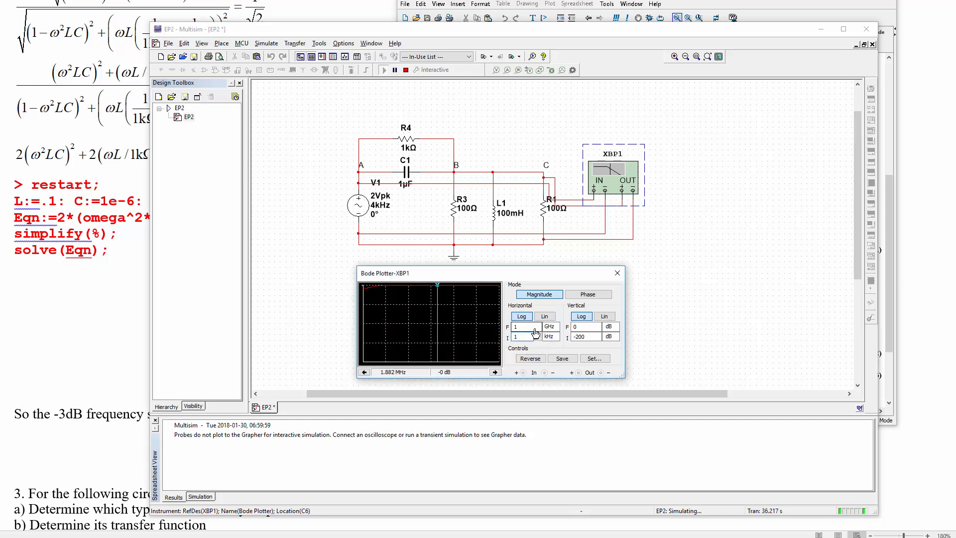
pyautogui.click(550, 336)
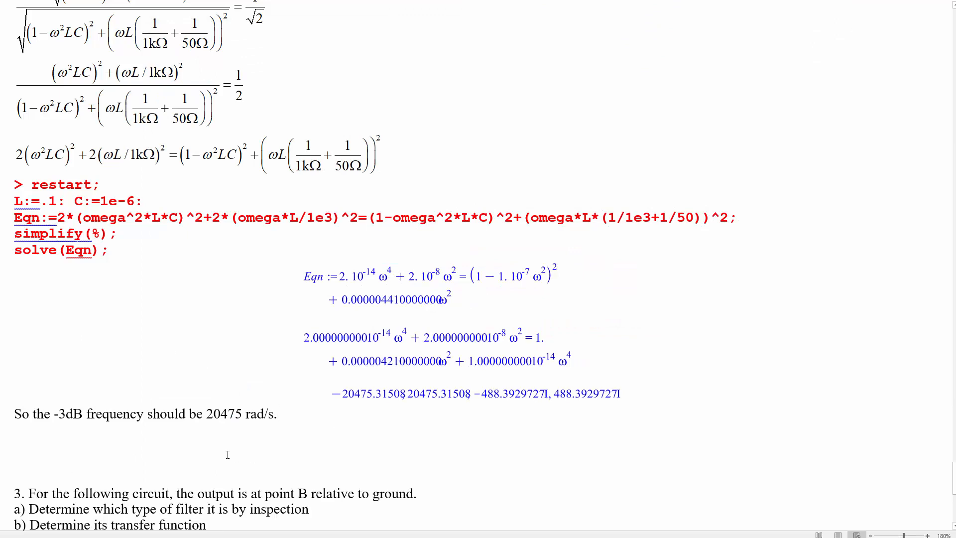
pyautogui.scroll(3)
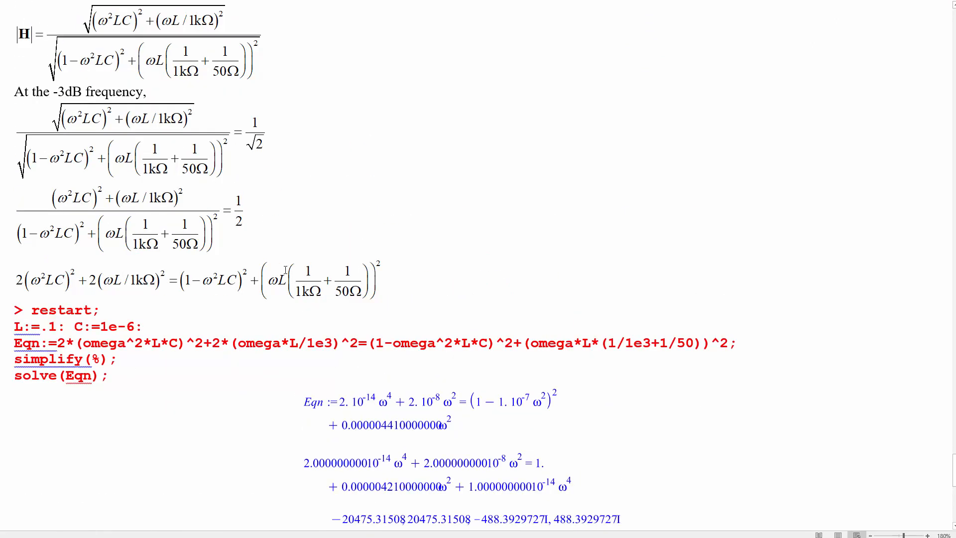
pyautogui.scroll(3)
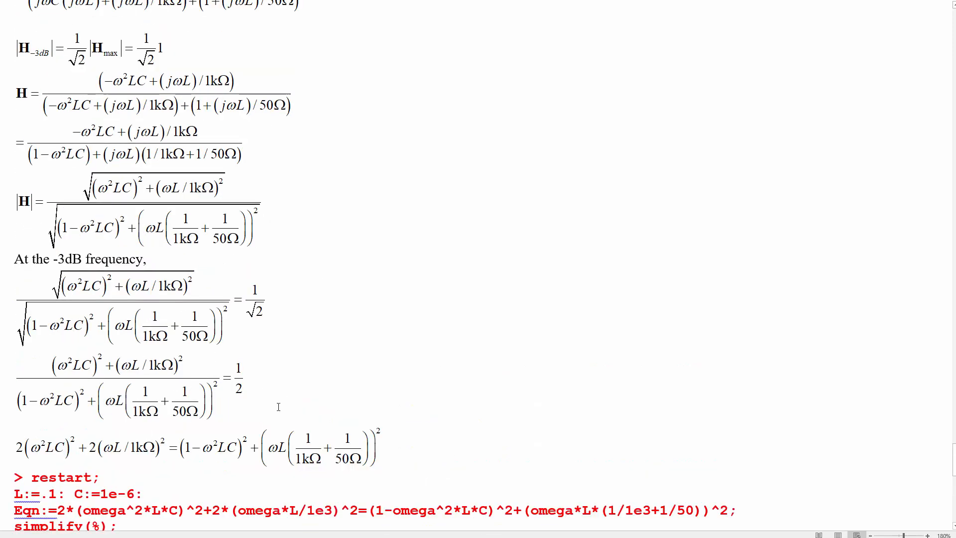
pyautogui.scroll(3)
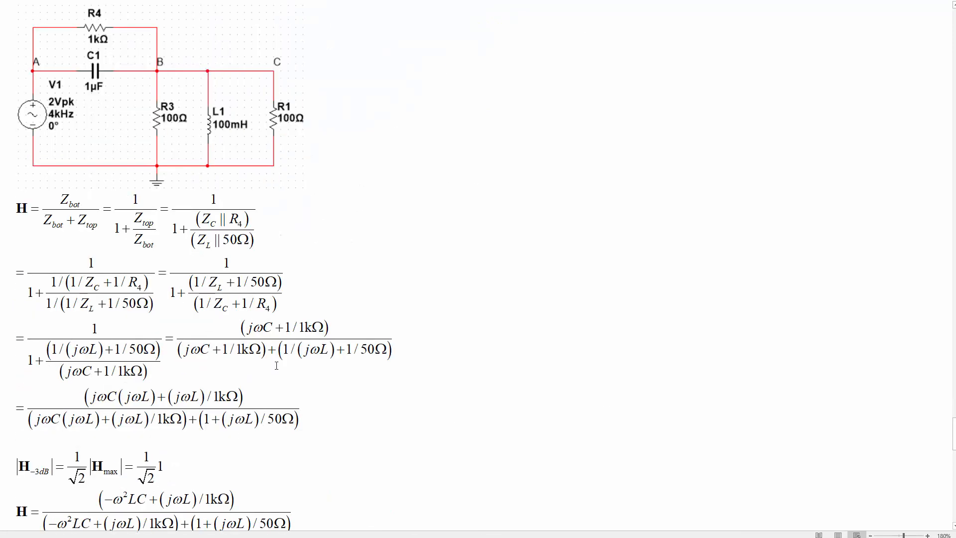
pyautogui.scroll(3)
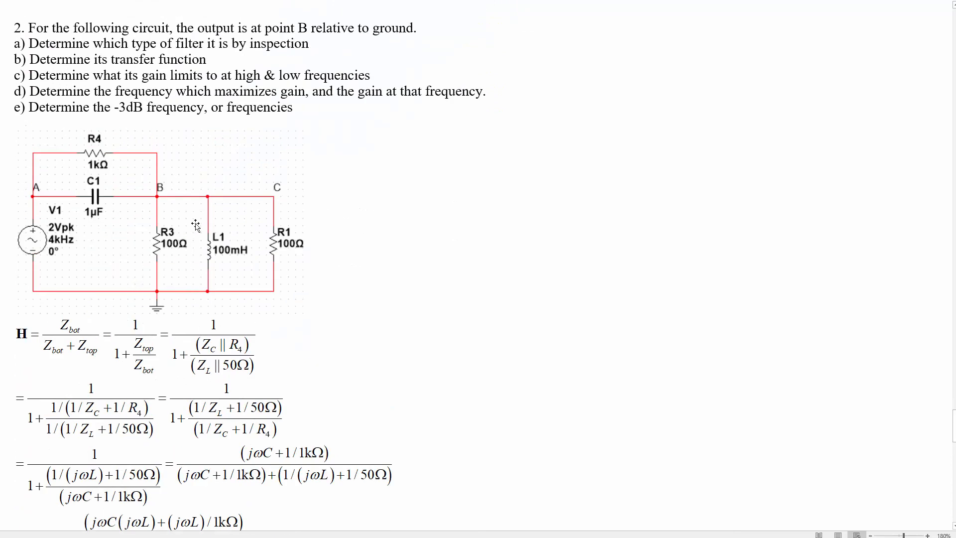
pyautogui.moveTo(286, 235)
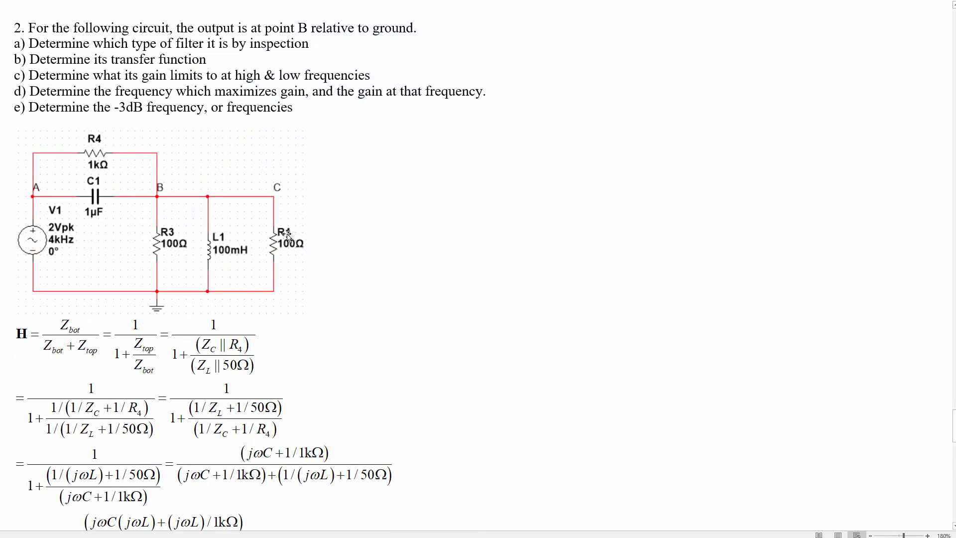